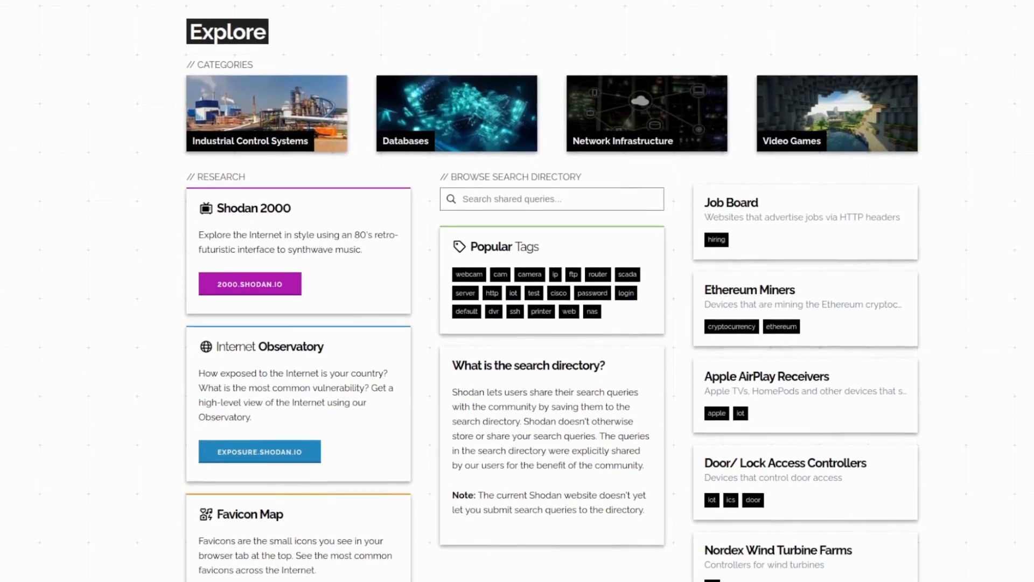
Scroll the Coca-Cola Corporate Sites scope and select the coca-cola.com domain.
{"action": "scroll", "scroll_direction": "down", "scroll_amount": 3}
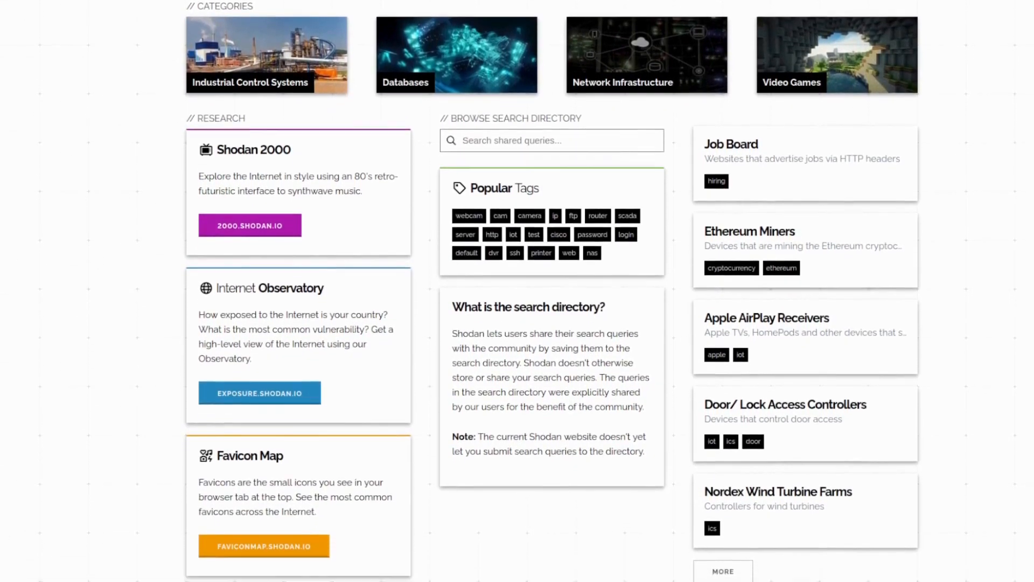
{"action": "scroll", "scroll_direction": "down", "scroll_amount": 3}
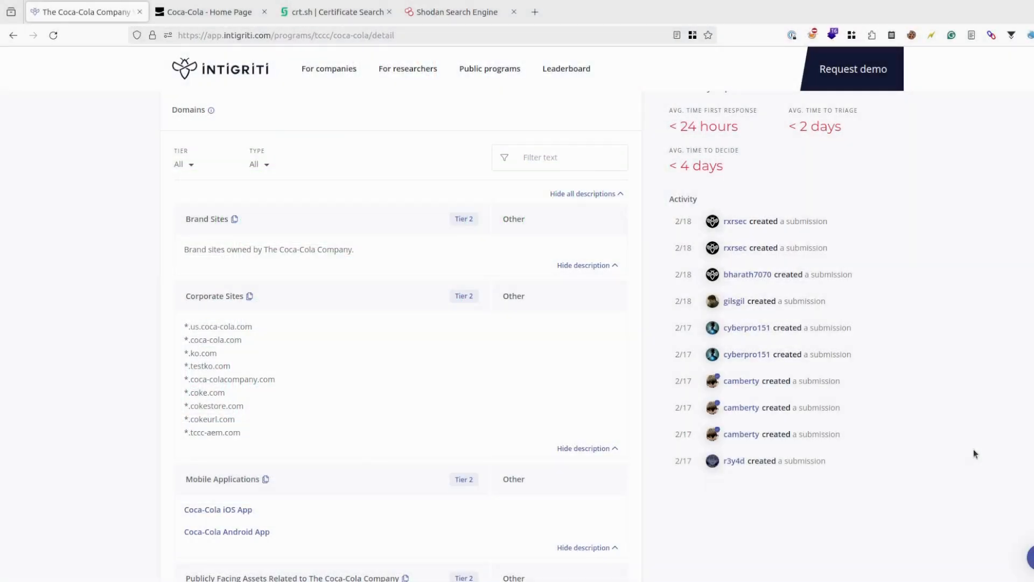
{"action": "mouse_move", "coordinate": [965, 453]}
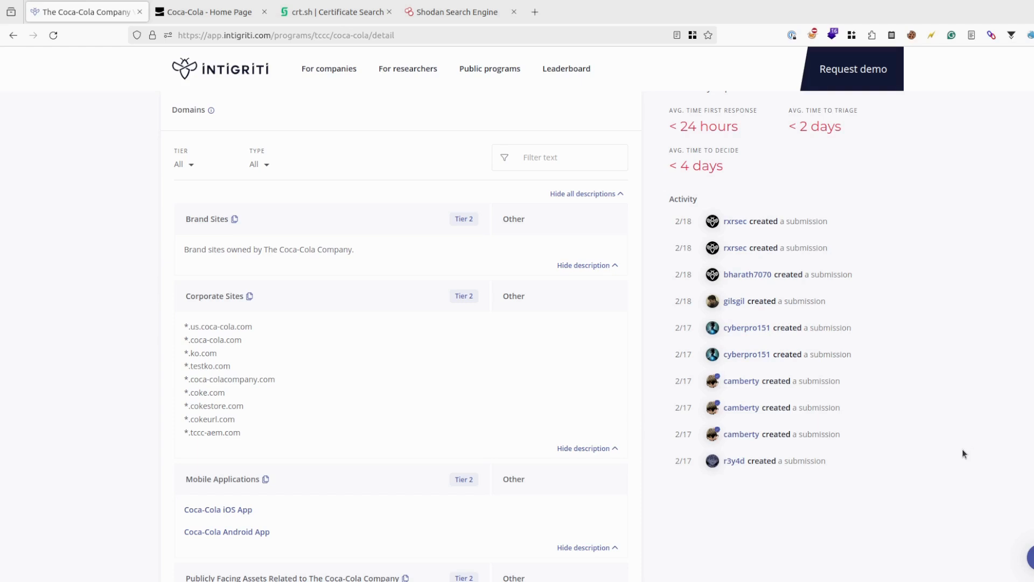
{"action": "mouse_move", "coordinate": [943, 460]}
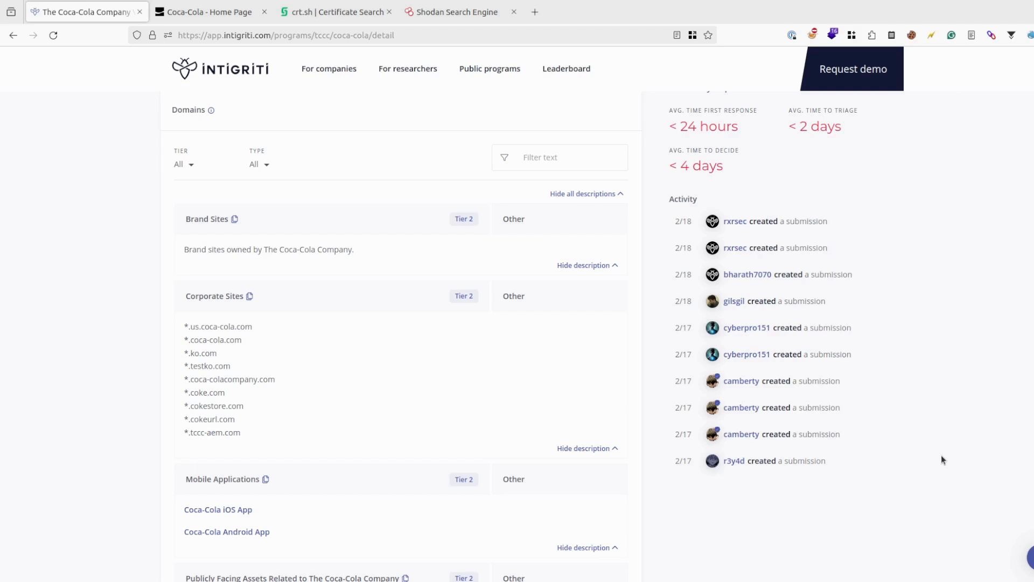
{"action": "mouse_move", "coordinate": [861, 408]}
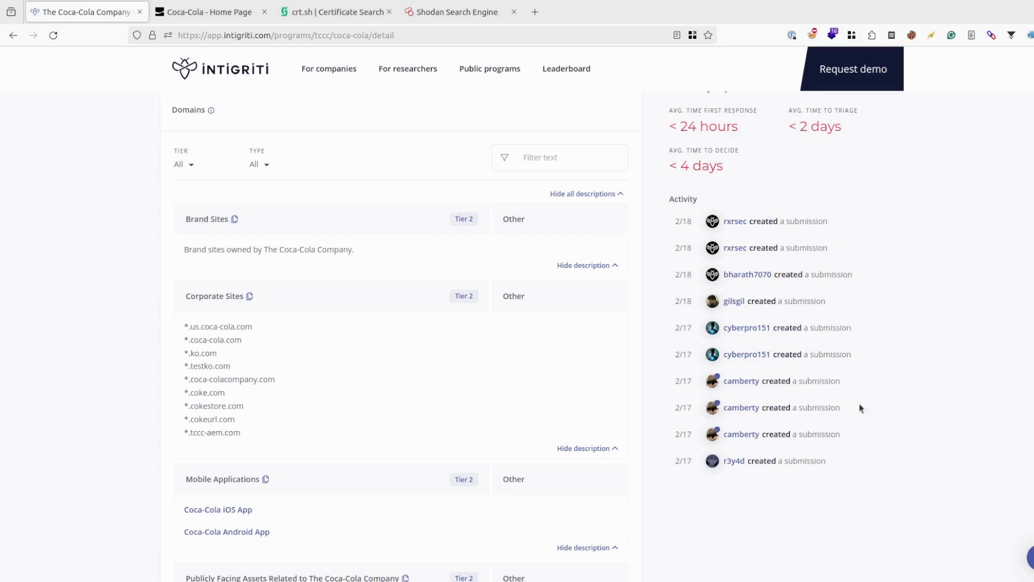
{"action": "mouse_move", "coordinate": [545, 312]}
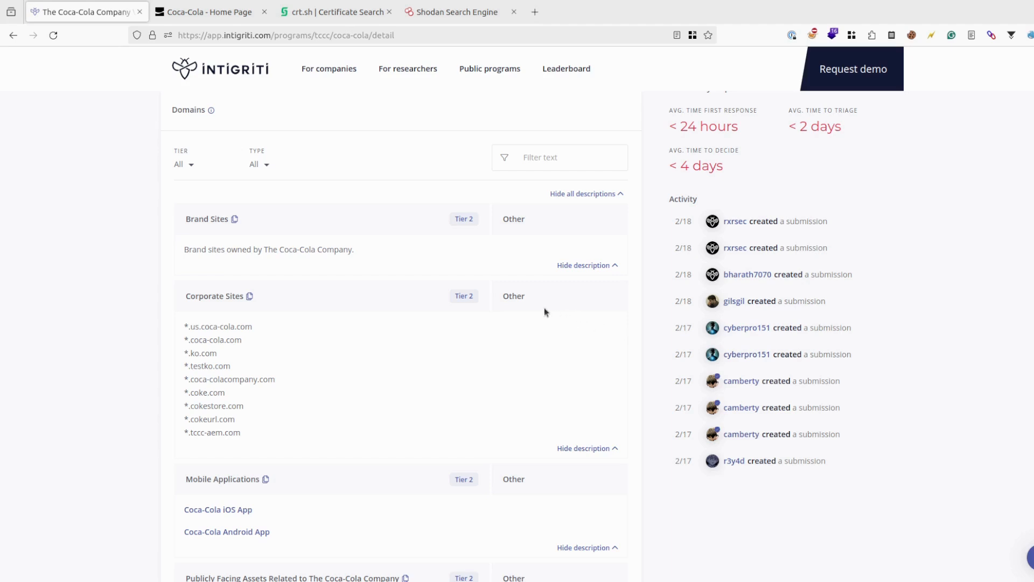
{"action": "mouse_move", "coordinate": [252, 216]}
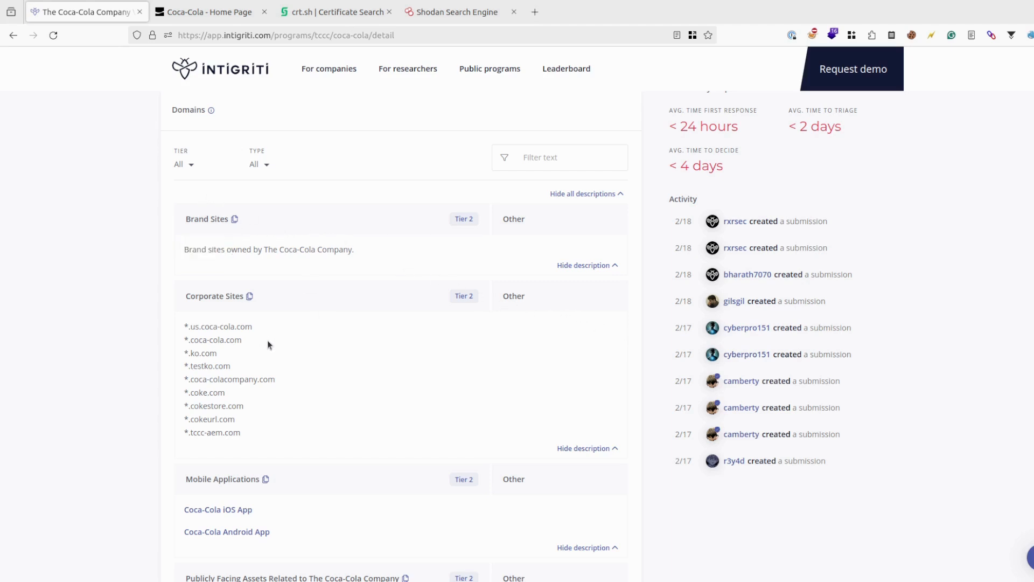
{"action": "double_click", "coordinate": [225, 340]}
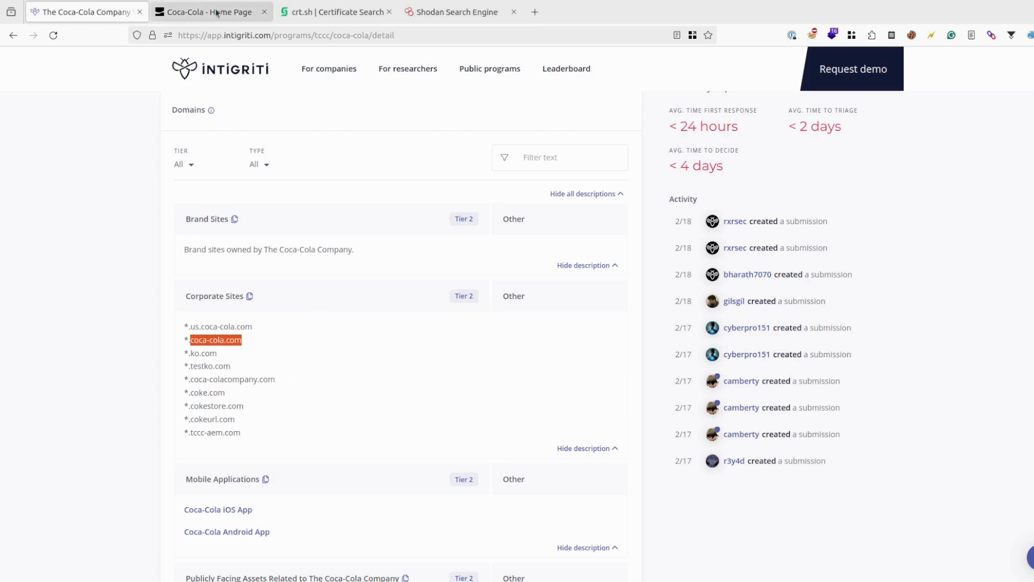
Inspect coca-cola.com's TLS certificate details from the padlock's page information.
{"action": "left_click", "coordinate": [211, 12]}
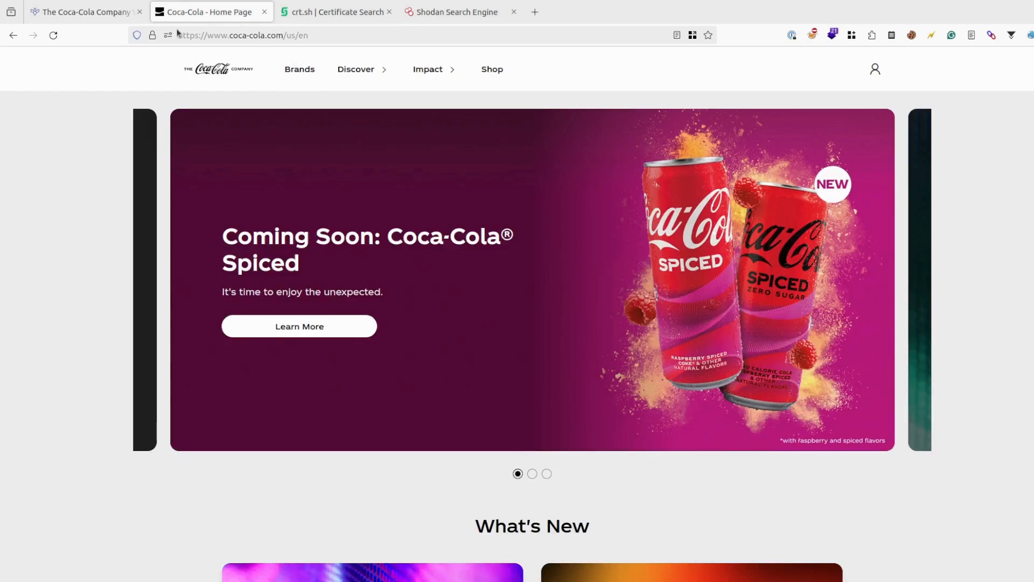
{"action": "left_click", "coordinate": [152, 35]}
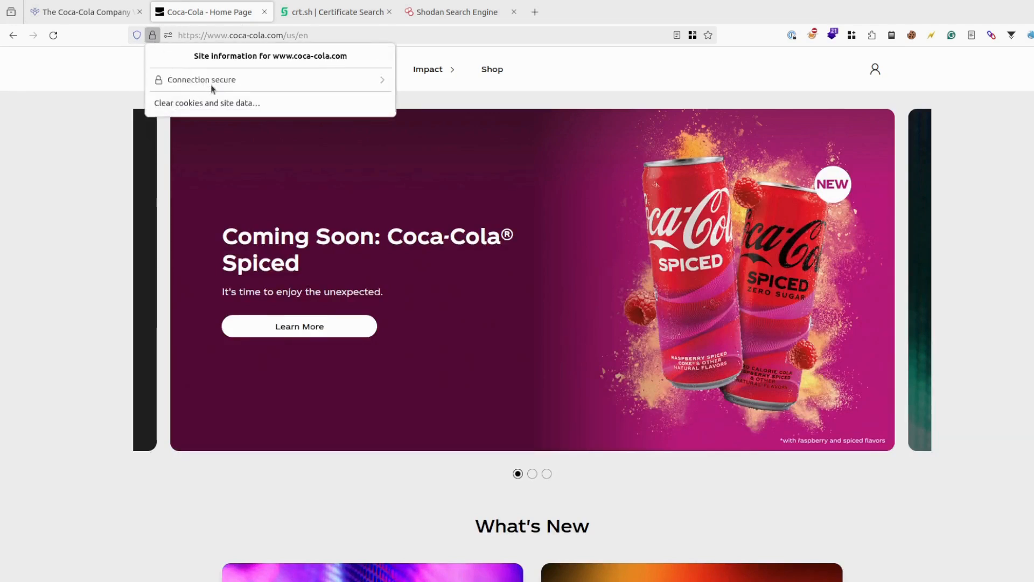
{"action": "left_click", "coordinate": [379, 80]}
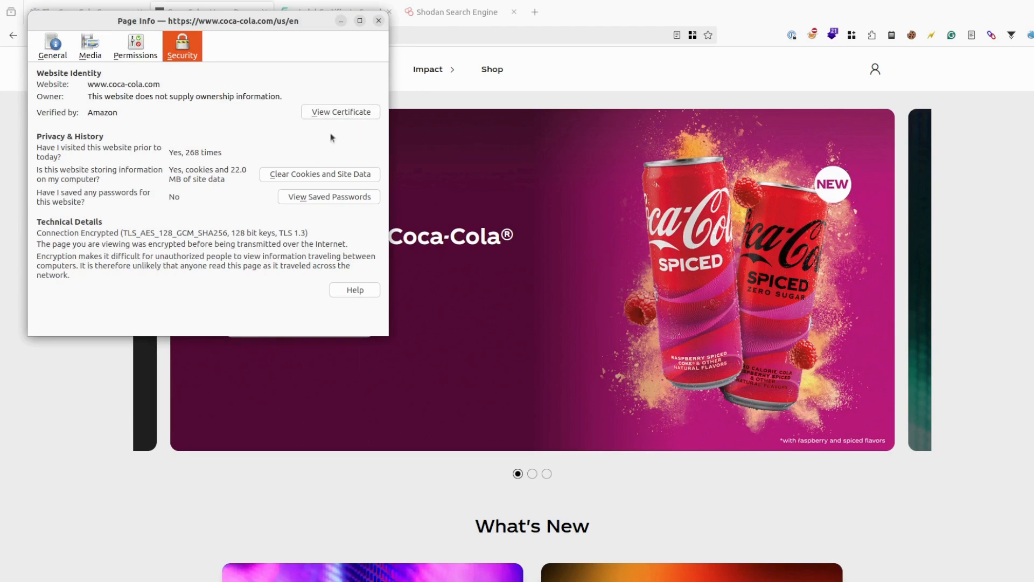
{"action": "left_click", "coordinate": [340, 111]}
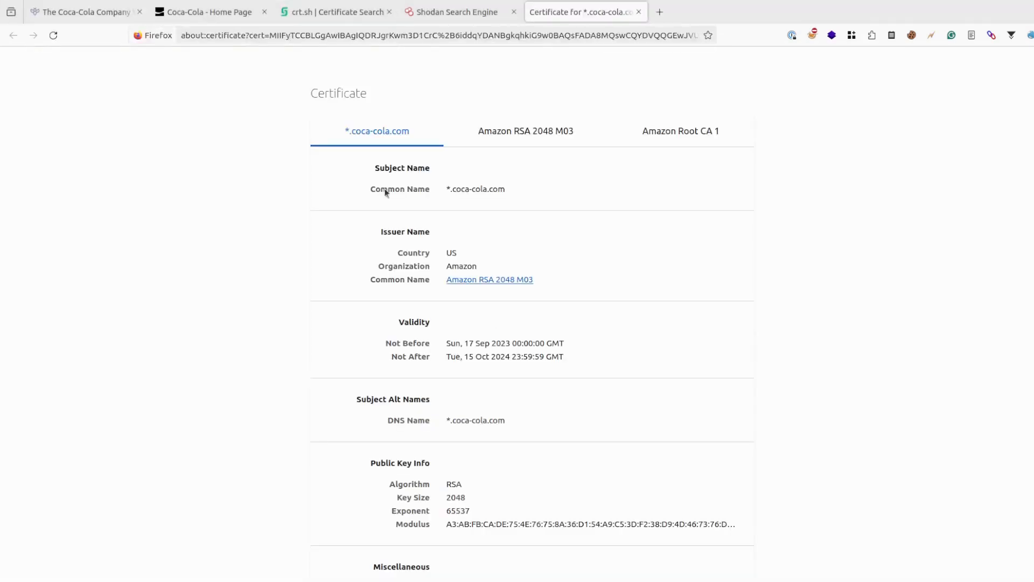
{"action": "scroll", "scroll_direction": "down", "scroll_amount": 3}
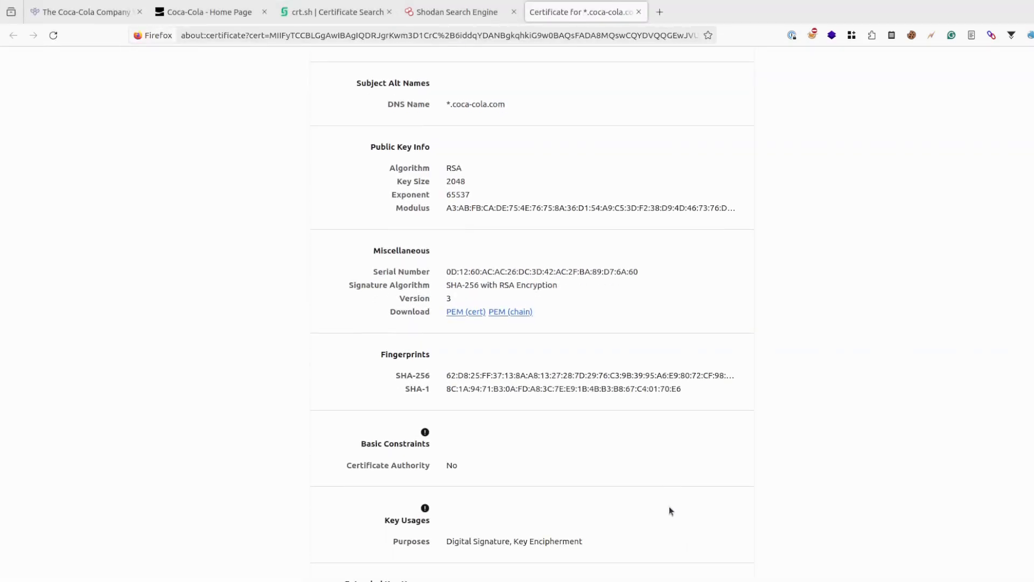
{"action": "scroll", "scroll_direction": "down", "scroll_amount": 3}
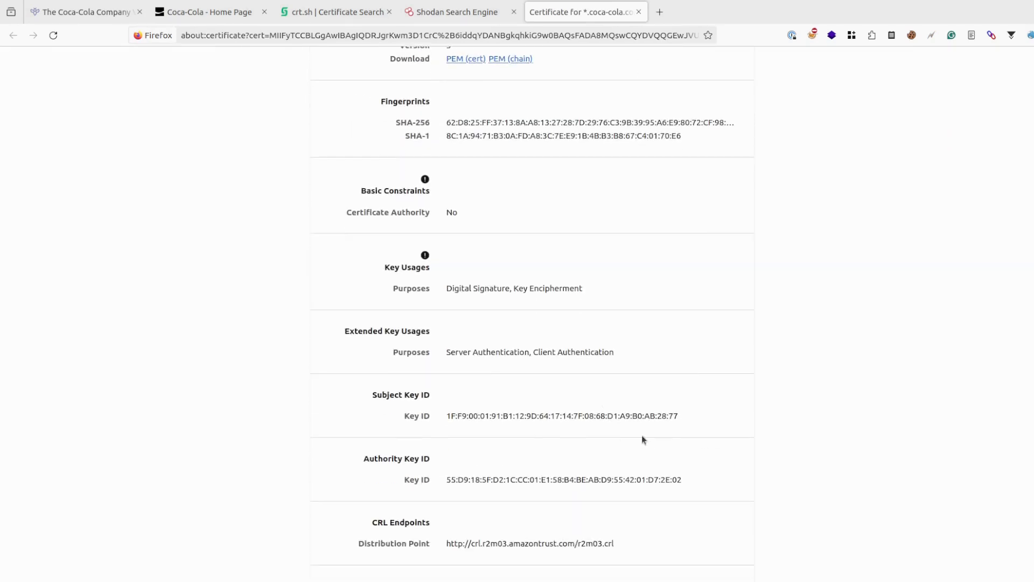
{"action": "scroll", "scroll_direction": "down", "scroll_amount": 3}
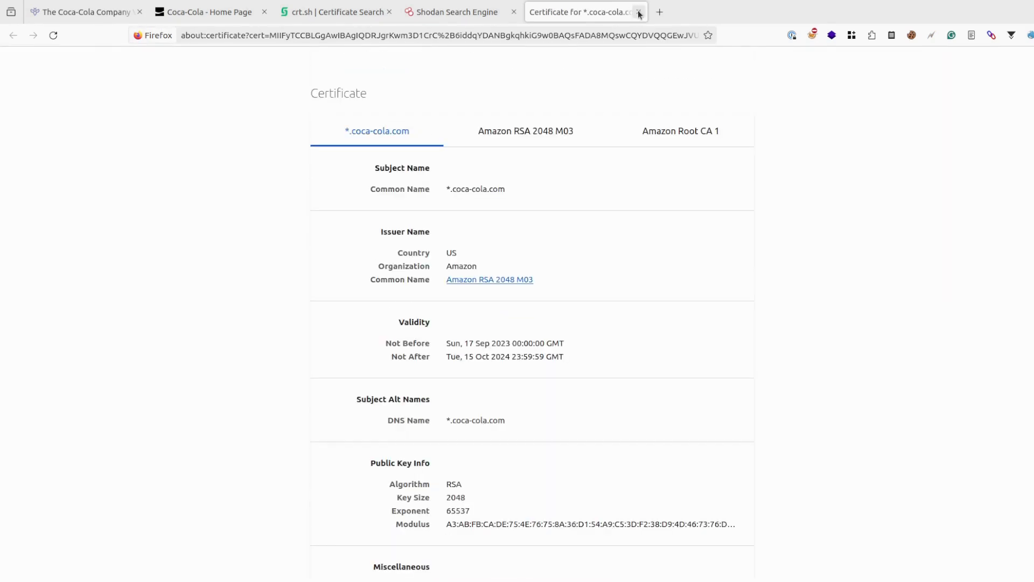
{"action": "left_click", "coordinate": [638, 12]}
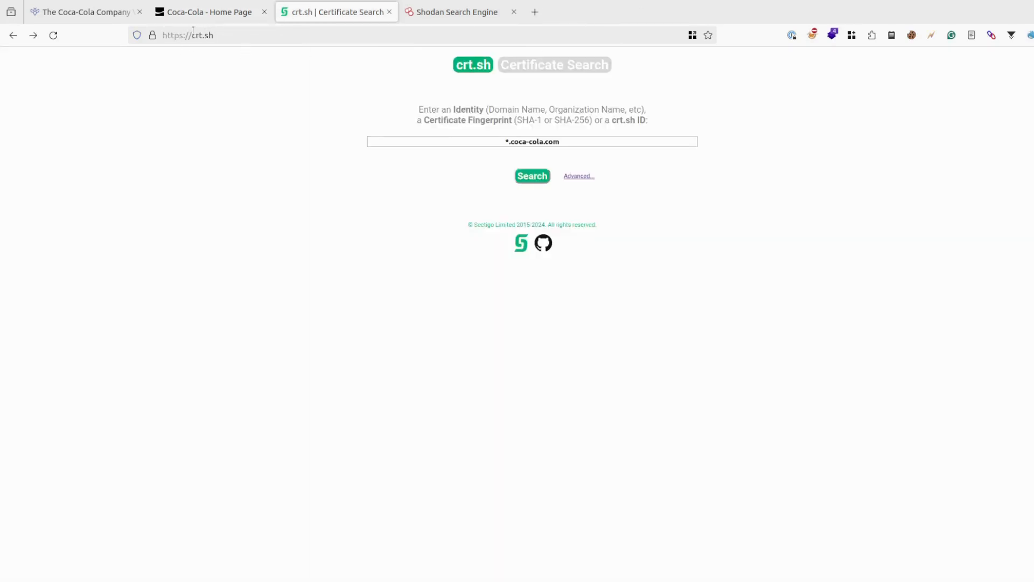
Search crt.sh for *.coca-cola.com and scroll the matching certificate records.
{"action": "left_click", "coordinate": [532, 176]}
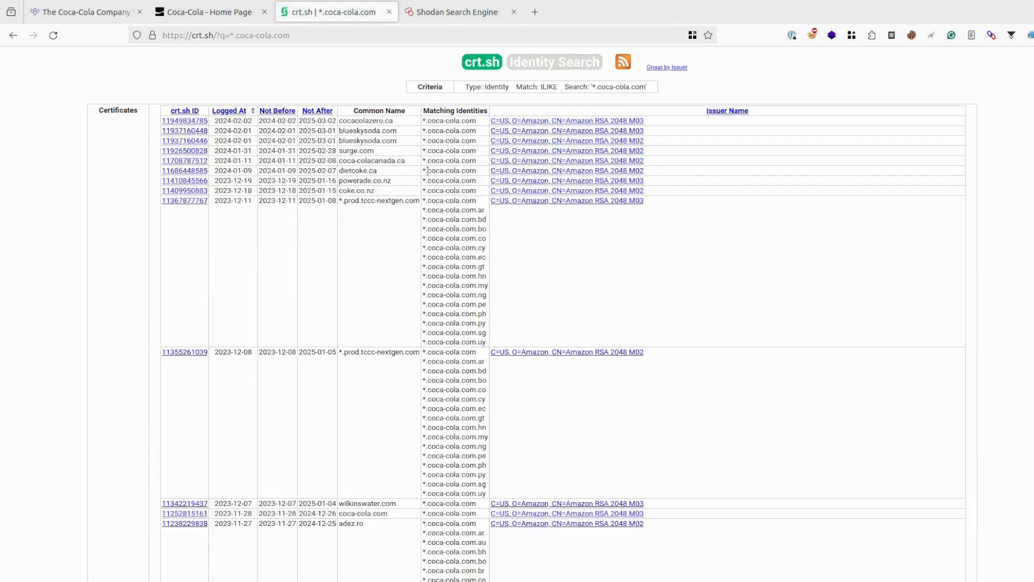
{"action": "scroll", "scroll_direction": "down", "scroll_amount": 3}
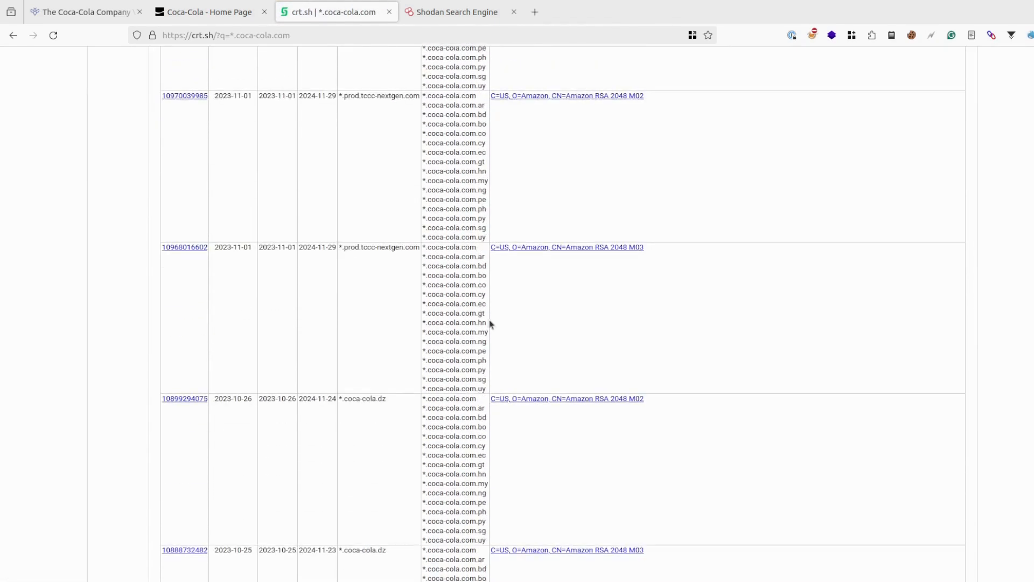
{"action": "scroll", "scroll_direction": "down", "scroll_amount": 3}
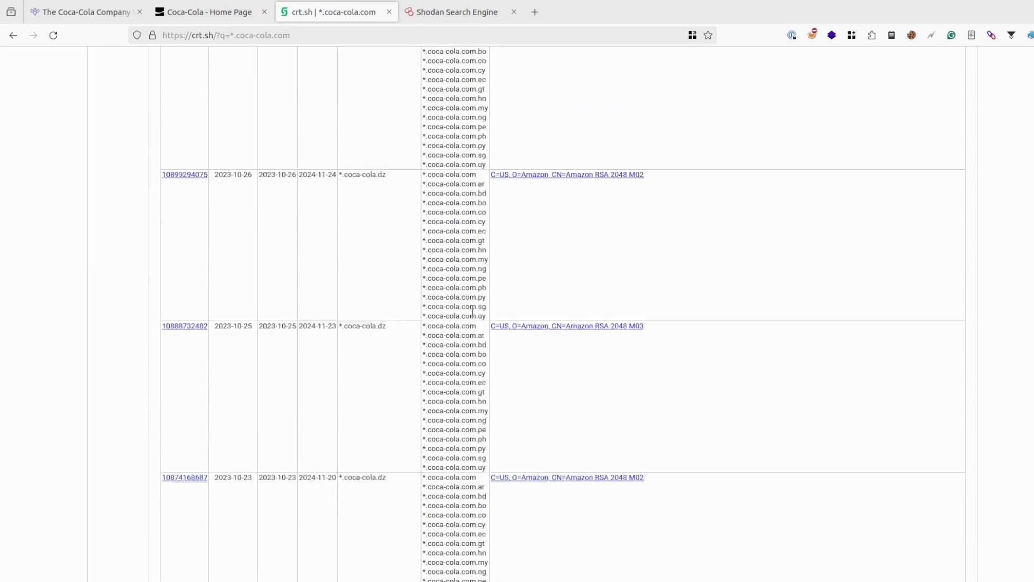
{"action": "scroll", "scroll_direction": "down", "scroll_amount": 3}
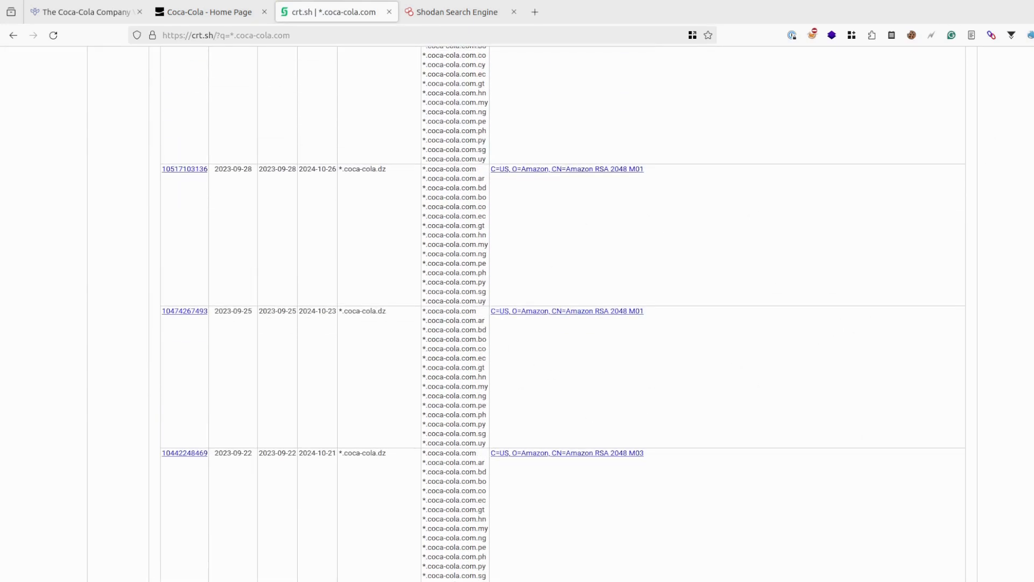
Scroll the Coca-Cola home page to the footer naming The Coca-Cola Company.
{"action": "left_click", "coordinate": [208, 12]}
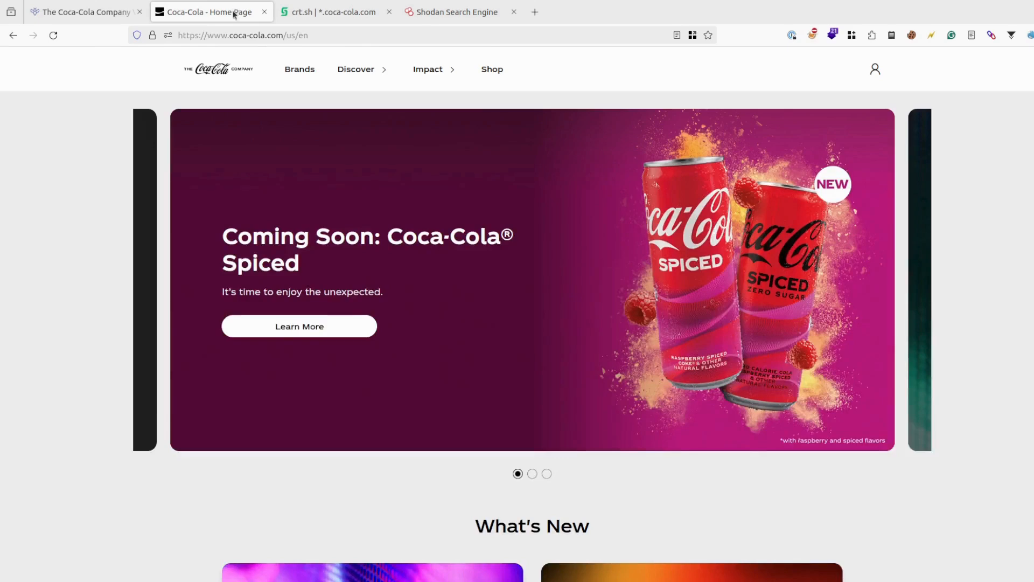
{"action": "mouse_move", "coordinate": [720, 83]}
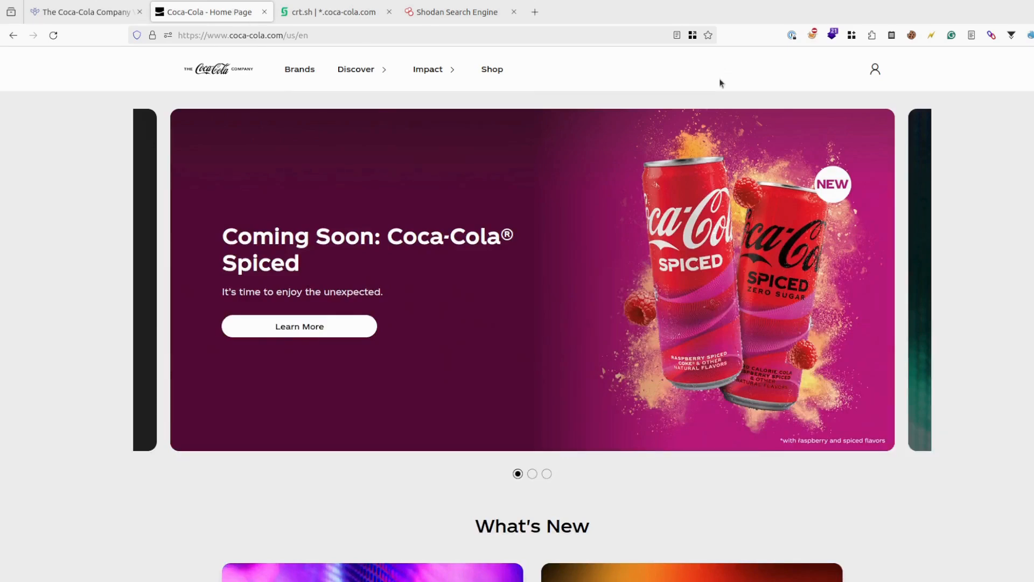
{"action": "scroll", "scroll_direction": "down", "scroll_amount": 3}
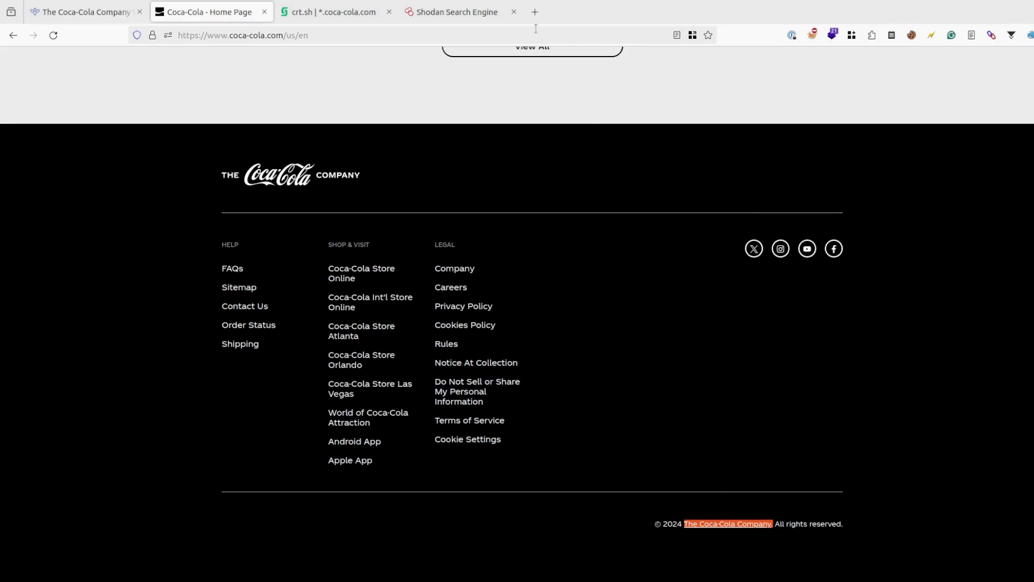
{"action": "mouse_move", "coordinate": [471, 12]}
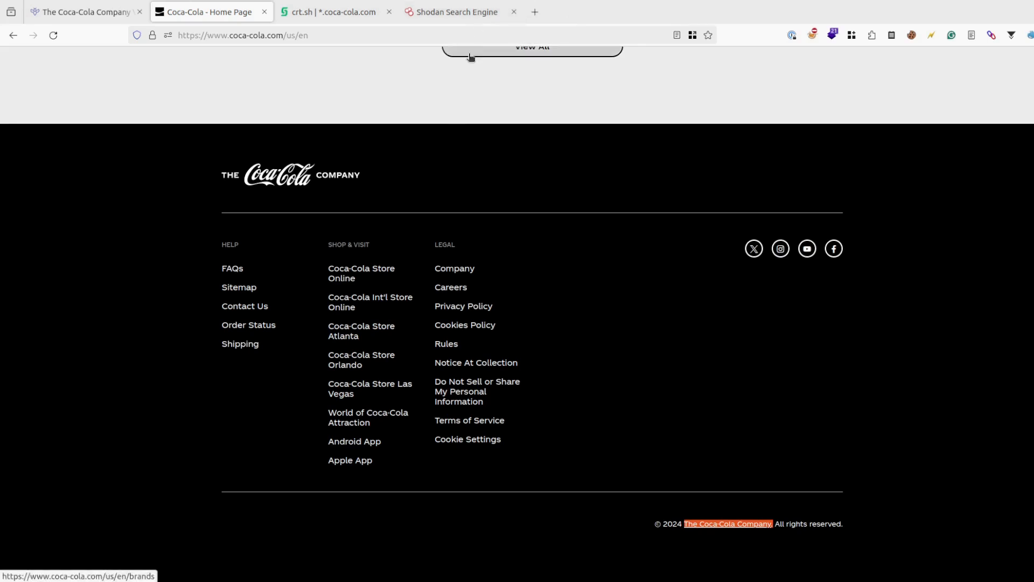
{"action": "left_click", "coordinate": [456, 12]}
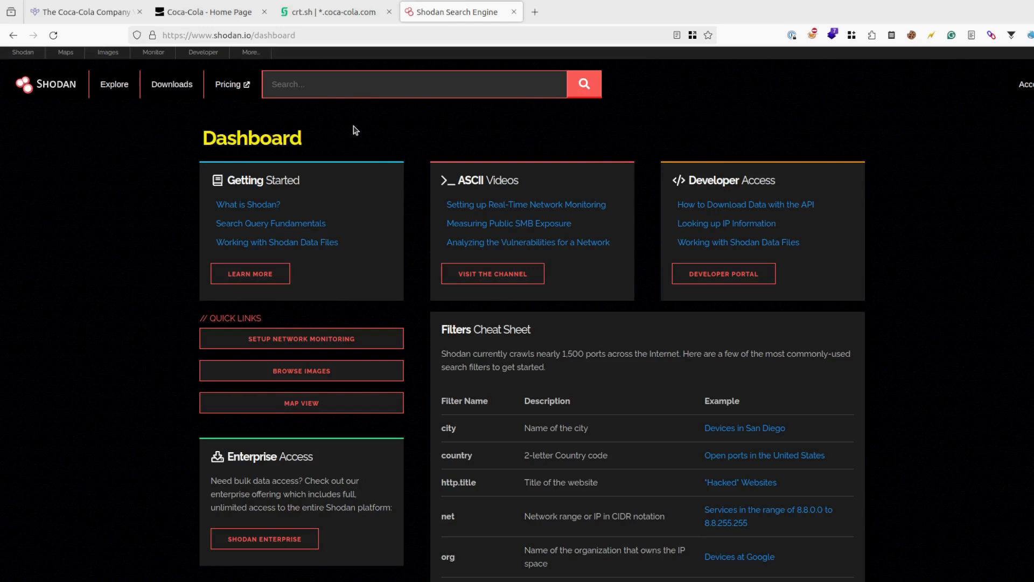
{"action": "mouse_move", "coordinate": [360, 126]}
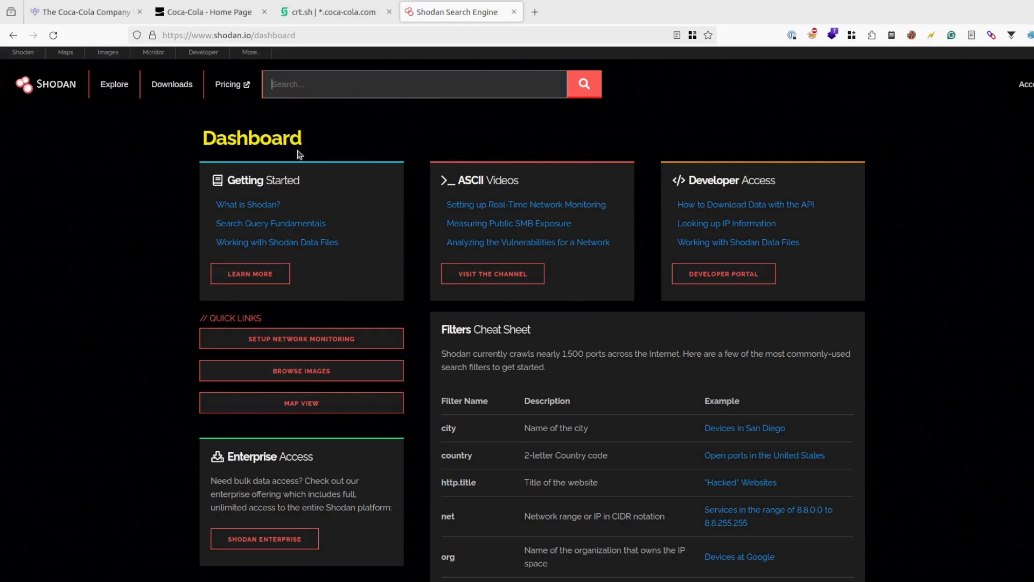
Search Shodan for org:"Coca-Cola Company" and scroll the 71 mostly NTP results.
{"action": "type", "text": "org:\"The Coca-Cola Company"}
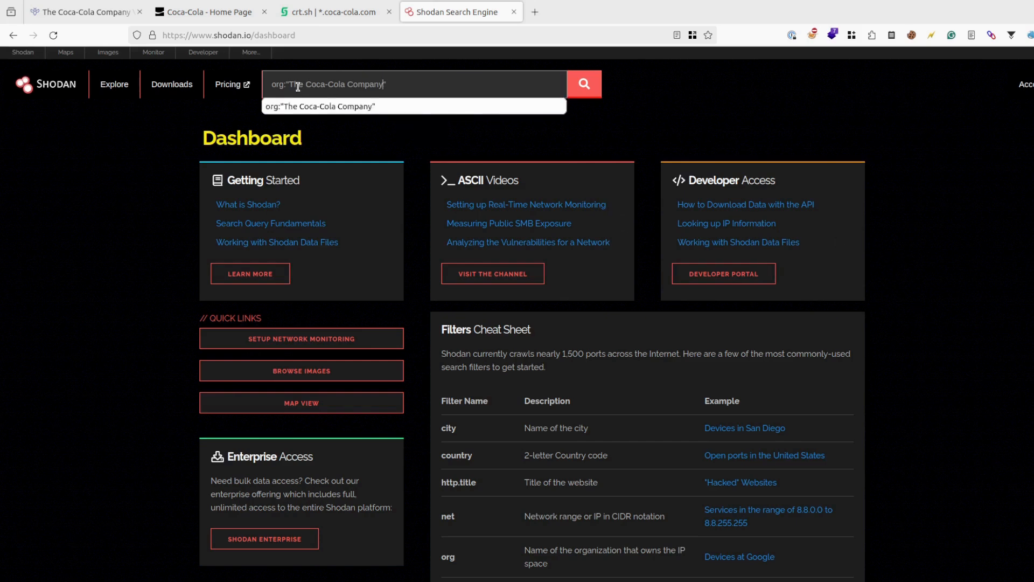
{"action": "double_click", "coordinate": [297, 84]}
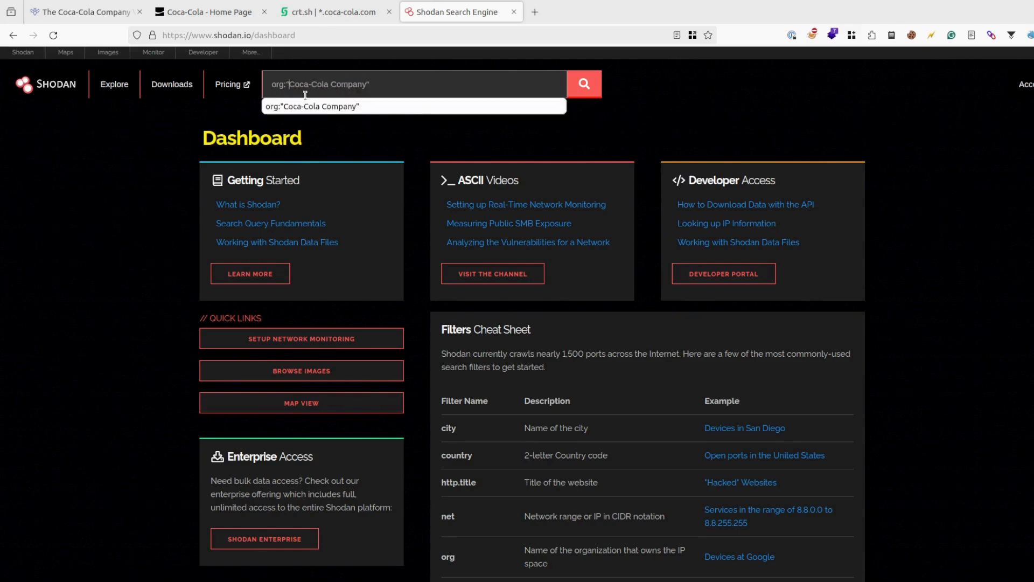
{"action": "left_click", "coordinate": [393, 87]}
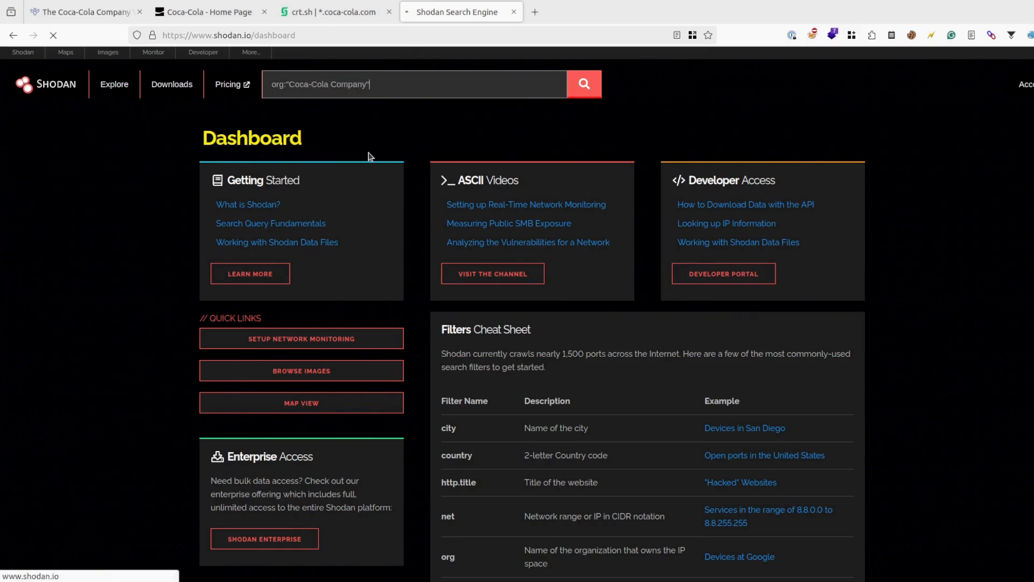
{"action": "left_click", "coordinate": [584, 84]}
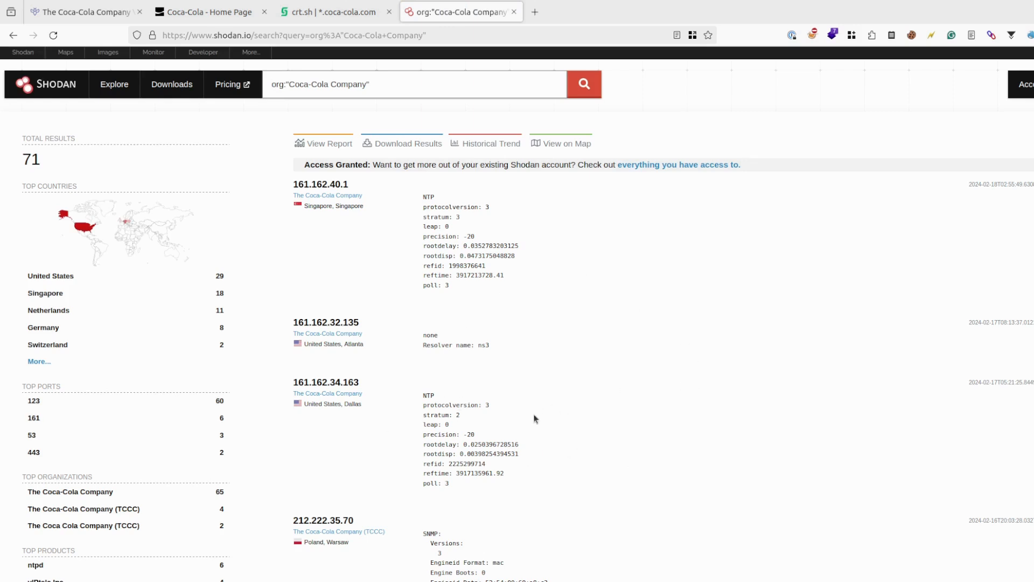
{"action": "mouse_move", "coordinate": [470, 490]}
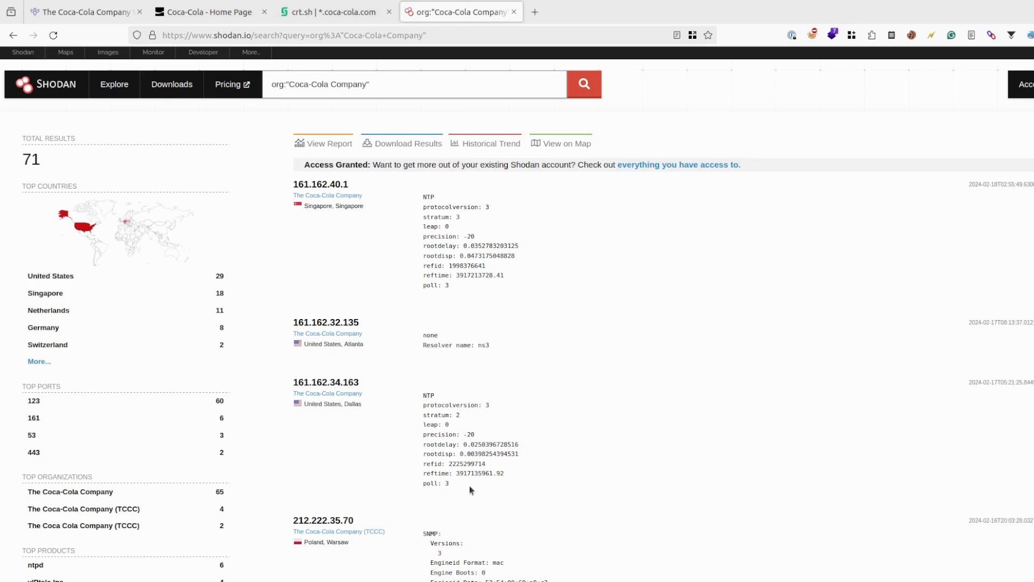
{"action": "scroll", "scroll_direction": "down", "scroll_amount": 3}
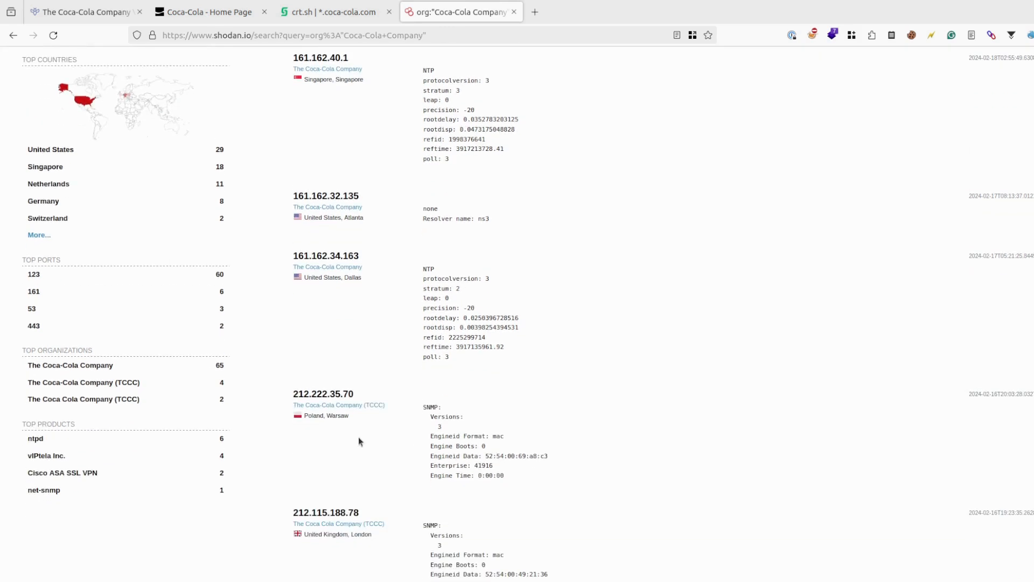
{"action": "type", "text": "ssl"}
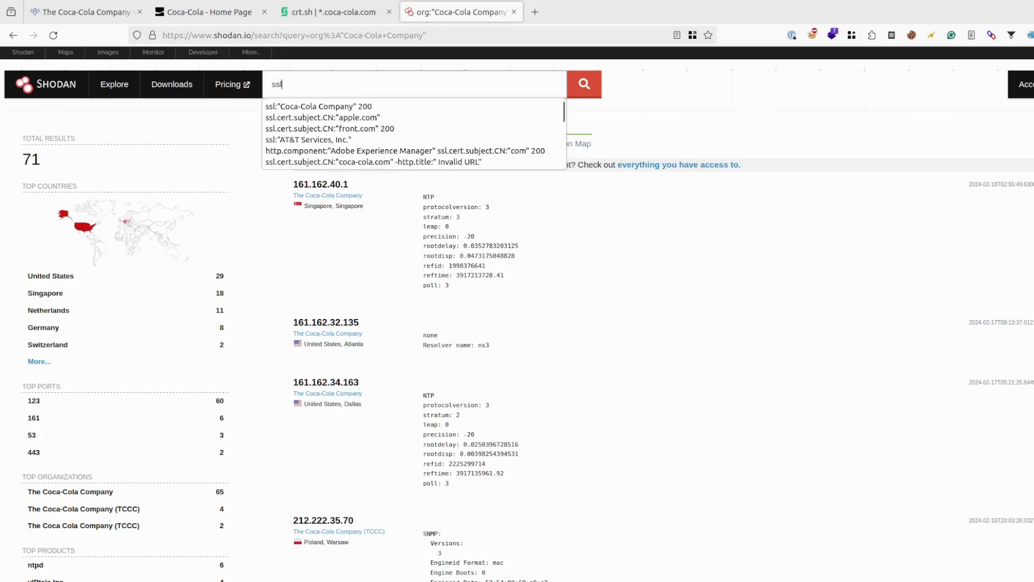
Search ssl:"Coca-Cola Company", note the 403 hosts, then refine with 200 to 74 results.
{"action": "left_click", "coordinate": [319, 106]}
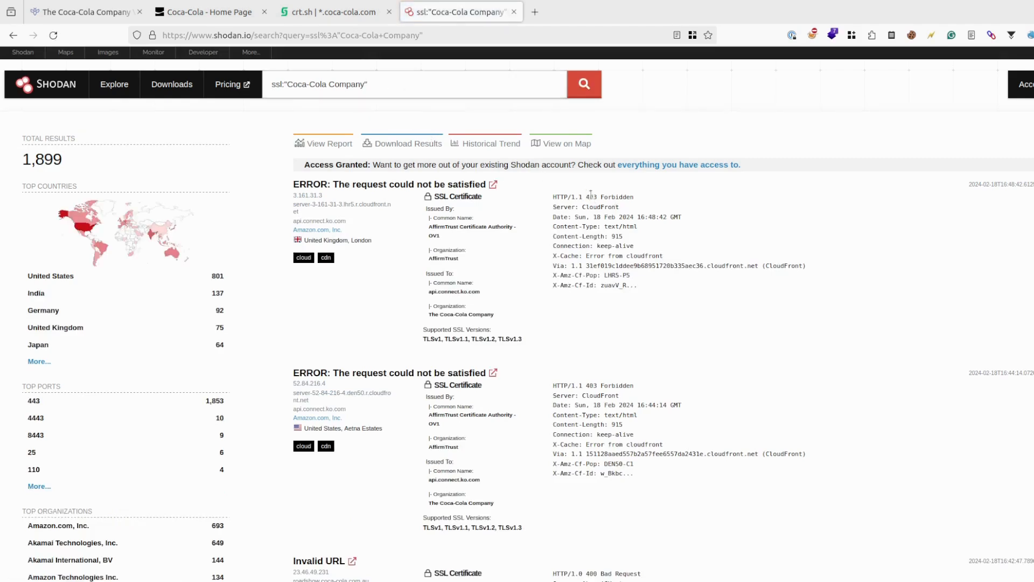
{"action": "double_click", "coordinate": [592, 197]}
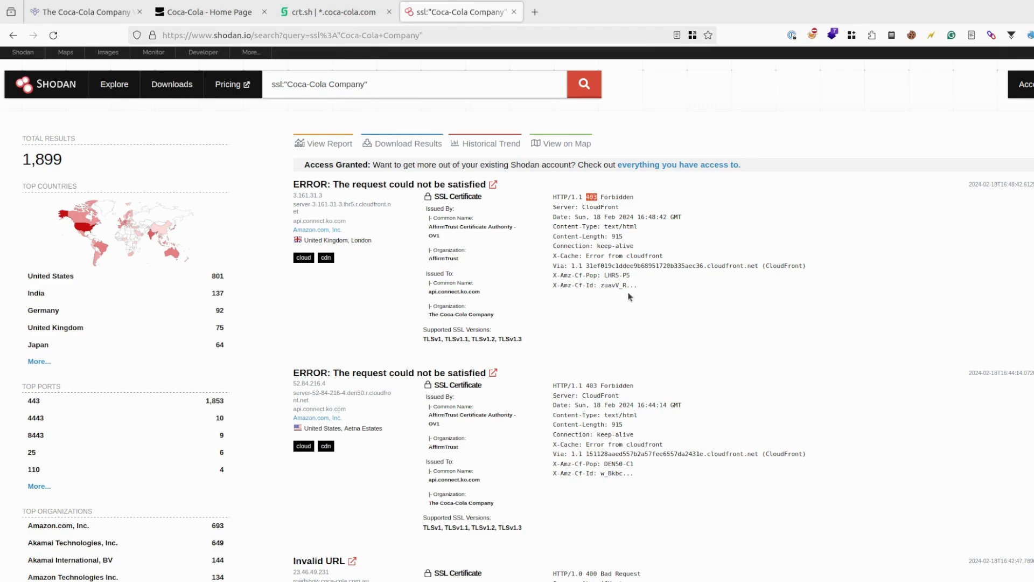
{"action": "scroll", "scroll_direction": "down", "scroll_amount": 3}
{"action": "type", "text": " 200"}
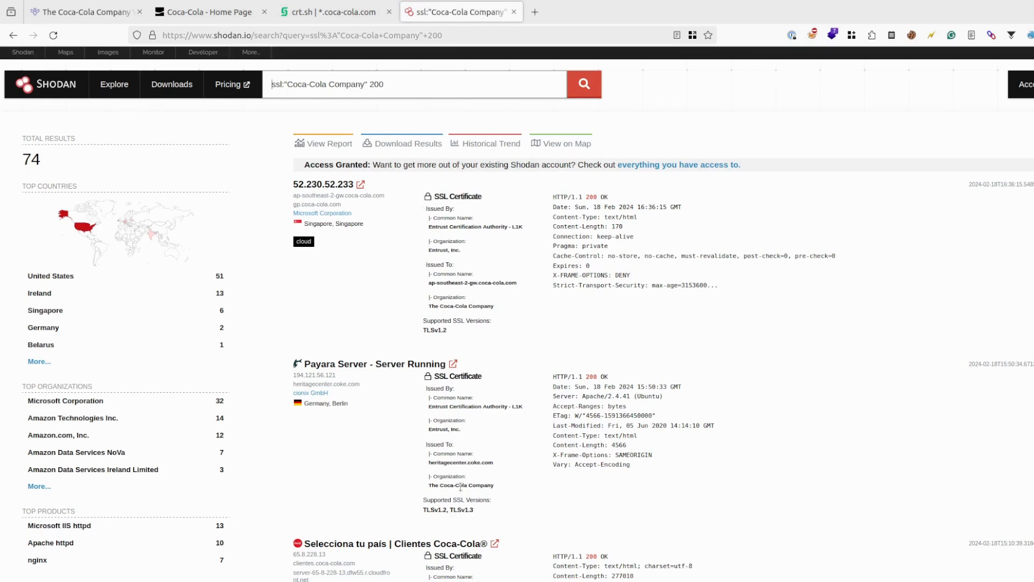
{"action": "double_click", "coordinate": [461, 485]}
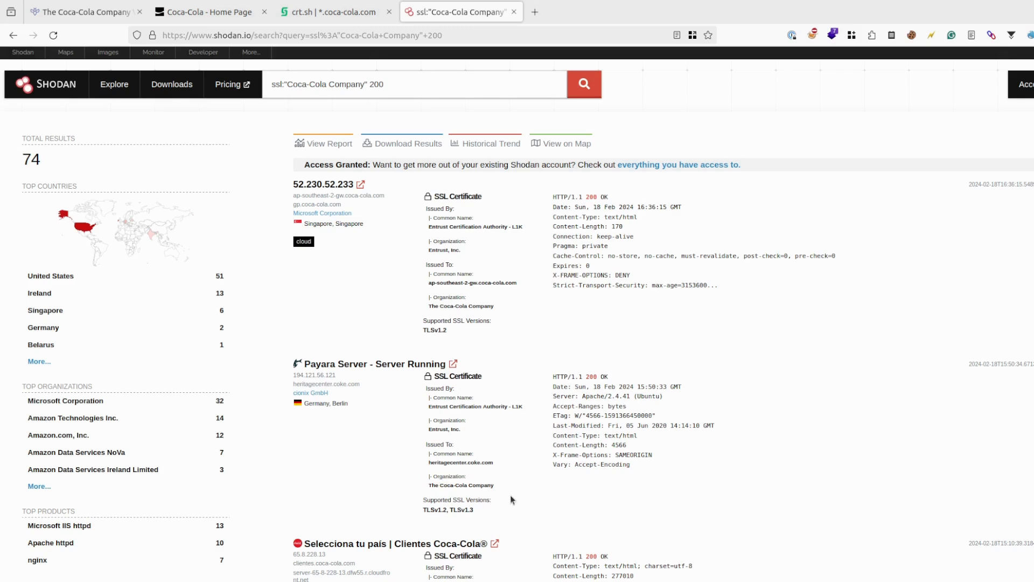
{"action": "mouse_move", "coordinate": [300, 74]}
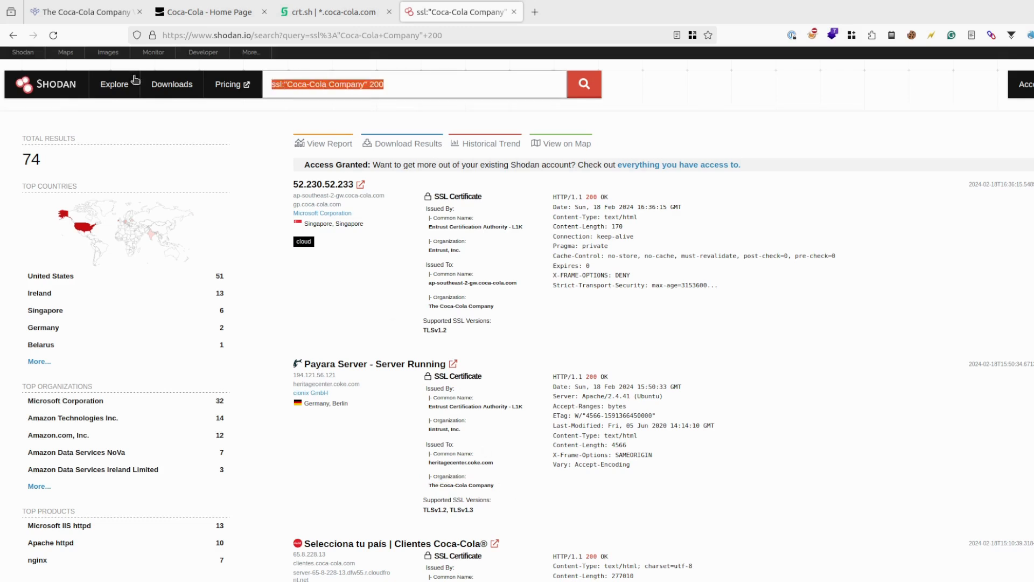
Check the scope and crt.sh tabs, then enter ssl.cert.subject.CN:"coca-cola.com" in Shodan.
{"action": "left_click", "coordinate": [81, 12]}
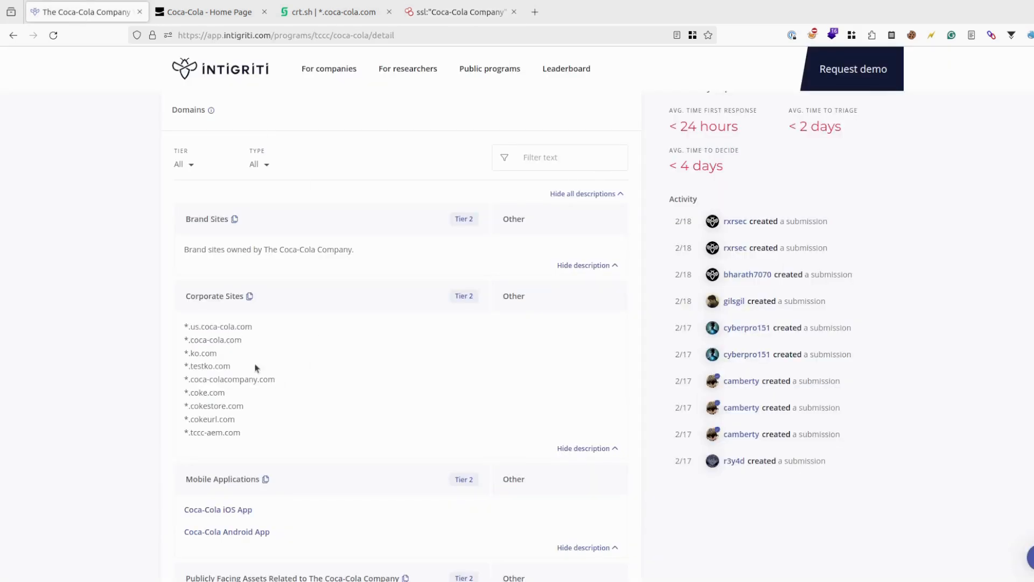
{"action": "double_click", "coordinate": [201, 354]}
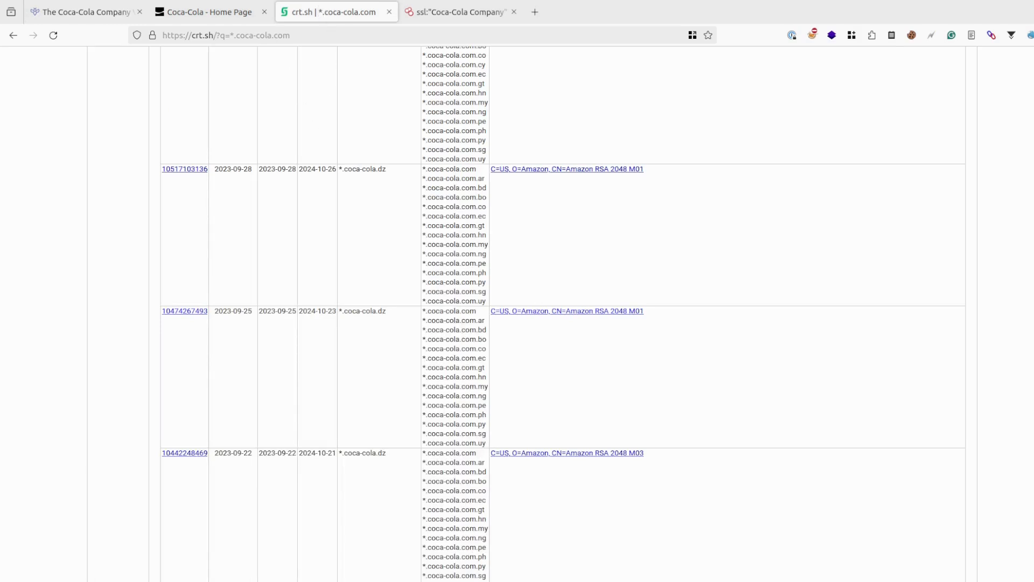
{"action": "left_click", "coordinate": [461, 12]}
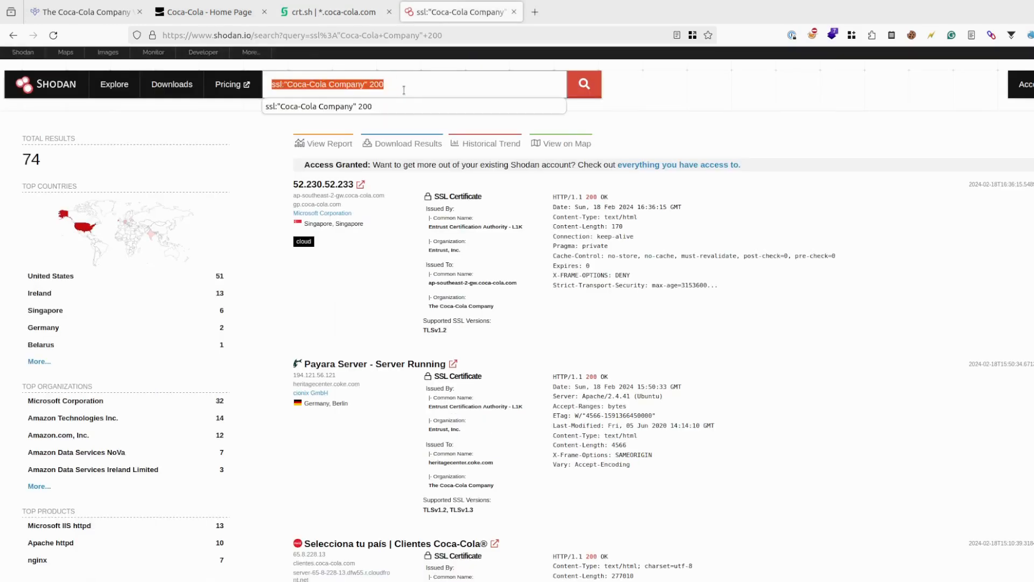
{"action": "type", "text": "ssl"}
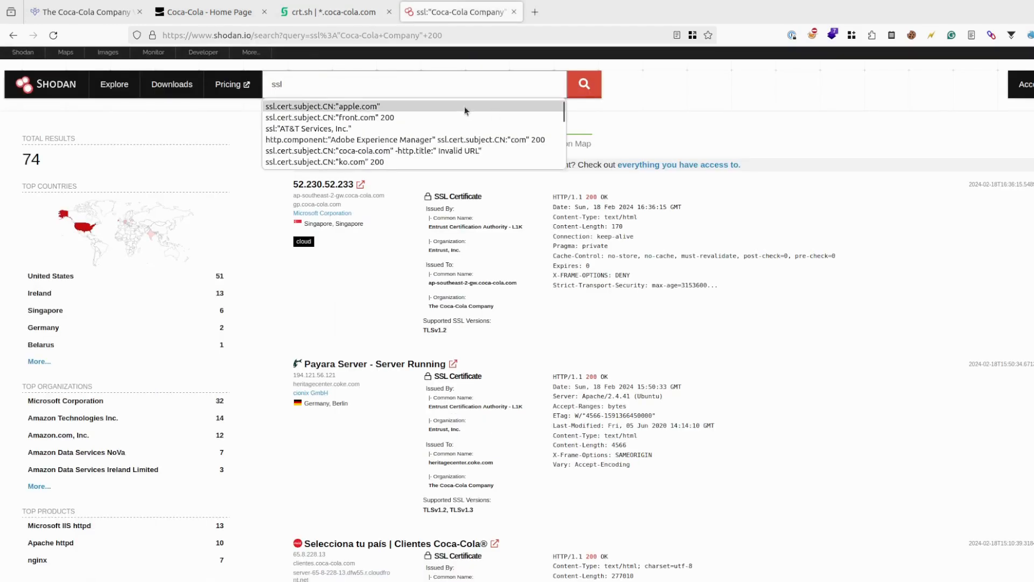
{"action": "left_click", "coordinate": [320, 106]}
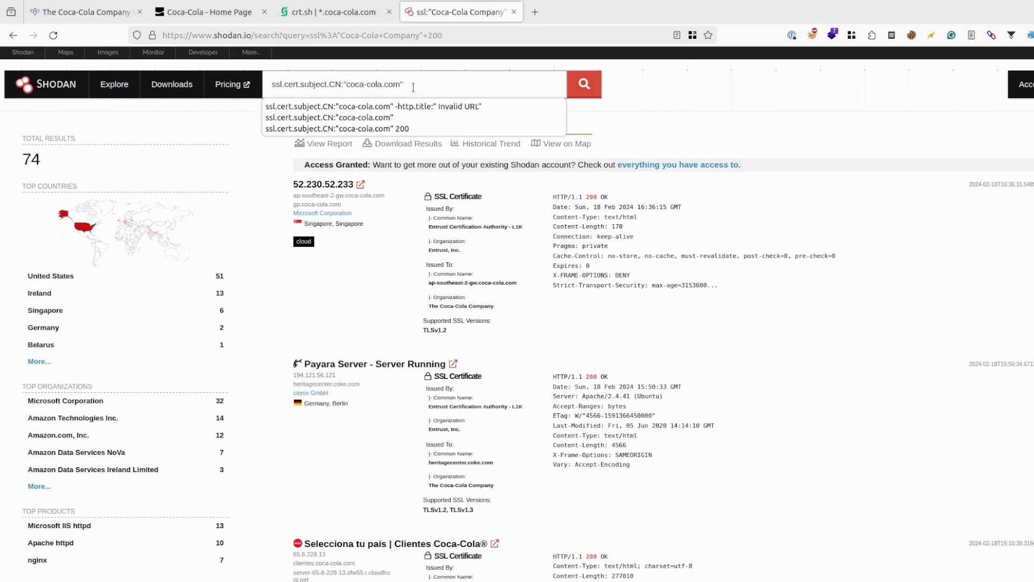
{"action": "left_click", "coordinate": [432, 86]}
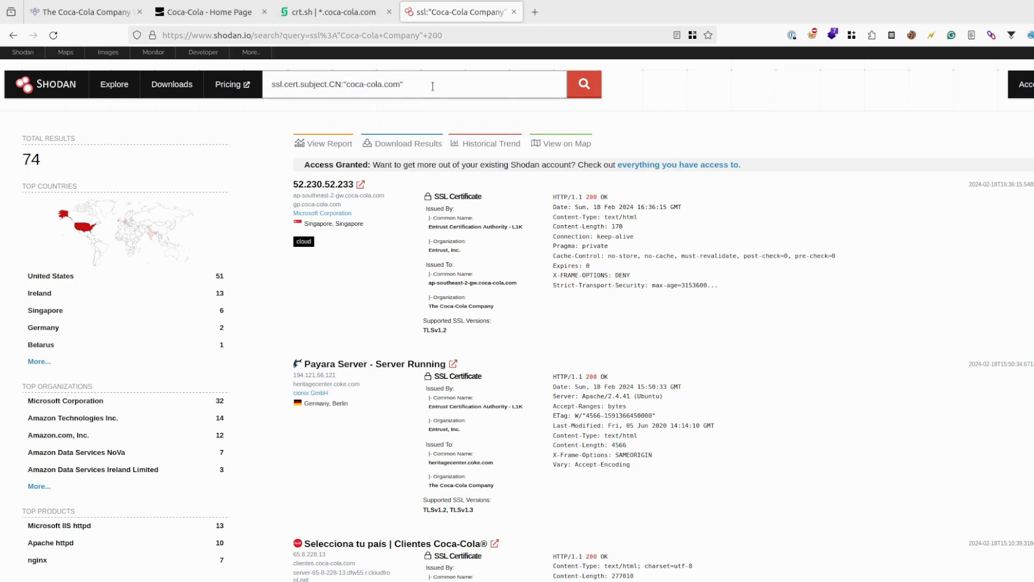
{"action": "mouse_move", "coordinate": [631, 136]}
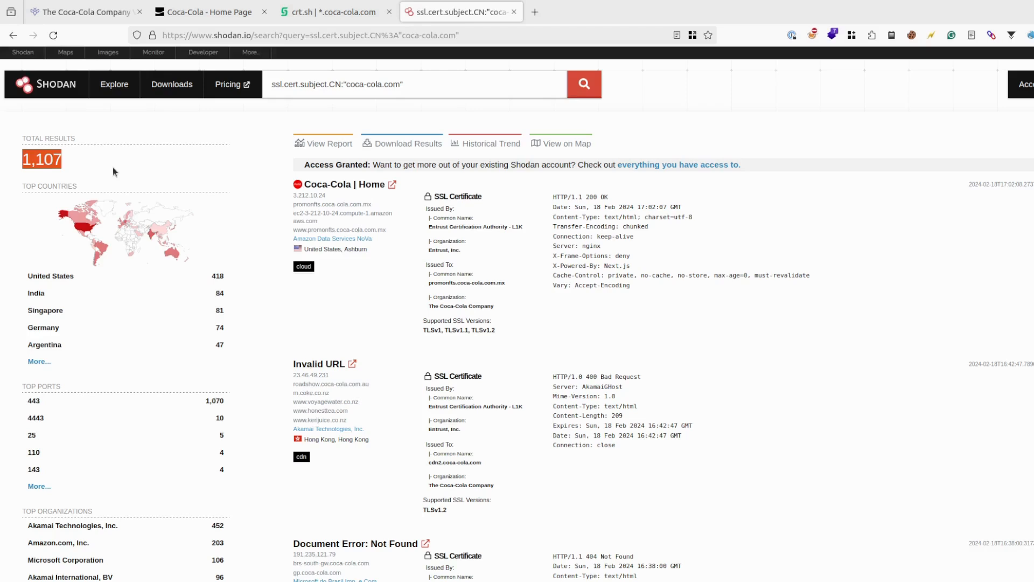
{"action": "mouse_move", "coordinate": [115, 190]}
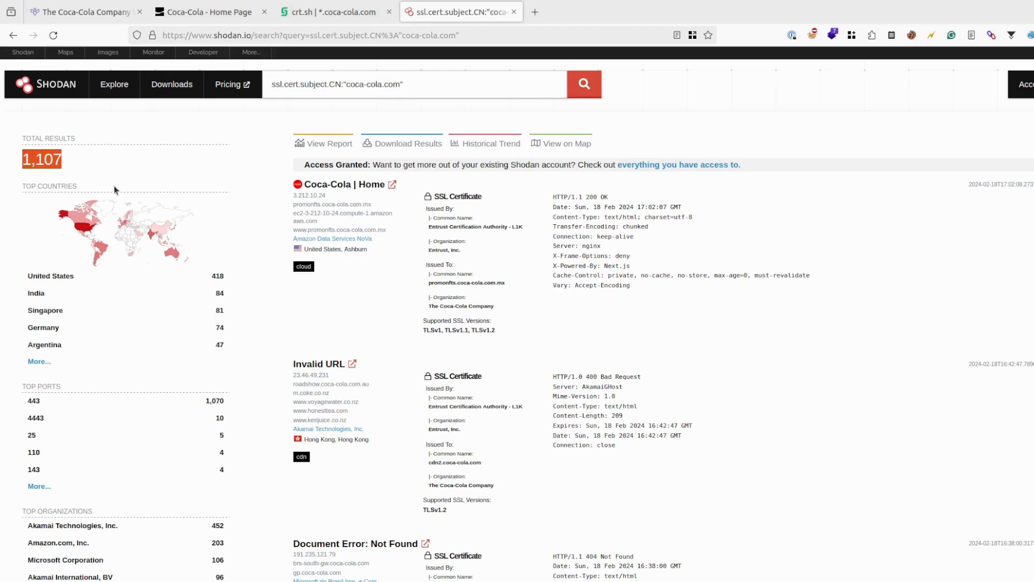
{"action": "mouse_move", "coordinate": [358, 410]}
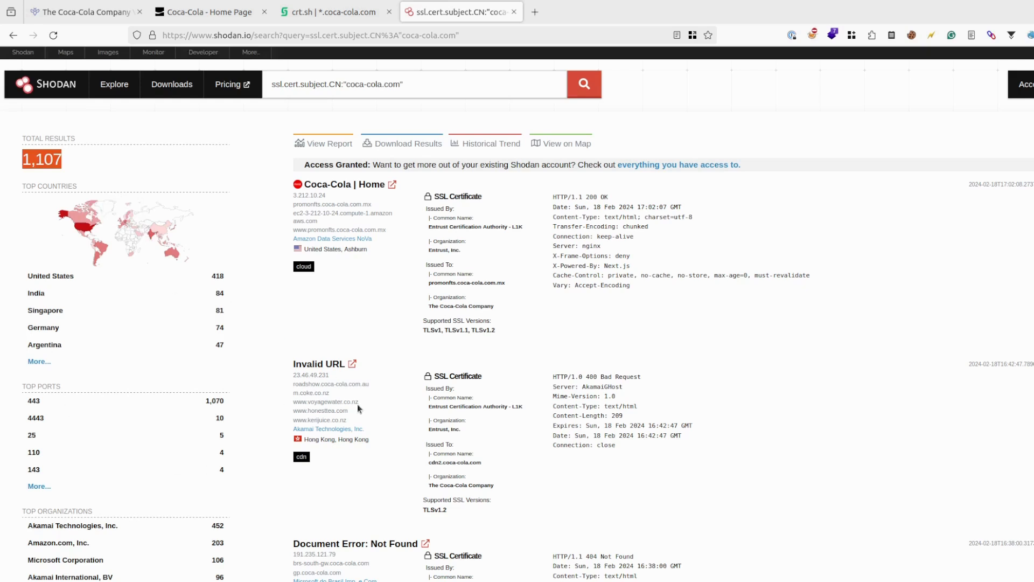
{"action": "mouse_move", "coordinate": [148, 361]}
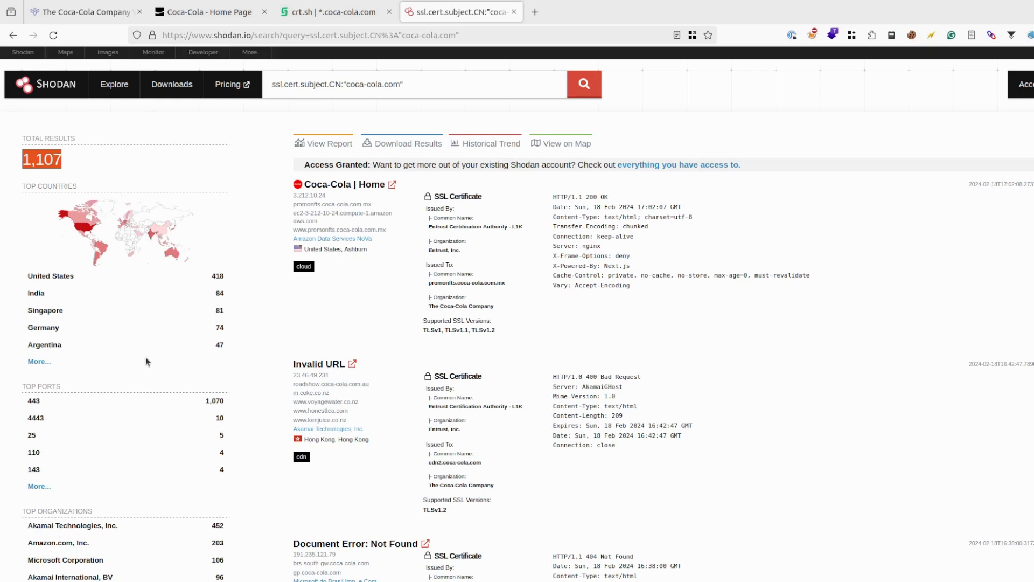
{"action": "mouse_move", "coordinate": [58, 383]}
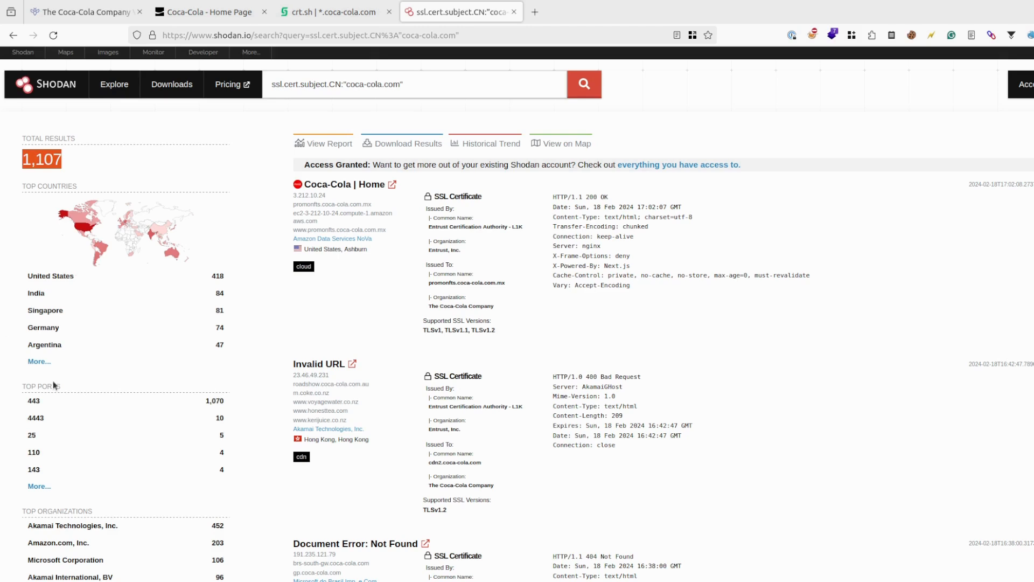
{"action": "mouse_move", "coordinate": [36, 484]}
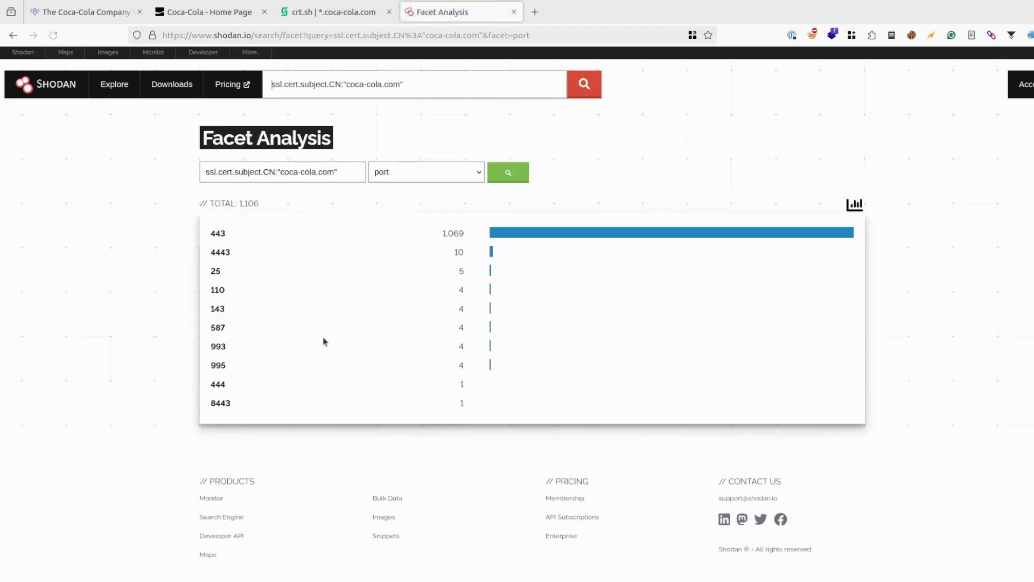
{"action": "mouse_move", "coordinate": [204, 486]}
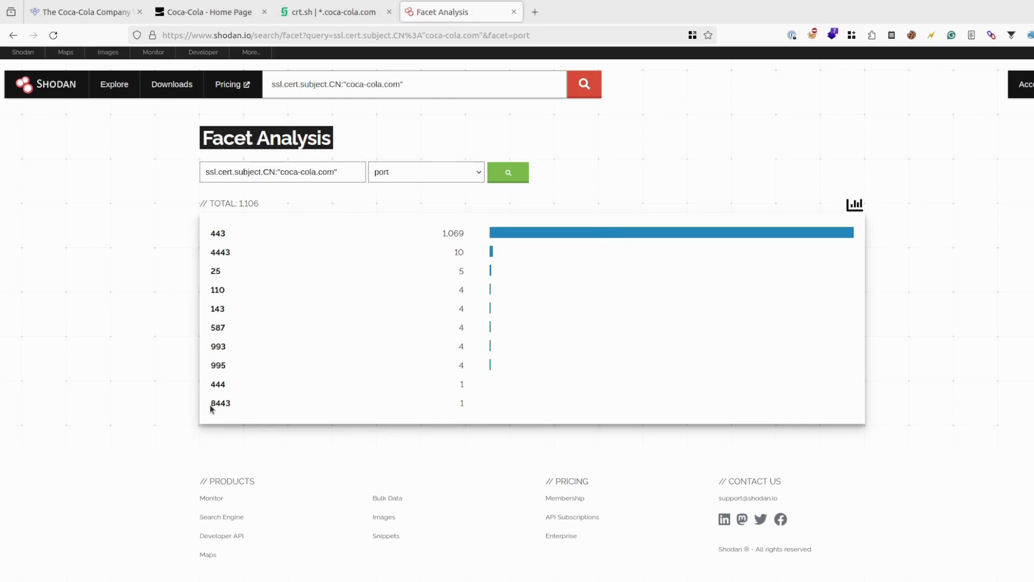
Run a facet analysis on http.title, with Invalid URL leading at 590.
{"action": "left_click", "coordinate": [221, 403]}
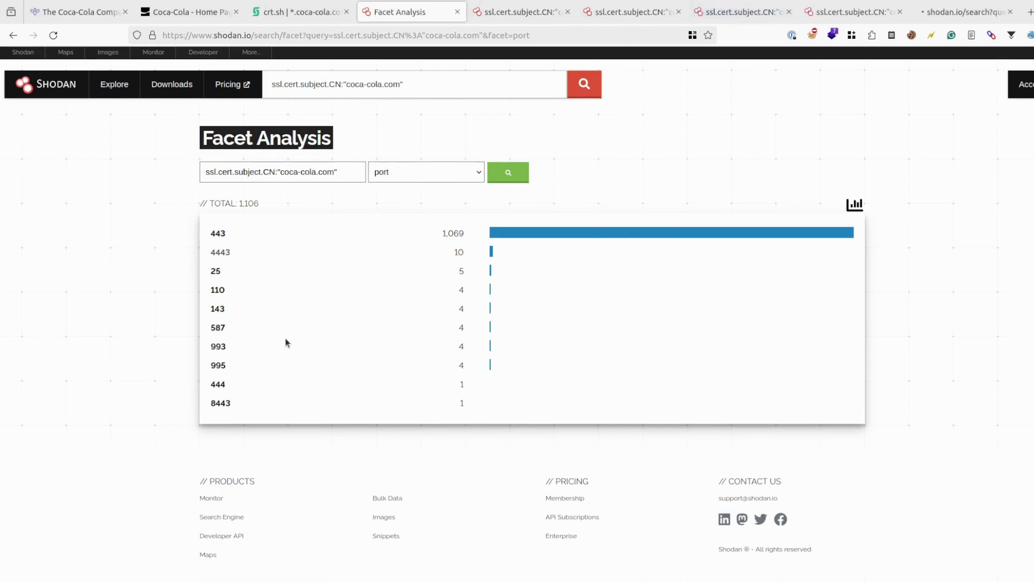
{"action": "left_click", "coordinate": [426, 172]}
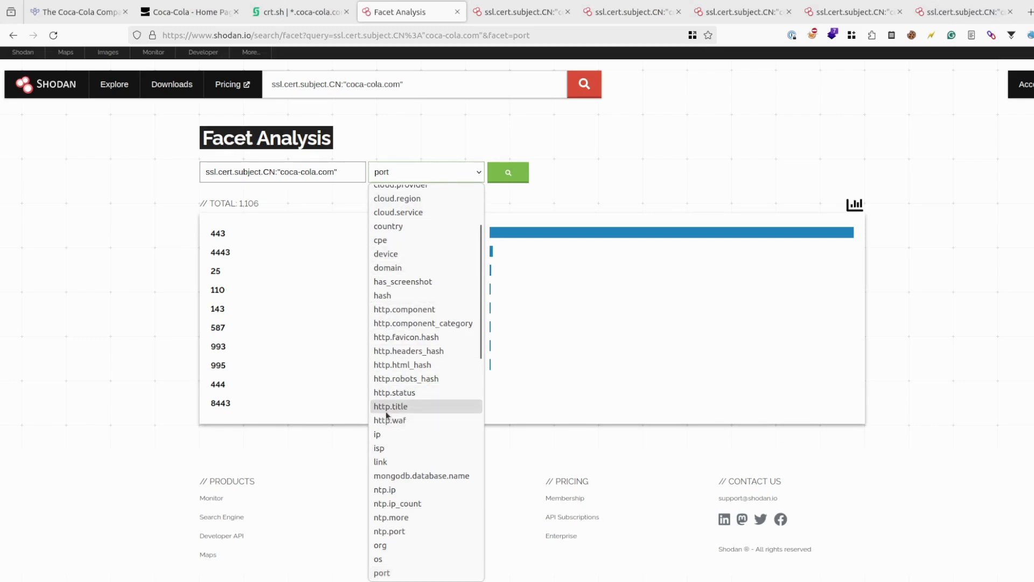
{"action": "left_click", "coordinate": [390, 406]}
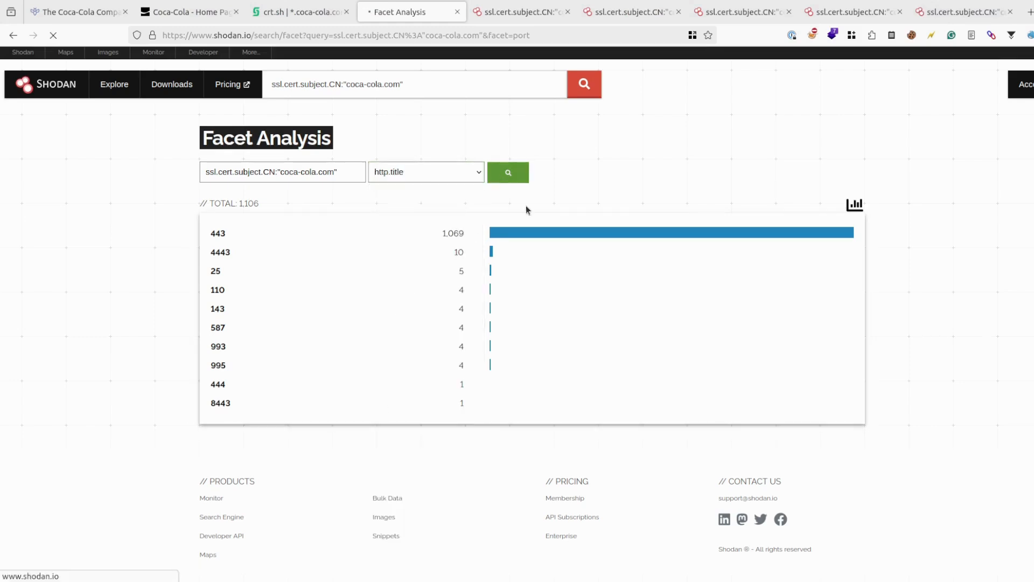
{"action": "left_click", "coordinate": [507, 173]}
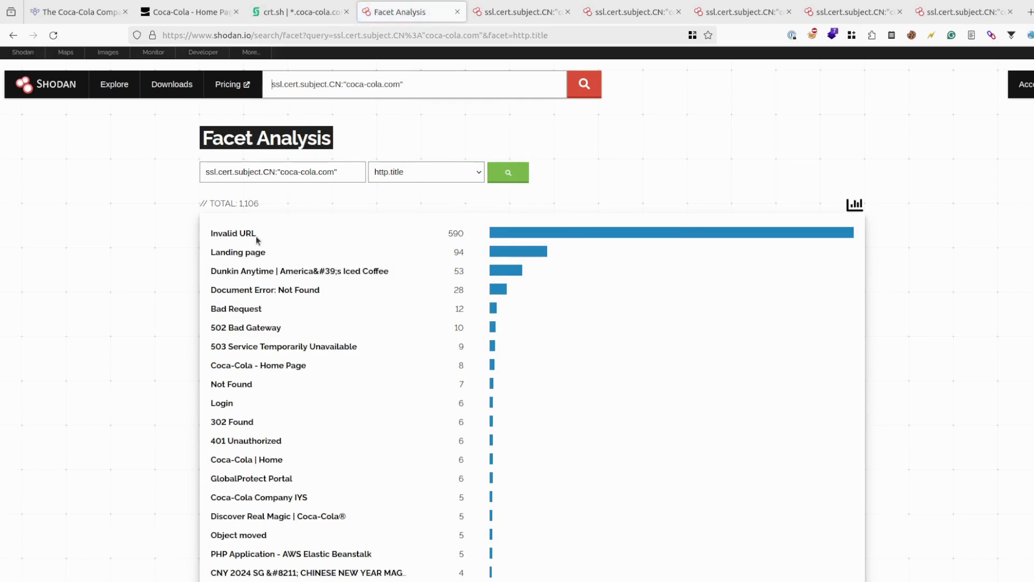
Add -http.title:"Invalid URL" and -http.title:"Landing page" filters, leaving 422 hosts.
{"action": "double_click", "coordinate": [233, 233]}
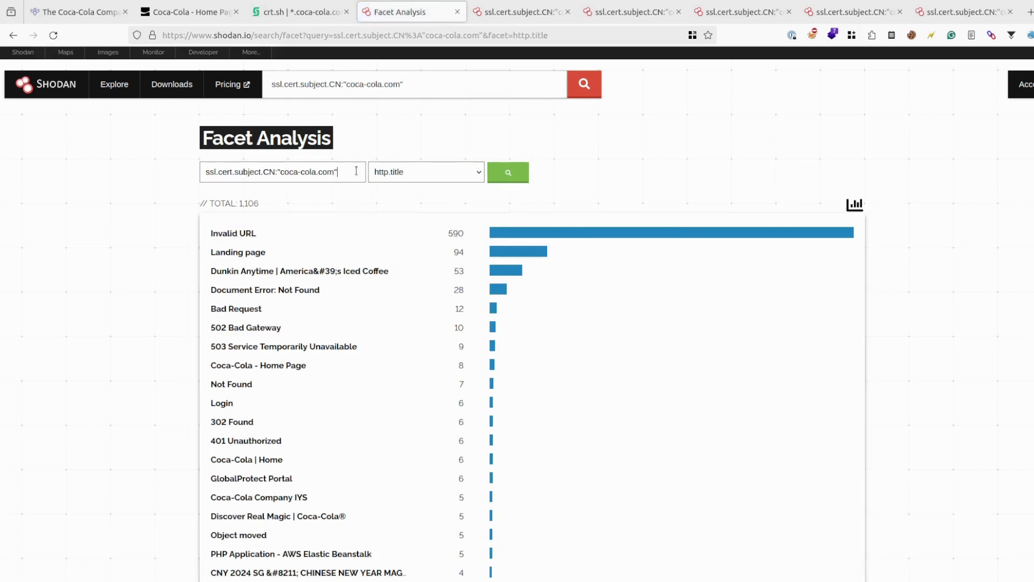
{"action": "type", "text": "-http.title:\" Invalid URL"}
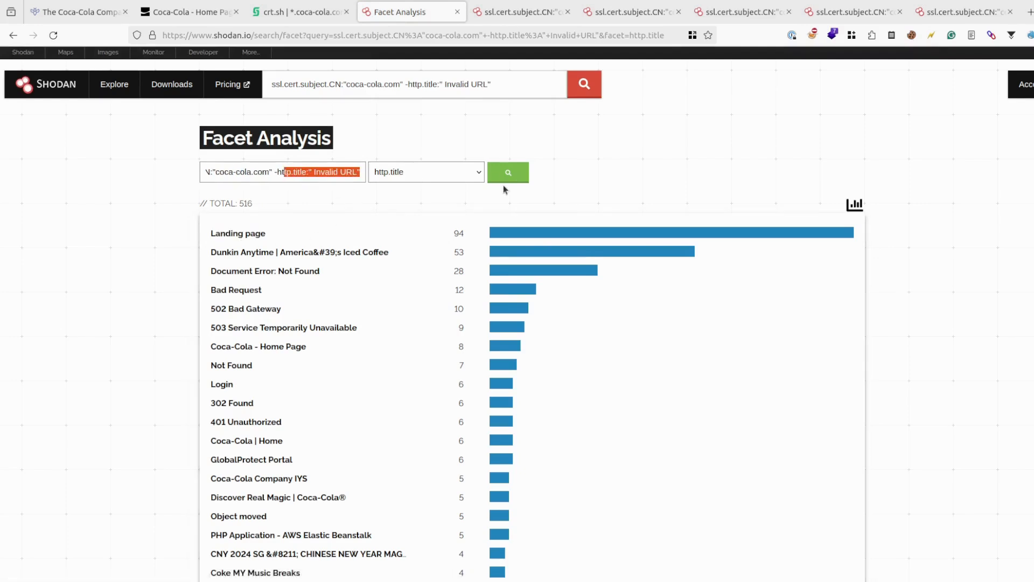
{"action": "type", "text": "-http.title:\"Landing page"}
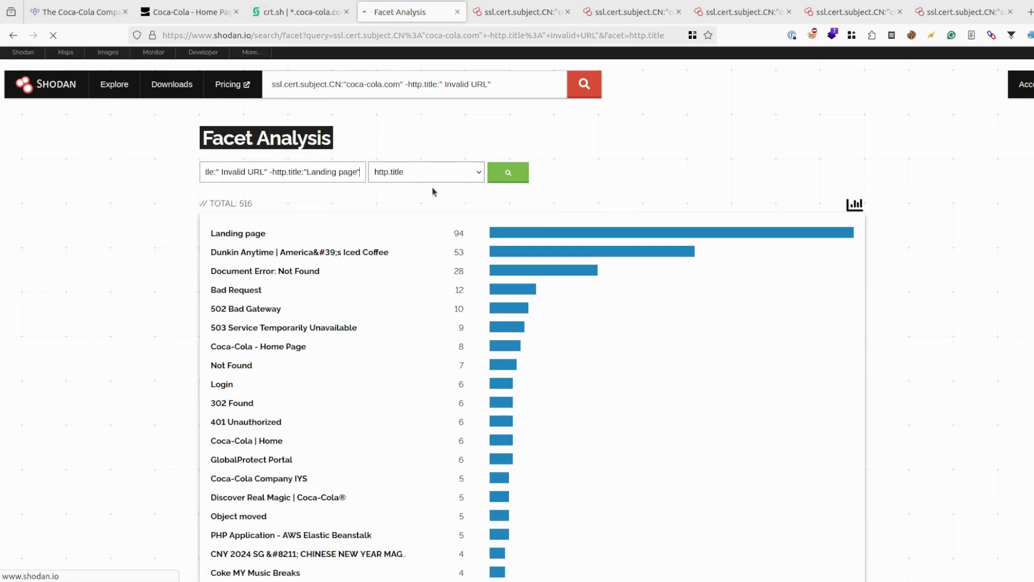
{"action": "left_click", "coordinate": [426, 172]}
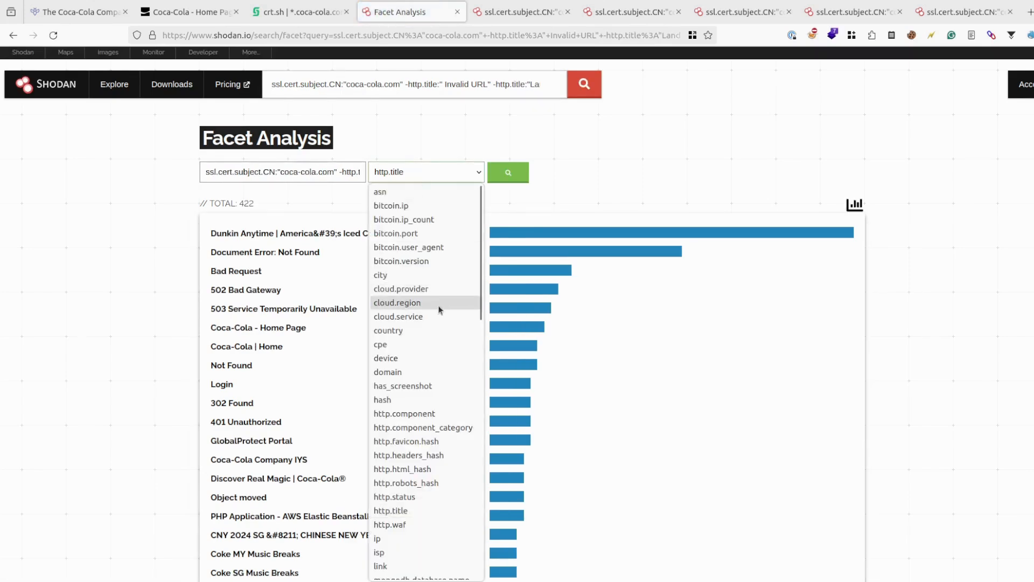
Facet the 422 hosts by org, led by Amazon.com (109) and Microsoft (106).
{"action": "scroll", "scroll_direction": "down", "scroll_amount": 3}
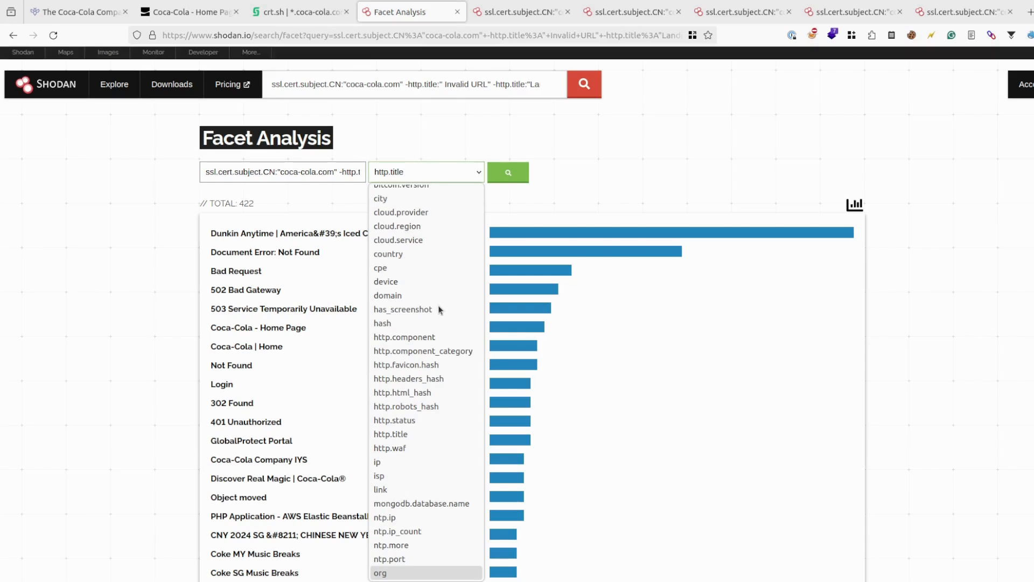
{"action": "left_click", "coordinate": [381, 573]}
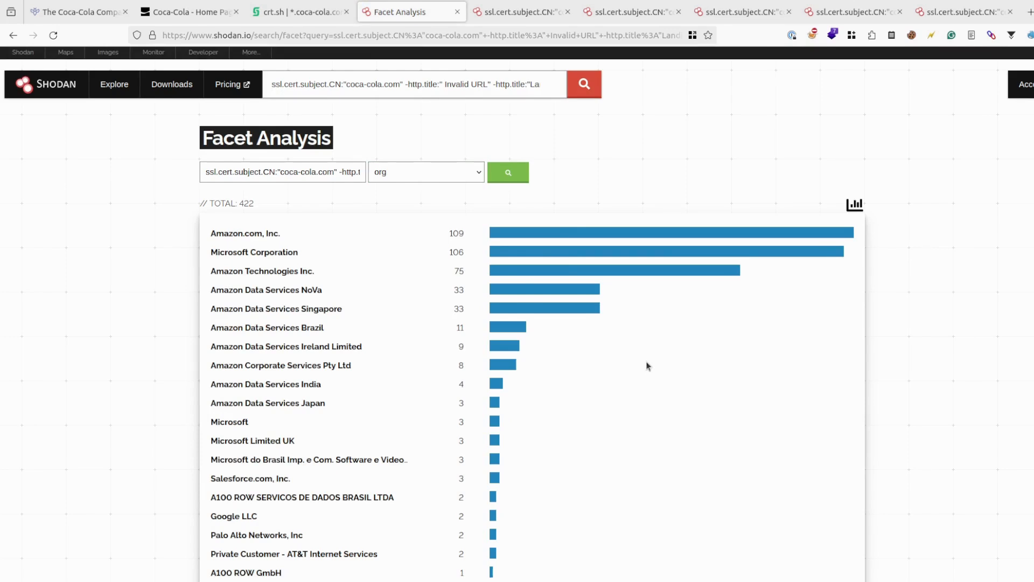
{"action": "scroll", "scroll_direction": "down", "scroll_amount": 3}
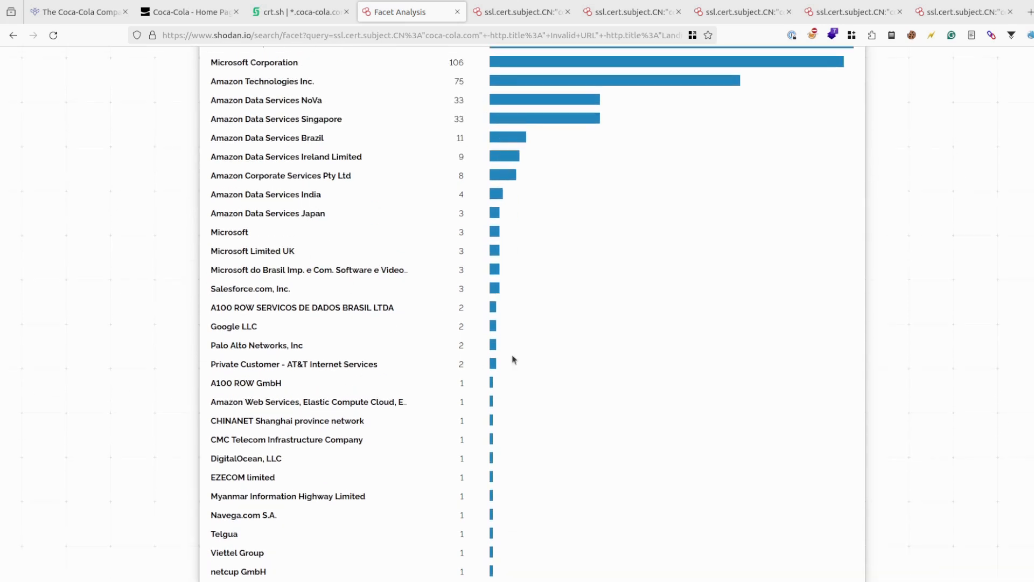
{"action": "scroll", "scroll_direction": "up", "scroll_amount": 3}
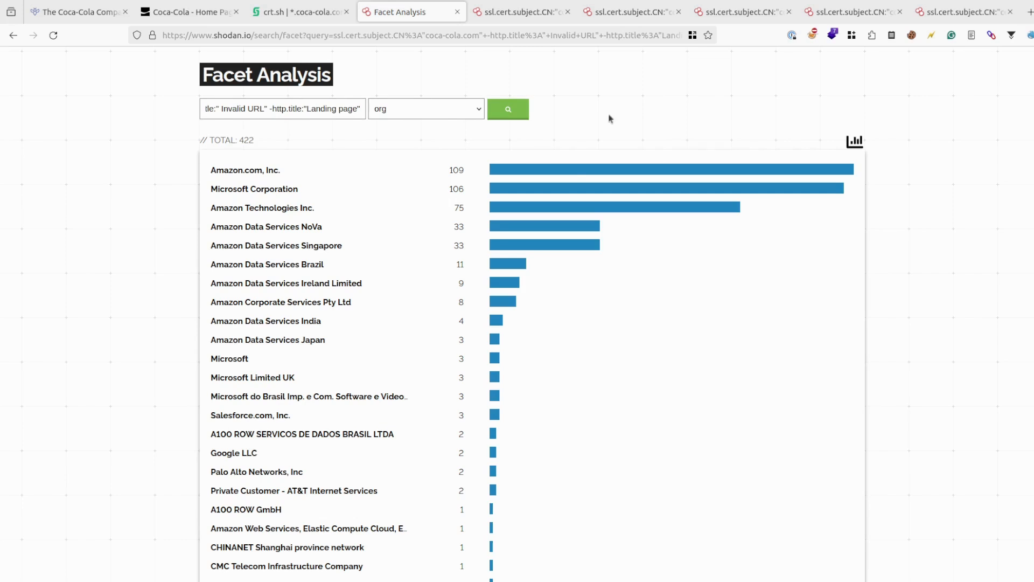
{"action": "left_click", "coordinate": [427, 109]}
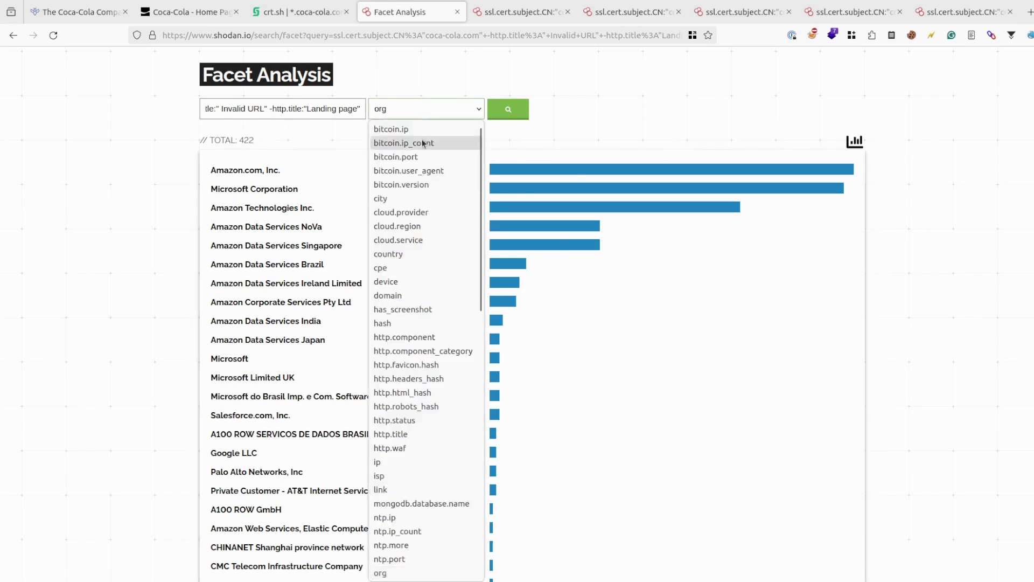
{"action": "left_click", "coordinate": [390, 434]}
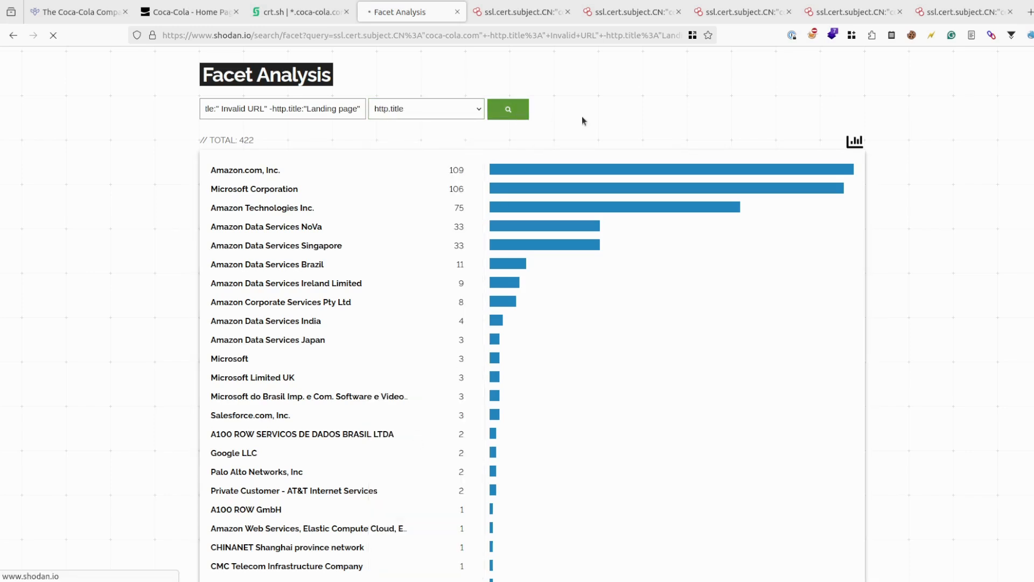
Rerun the http.title facet and review titles led by Dunkin Anytime (53) and Document Error (28).
{"action": "left_click", "coordinate": [508, 108]}
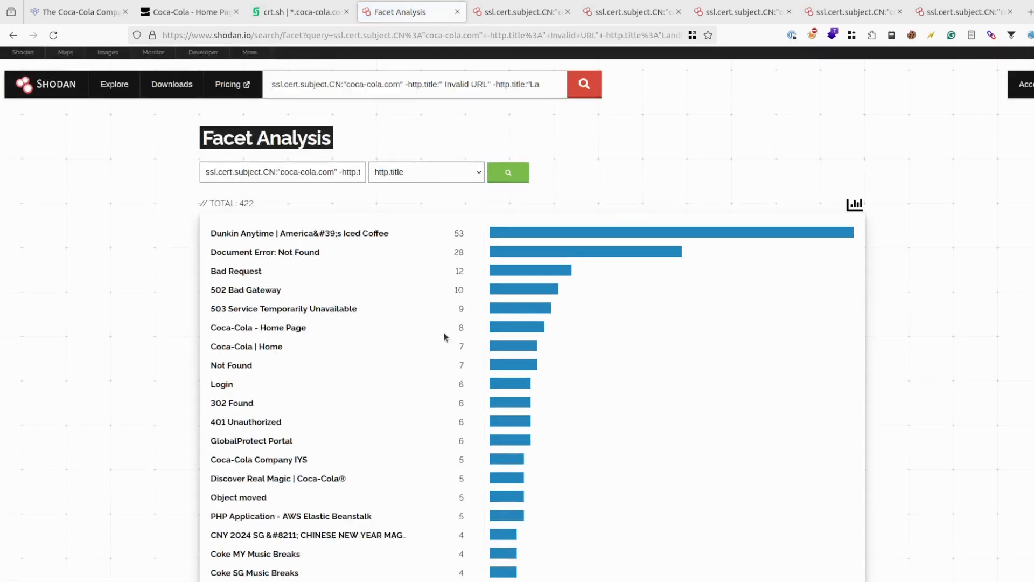
{"action": "scroll", "scroll_direction": "down", "scroll_amount": 3}
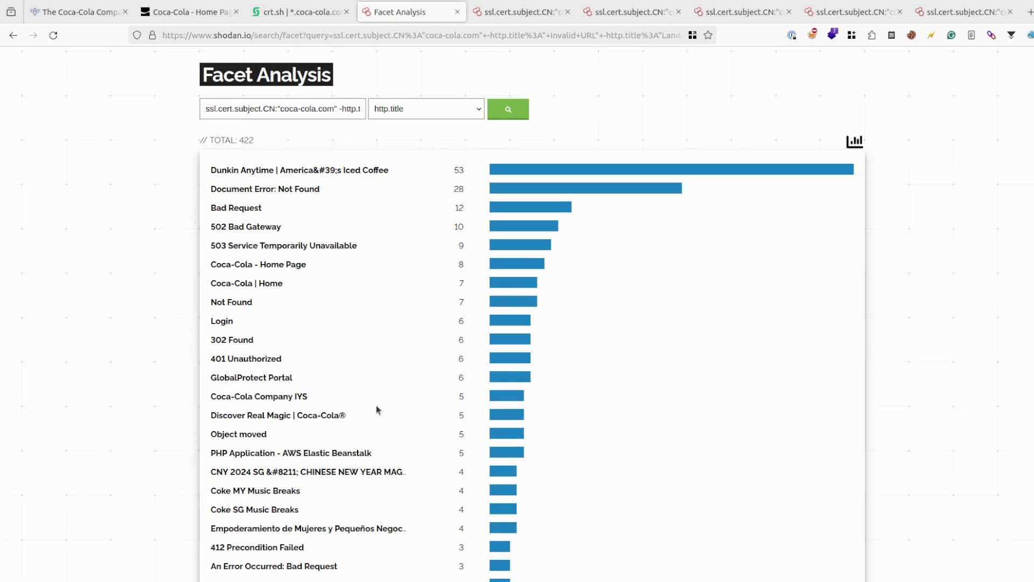
{"action": "mouse_move", "coordinate": [367, 278]}
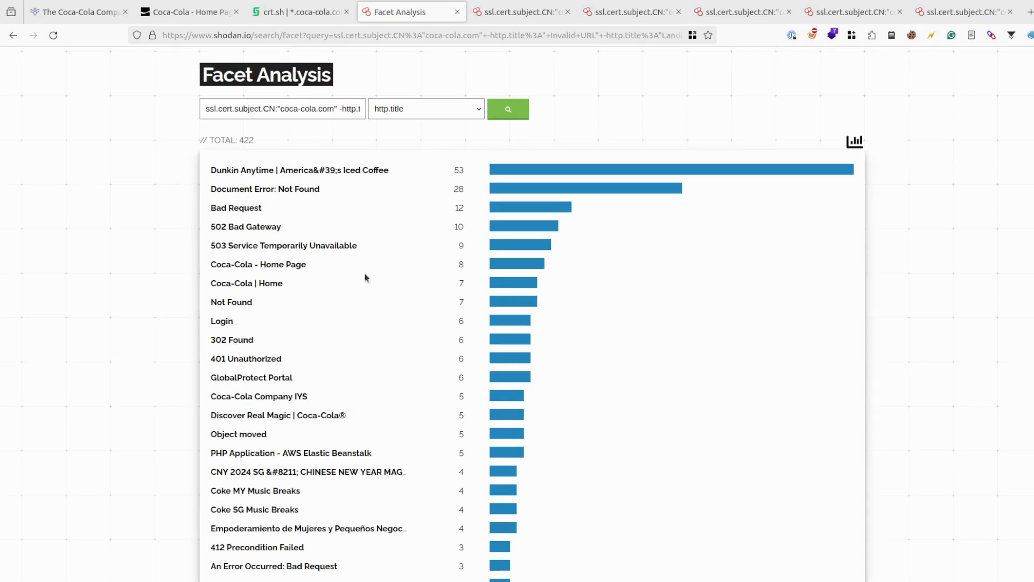
{"action": "scroll", "scroll_direction": "down", "scroll_amount": 3}
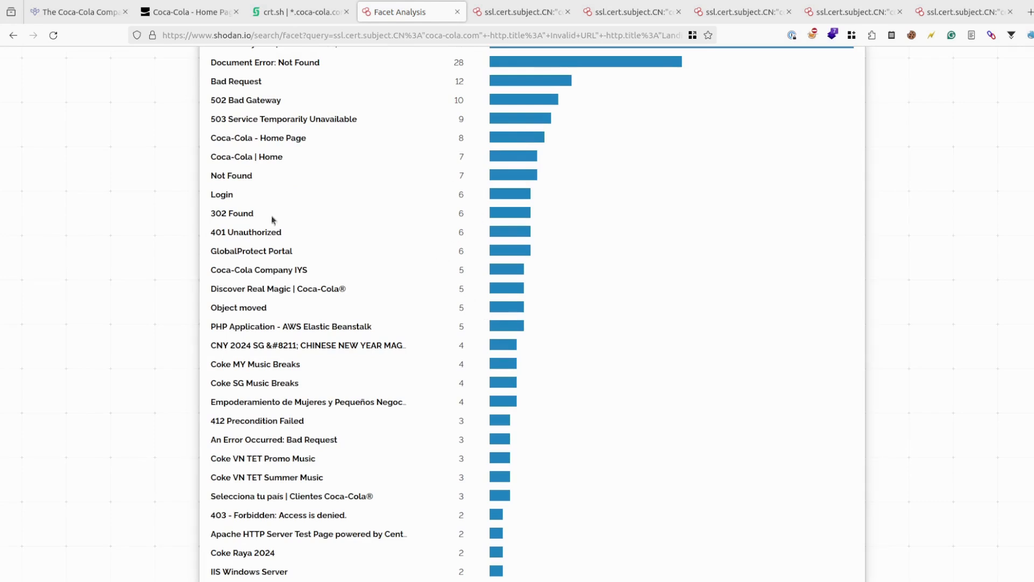
{"action": "mouse_move", "coordinate": [420, 246]}
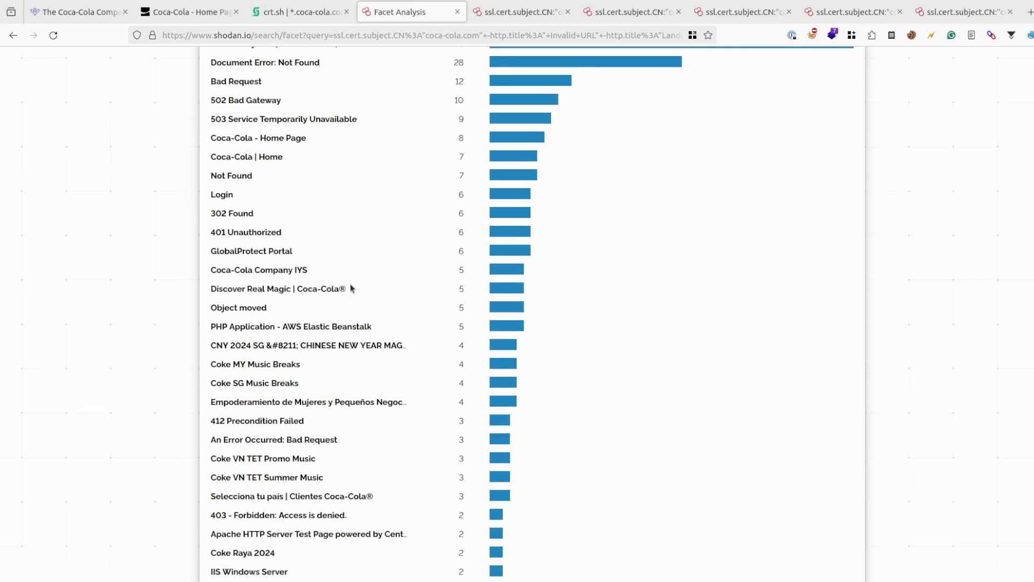
{"action": "mouse_move", "coordinate": [389, 332]}
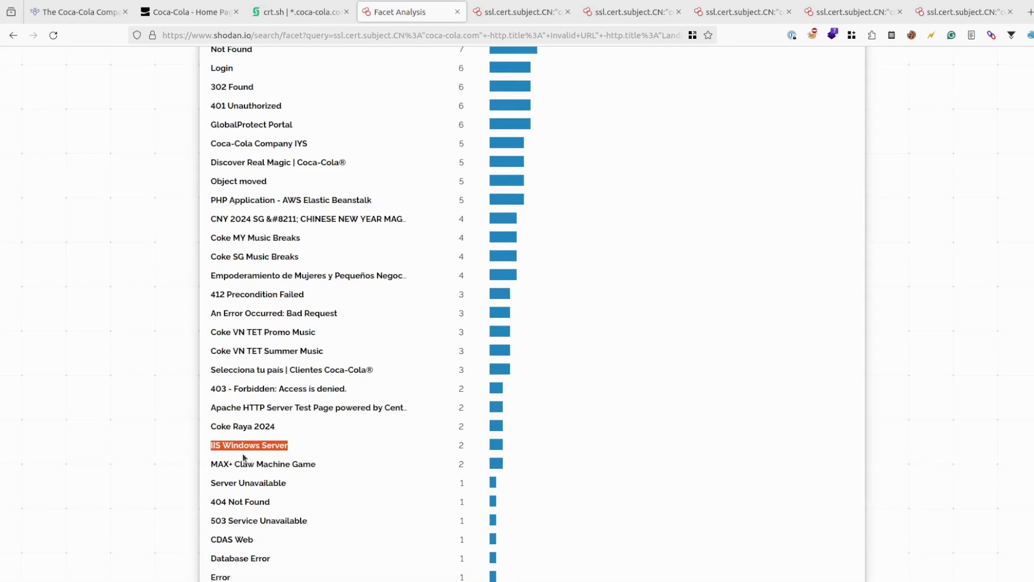
{"action": "scroll", "scroll_direction": "down", "scroll_amount": 3}
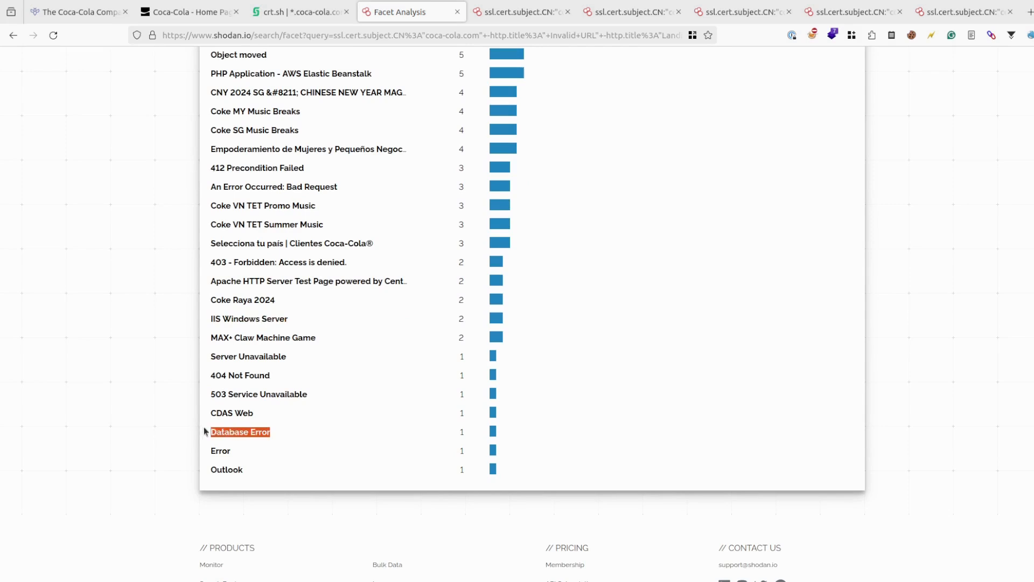
{"action": "mouse_move", "coordinate": [332, 299]}
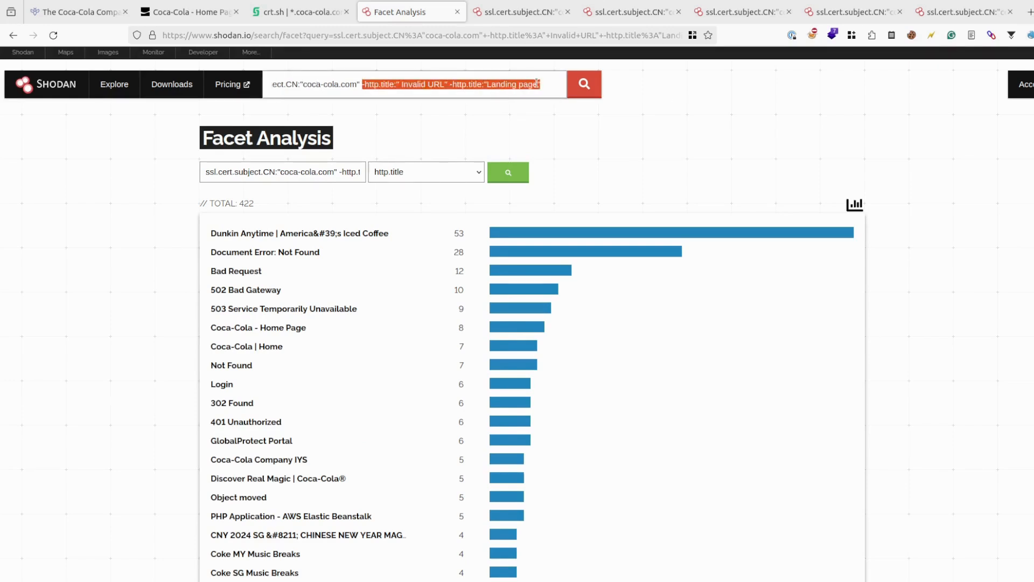
Append status code 200 to the filtered Coca-Cola host query and run it.
{"action": "type", "text": "2"}
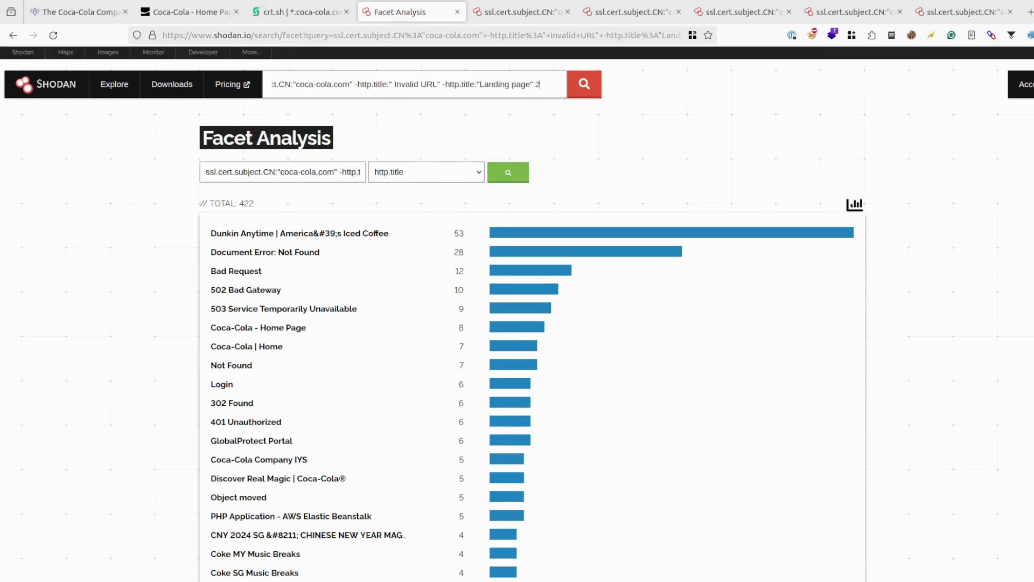
{"action": "type", "text": "00"}
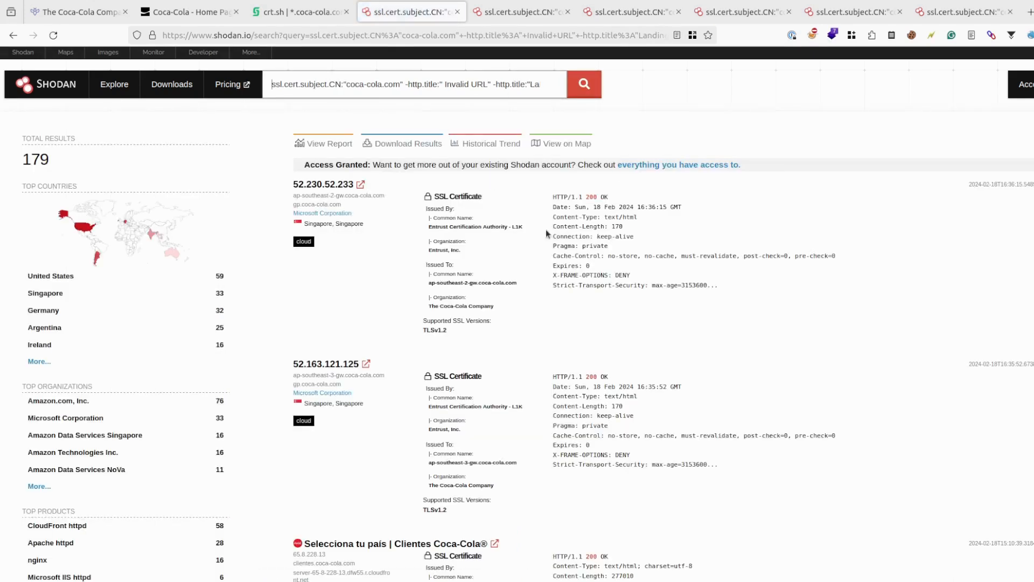
{"action": "mouse_move", "coordinate": [537, 129]}
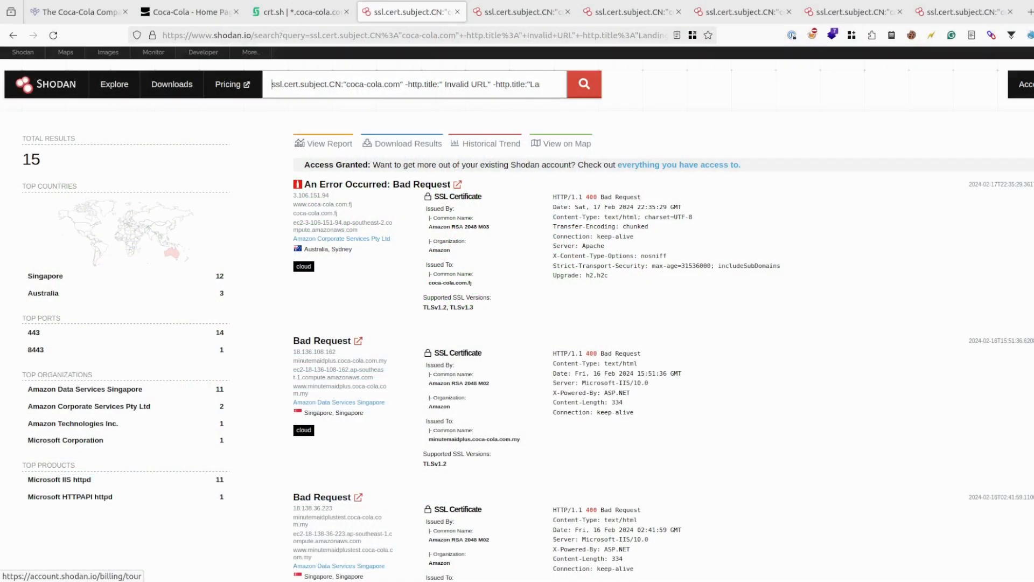
{"action": "mouse_move", "coordinate": [685, 196]}
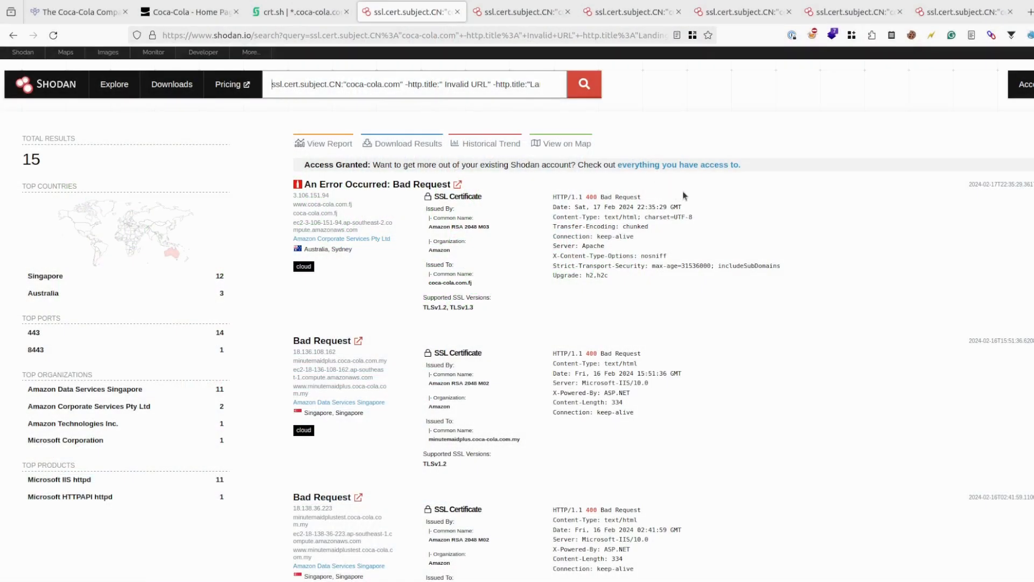
{"action": "mouse_move", "coordinate": [253, 172]}
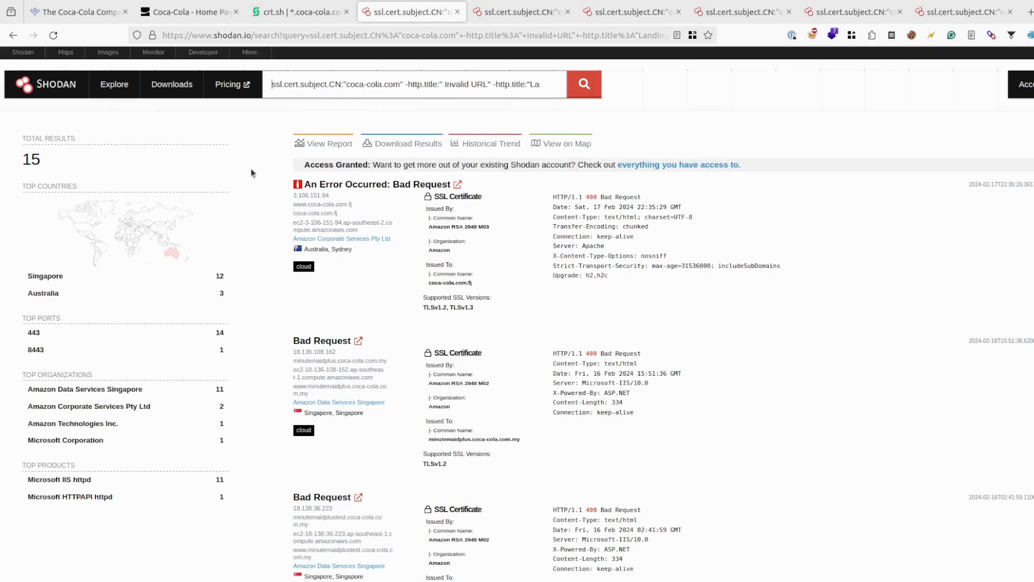
{"action": "mouse_move", "coordinate": [307, 192]}
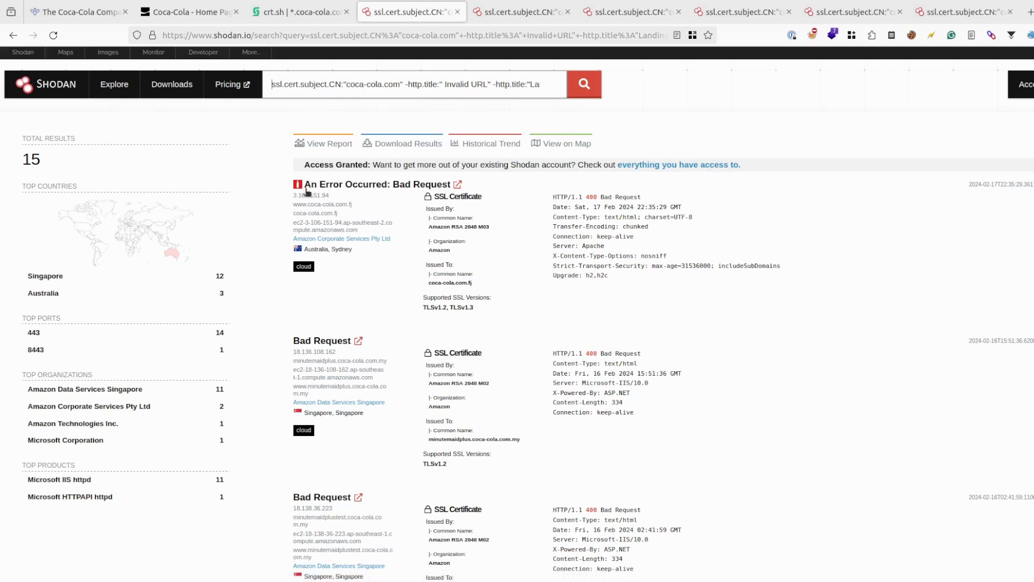
{"action": "mouse_move", "coordinate": [500, 79]}
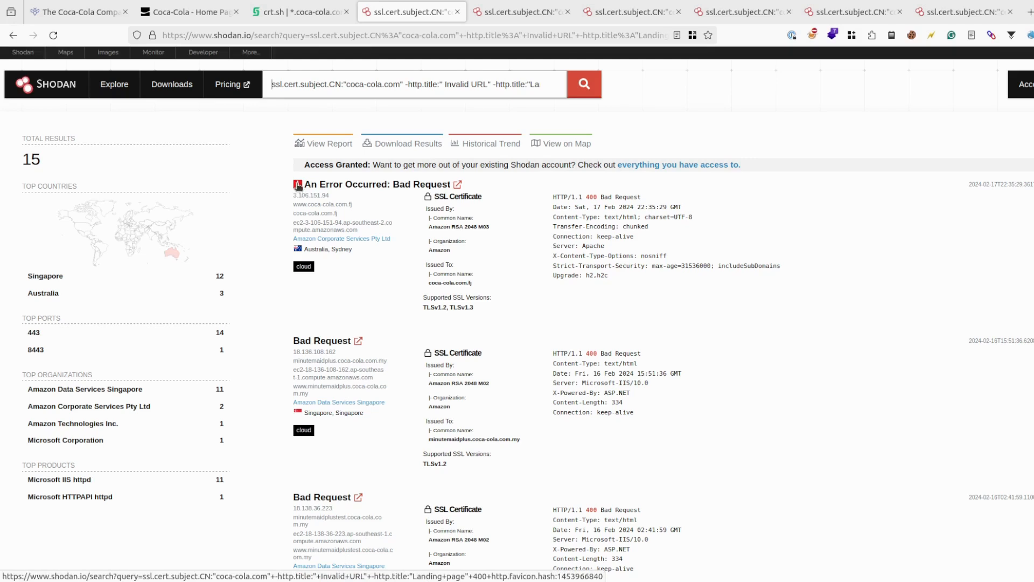
{"action": "left_click", "coordinate": [584, 84]}
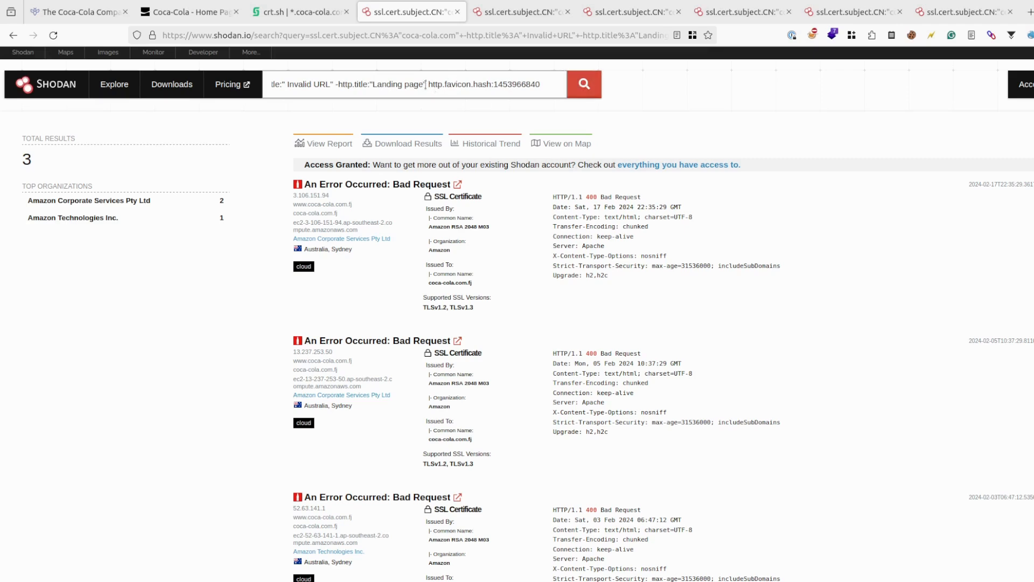
{"action": "double_click", "coordinate": [484, 85]}
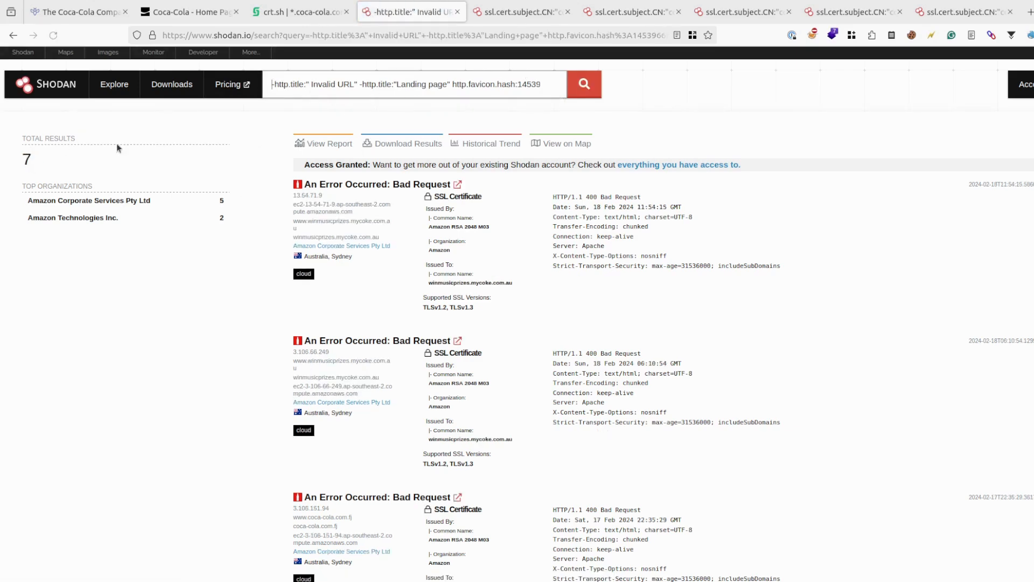
{"action": "scroll", "scroll_direction": "down", "scroll_amount": 3}
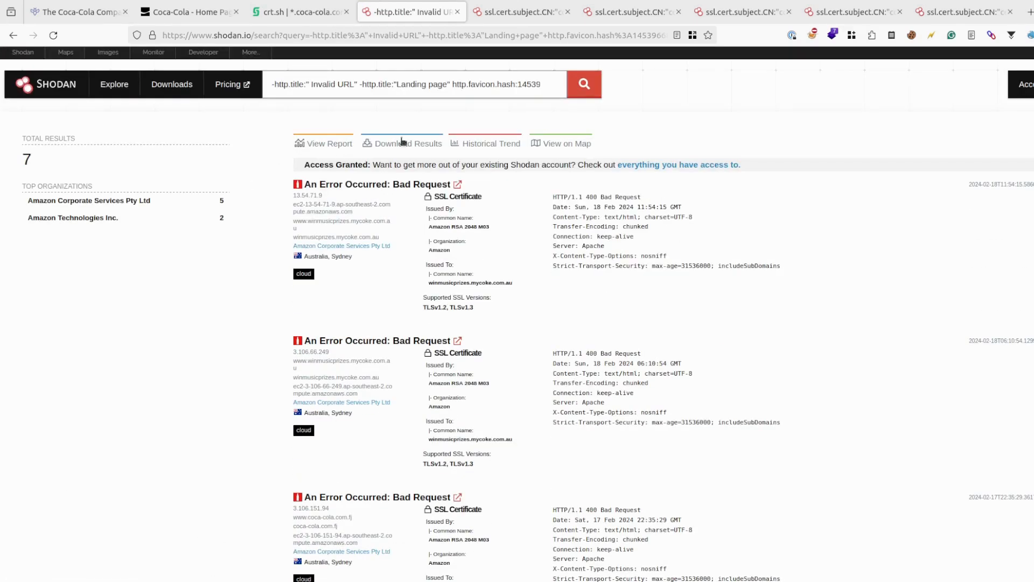
{"action": "left_click", "coordinate": [403, 84]}
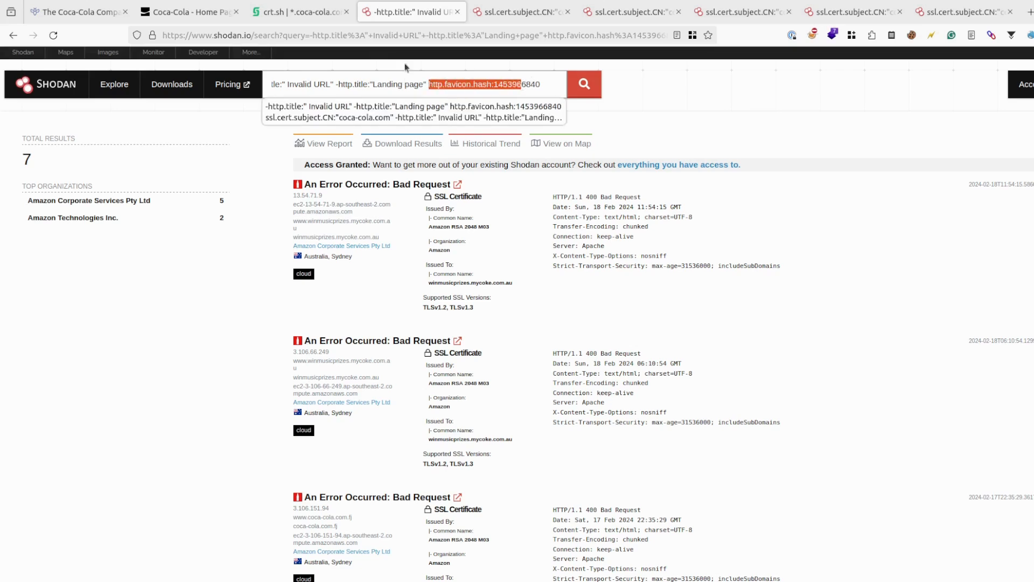
Search Google for favup in a new tab and open the pielco11/fav-up repository.
{"action": "left_click", "coordinate": [301, 12]}
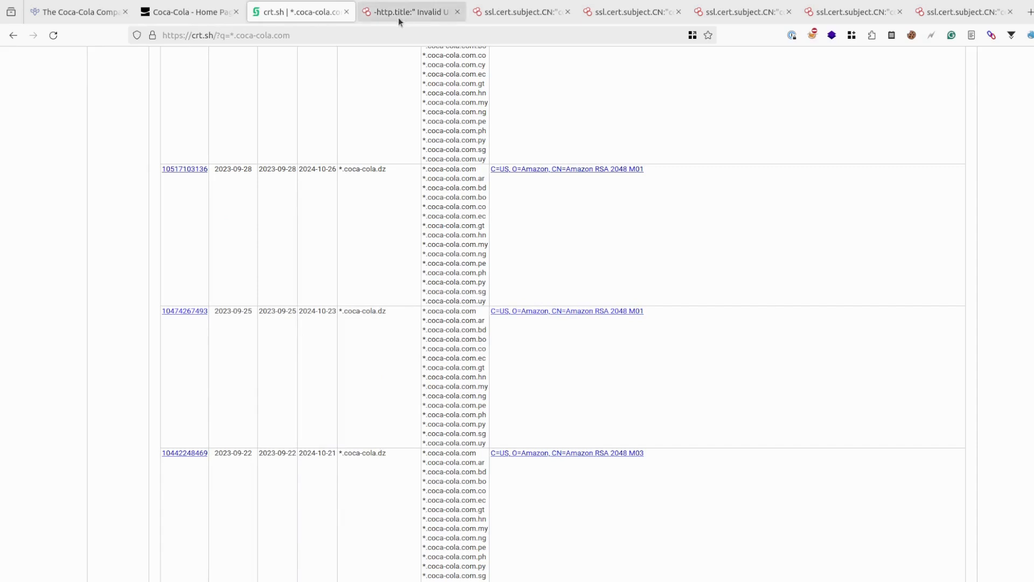
{"action": "left_click", "coordinate": [189, 12]}
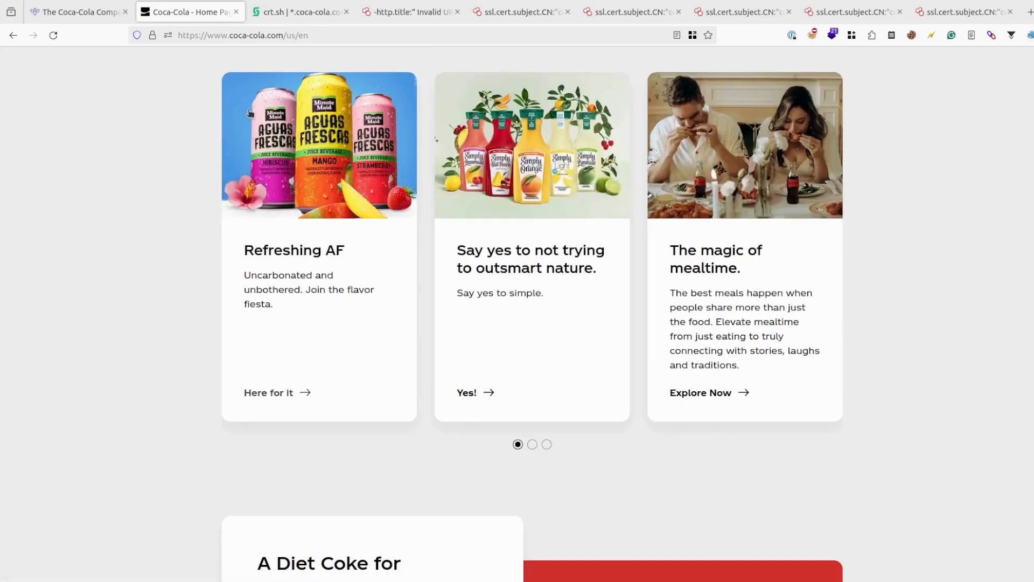
{"action": "left_click", "coordinate": [1027, 11]}
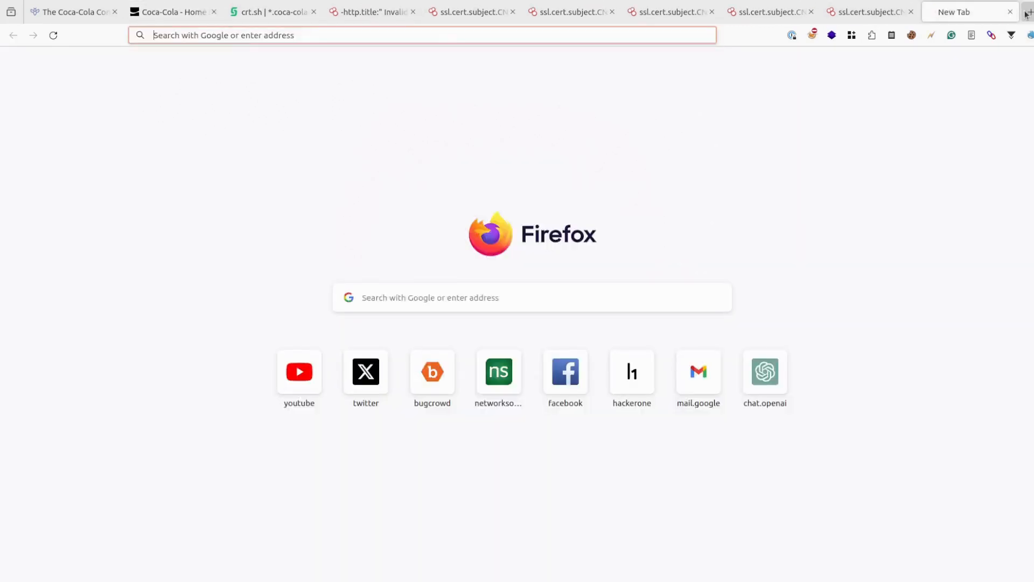
{"action": "type", "text": "favup"}
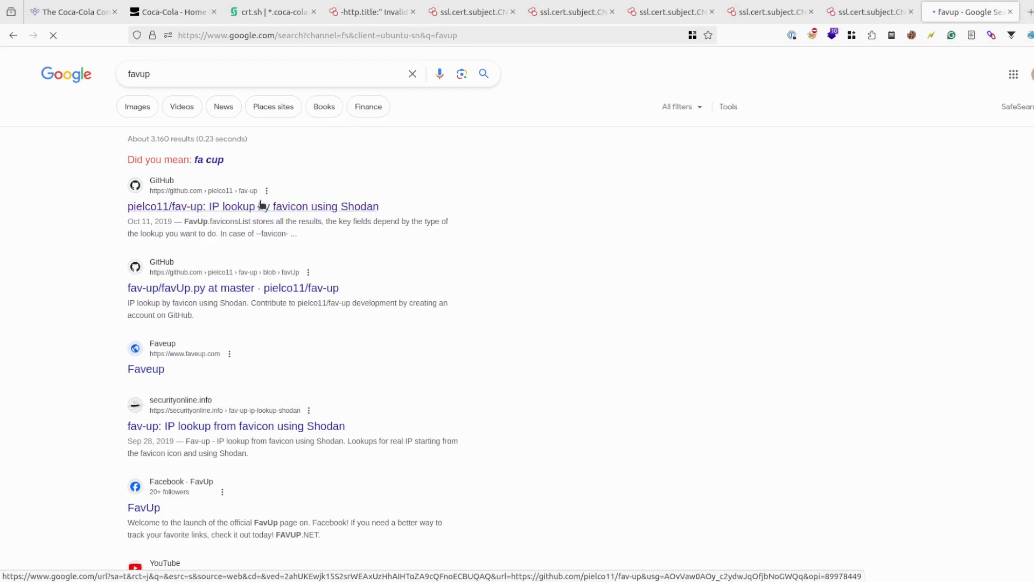
{"action": "left_click", "coordinate": [253, 206]}
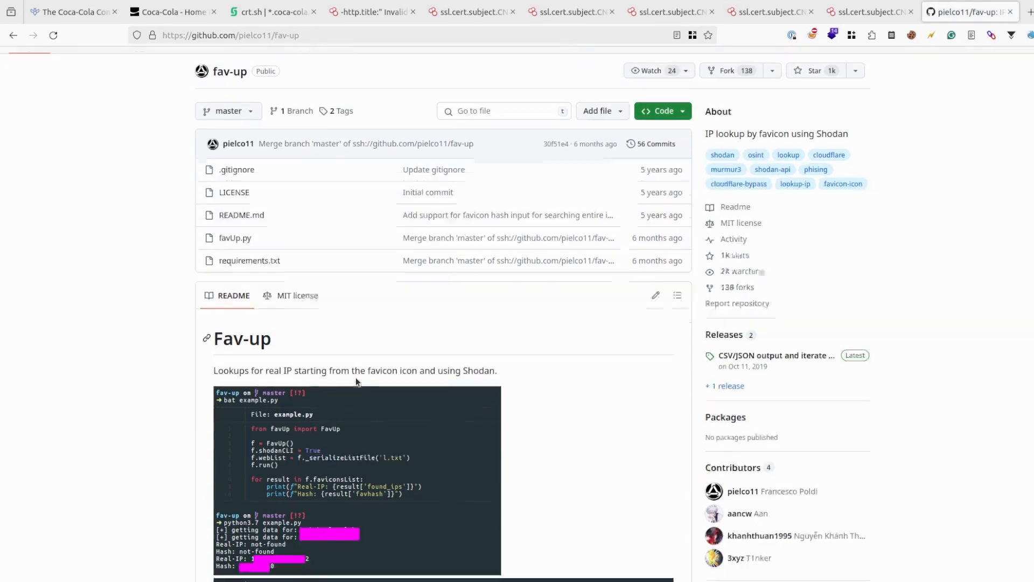
Read the fav-up README options and examples, then return to the seven-host Shodan search.
{"action": "double_click", "coordinate": [384, 358]}
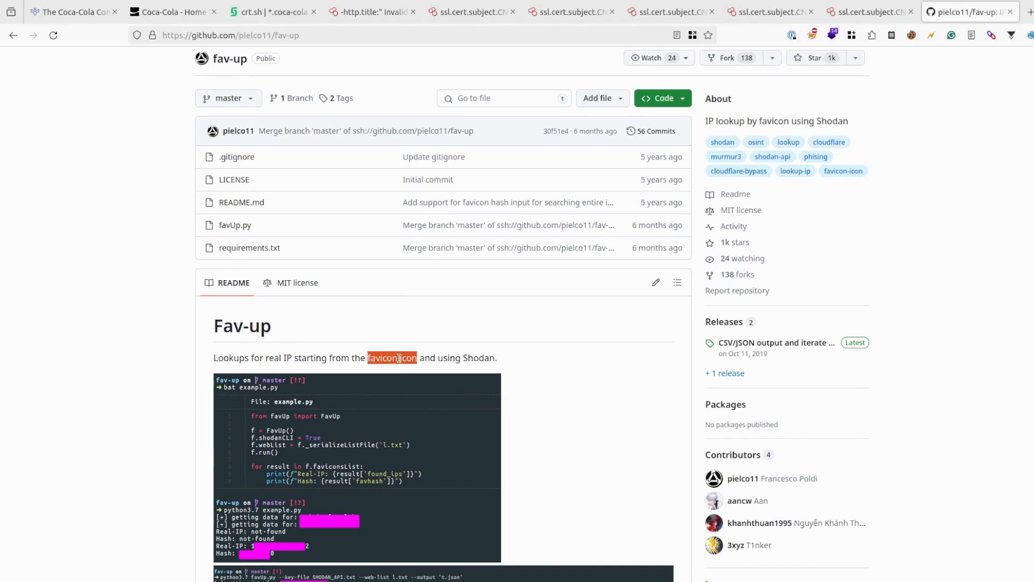
{"action": "scroll", "scroll_direction": "down", "scroll_amount": 3}
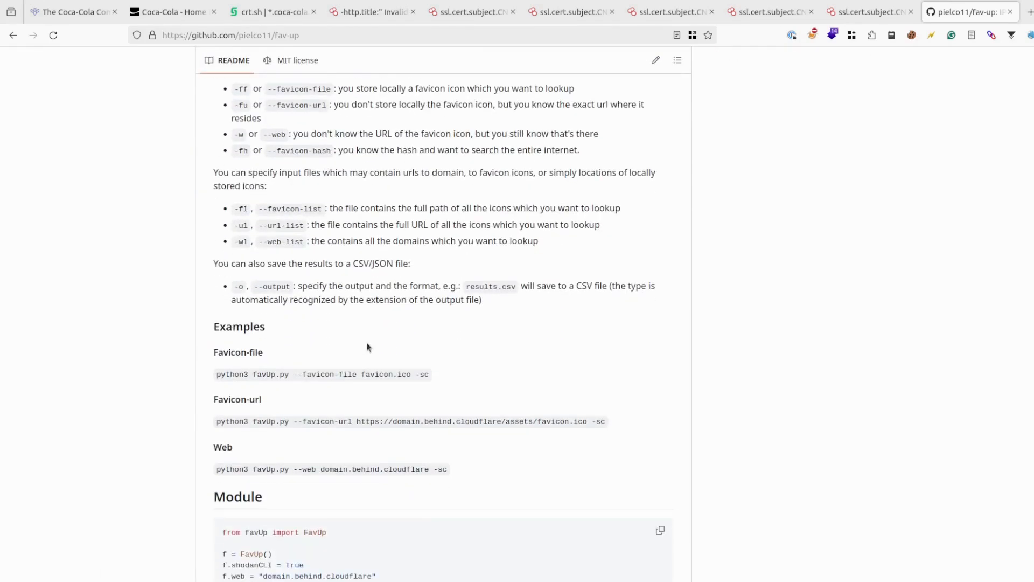
{"action": "scroll", "scroll_direction": "down", "scroll_amount": 3}
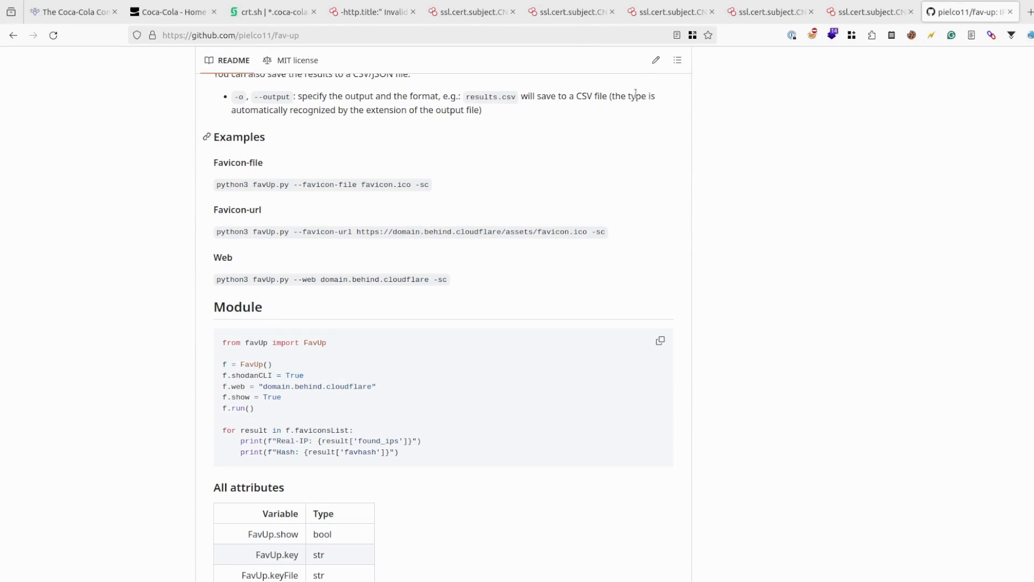
{"action": "left_click", "coordinate": [371, 11]}
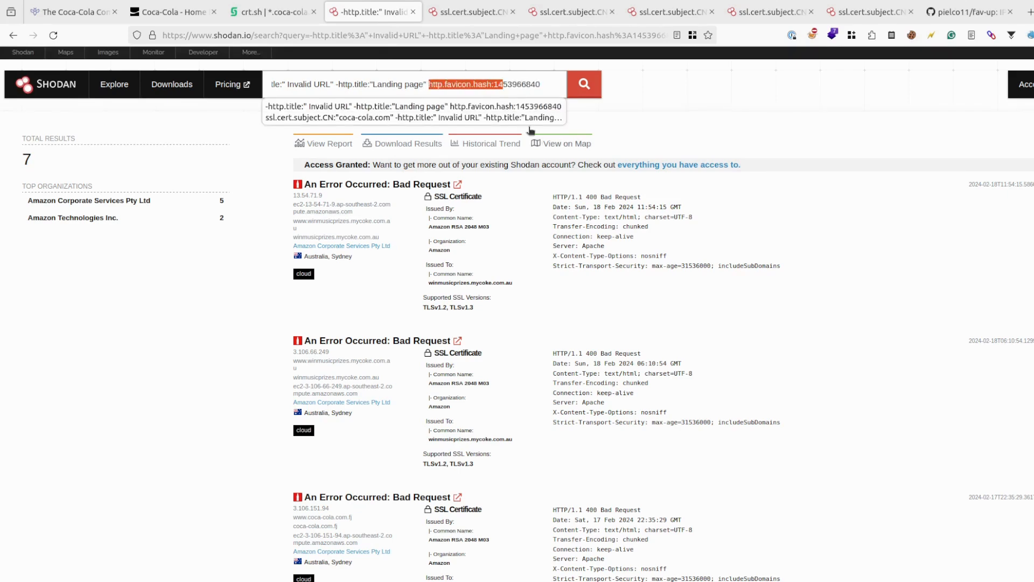
{"action": "left_click", "coordinate": [84, 11]}
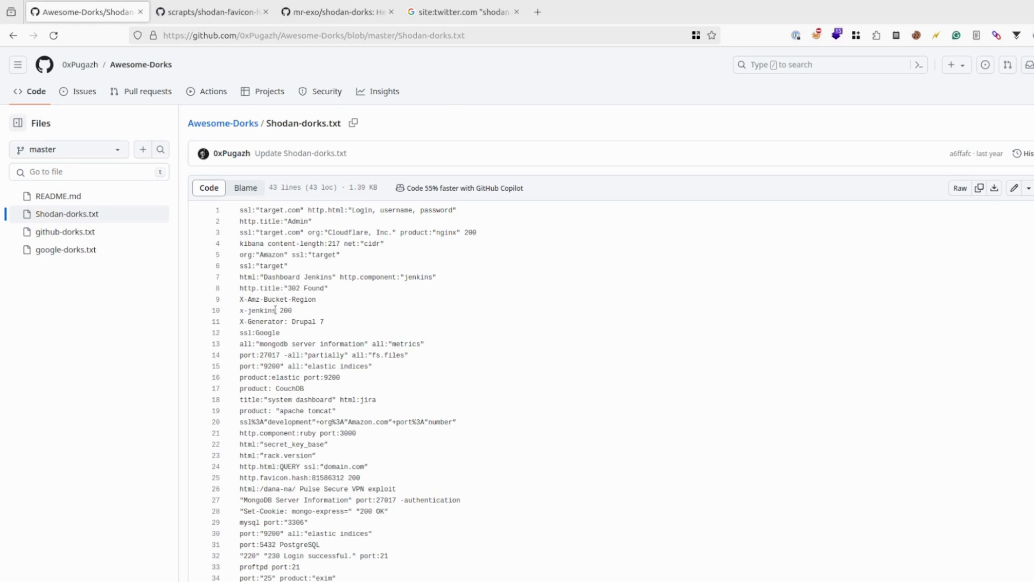
{"action": "double_click", "coordinate": [257, 310]}
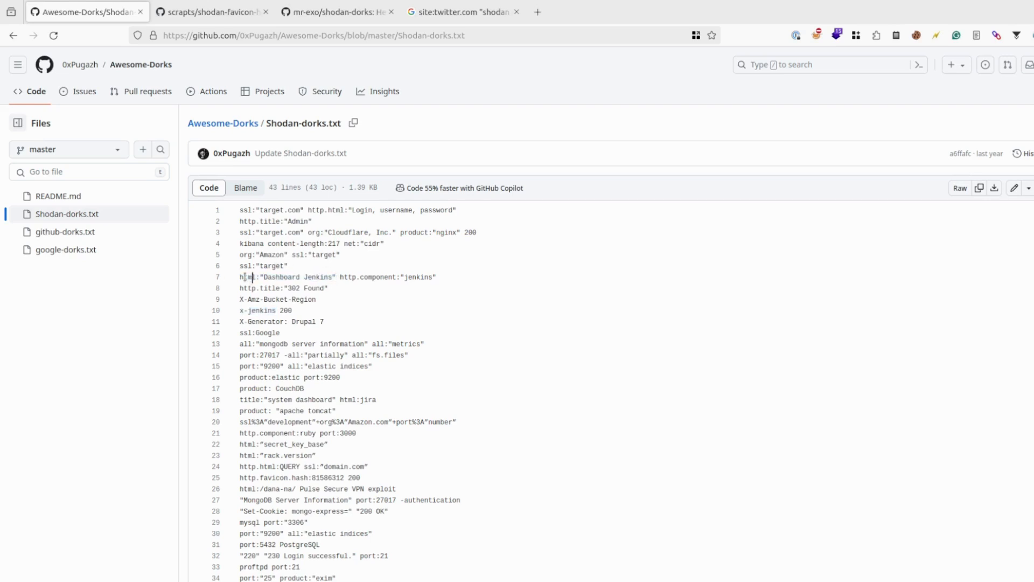
{"action": "double_click", "coordinate": [248, 277]}
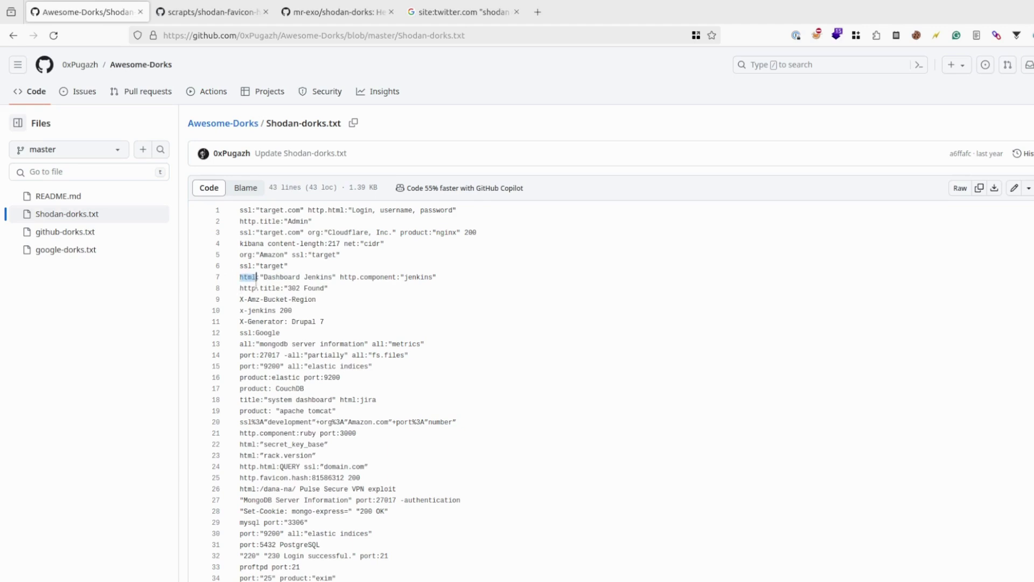
{"action": "mouse_move", "coordinate": [285, 366]}
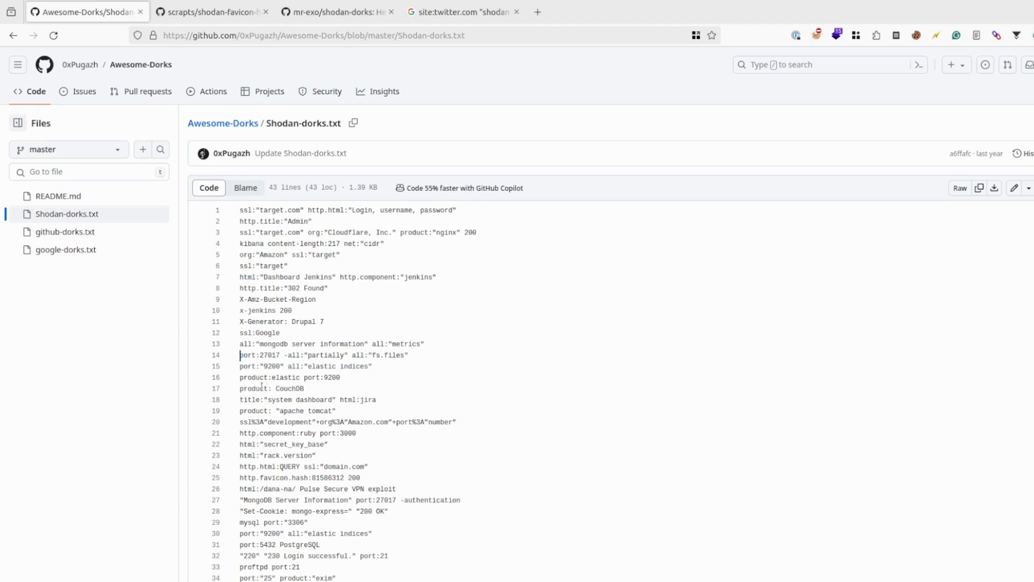
{"action": "double_click", "coordinate": [253, 389]}
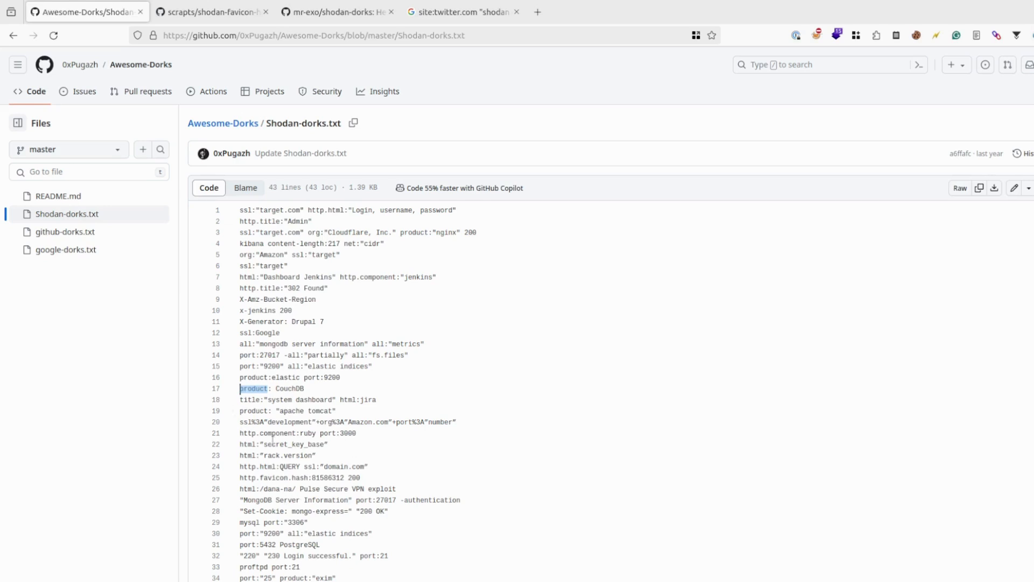
{"action": "mouse_move", "coordinate": [281, 470]}
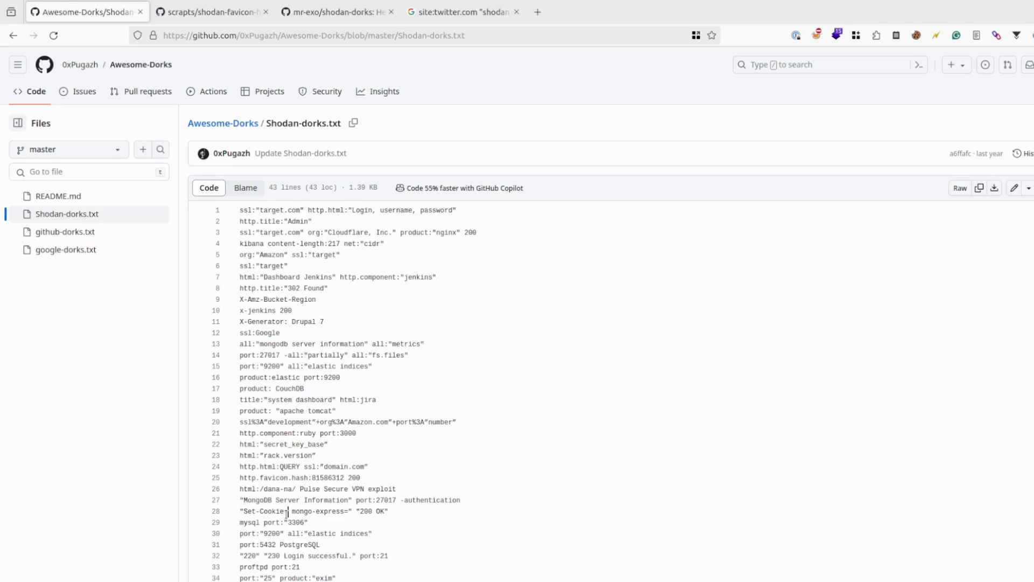
{"action": "double_click", "coordinate": [268, 511]}
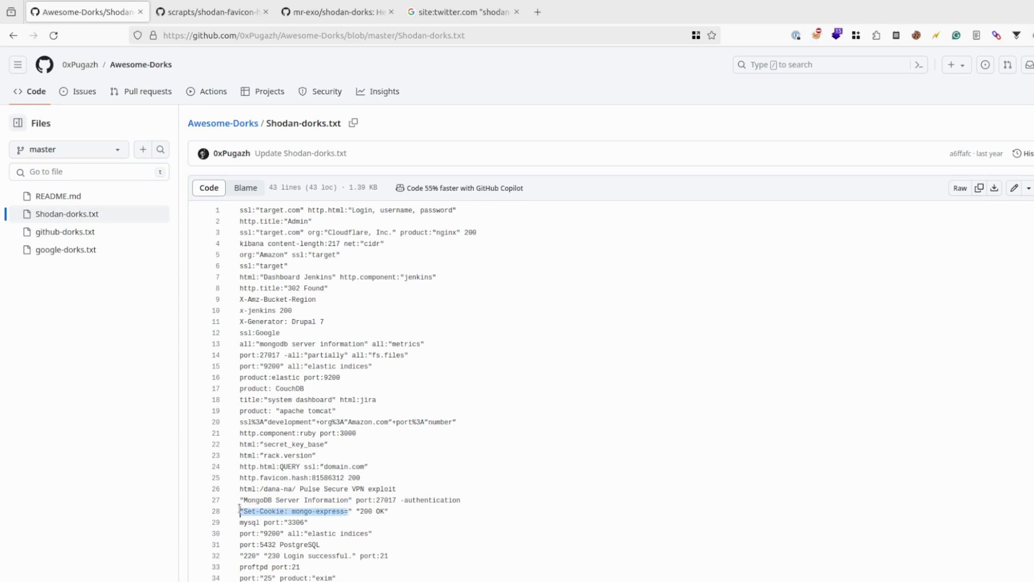
{"action": "scroll", "scroll_direction": "down", "scroll_amount": 3}
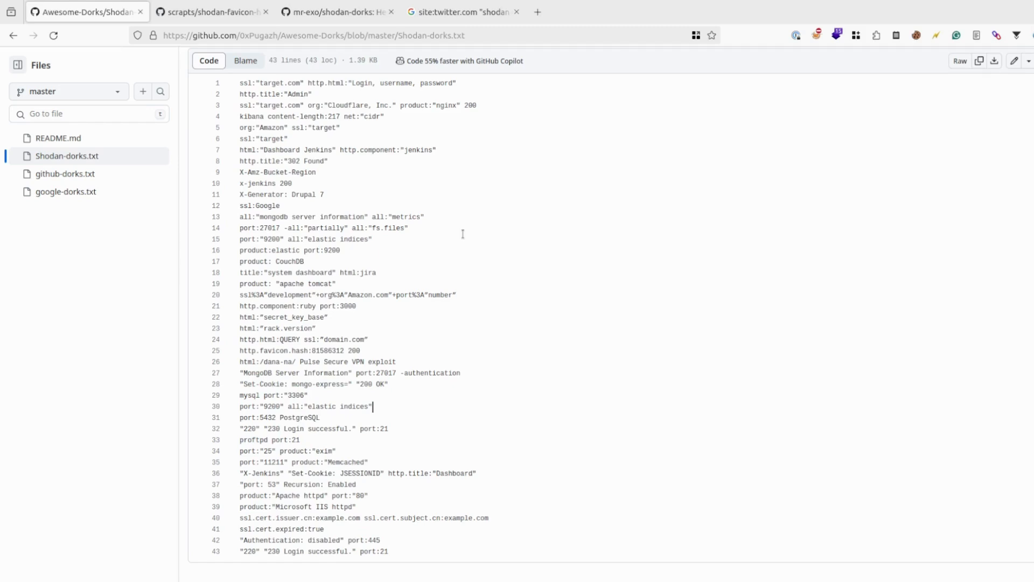
{"action": "mouse_move", "coordinate": [476, 284]}
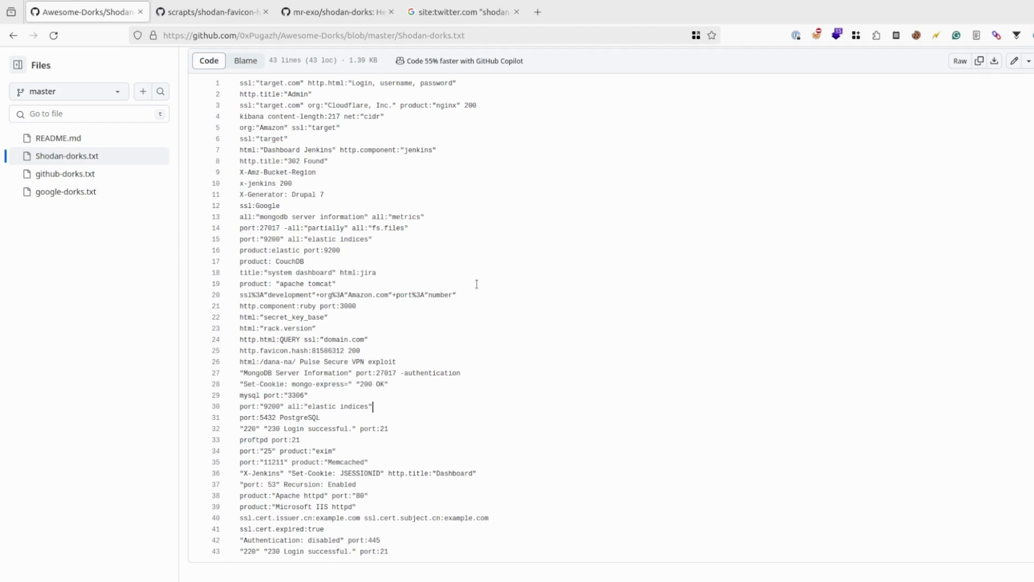
{"action": "mouse_move", "coordinate": [452, 269]}
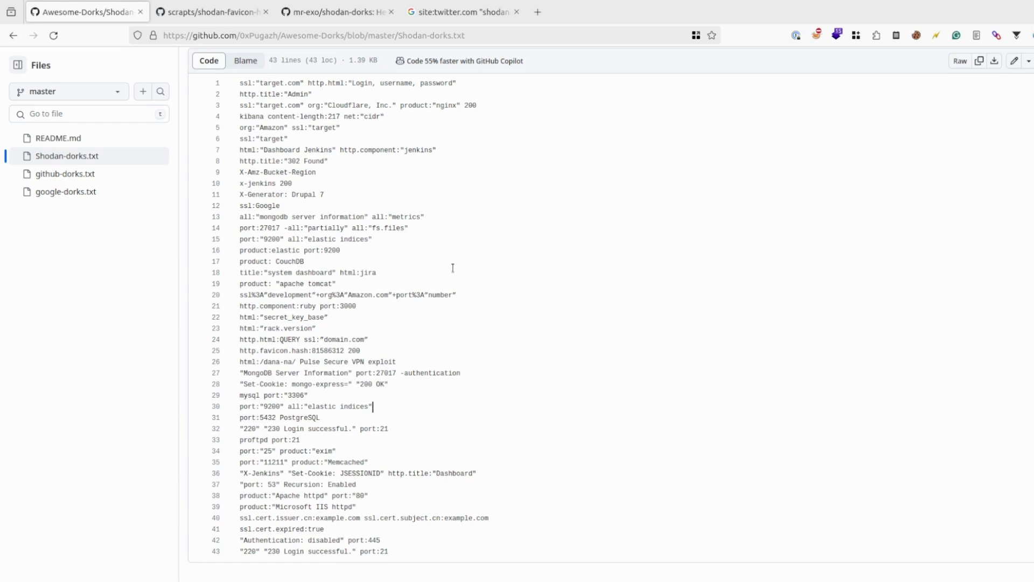
{"action": "mouse_move", "coordinate": [223, 195]}
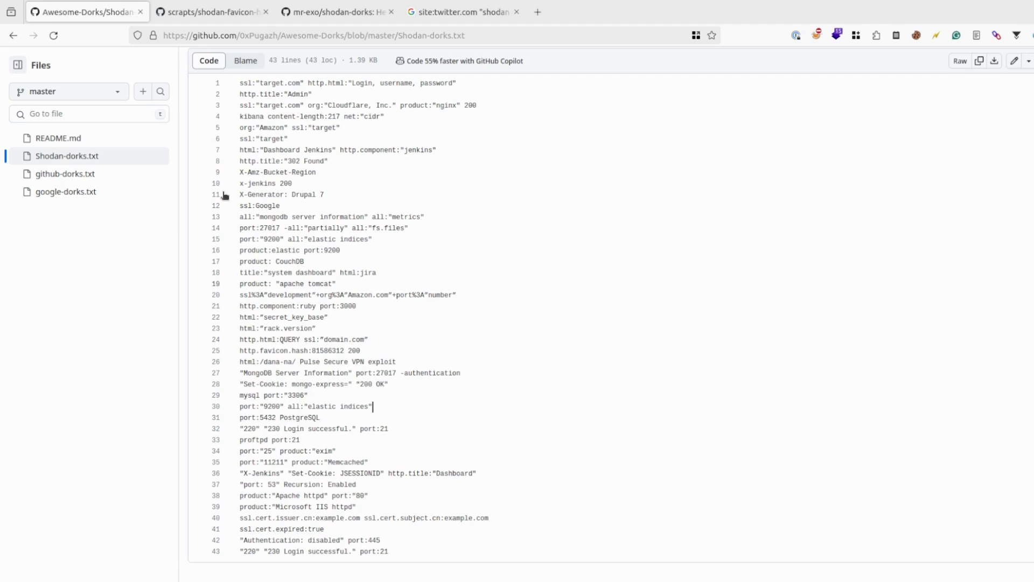
{"action": "mouse_move", "coordinate": [316, 208]}
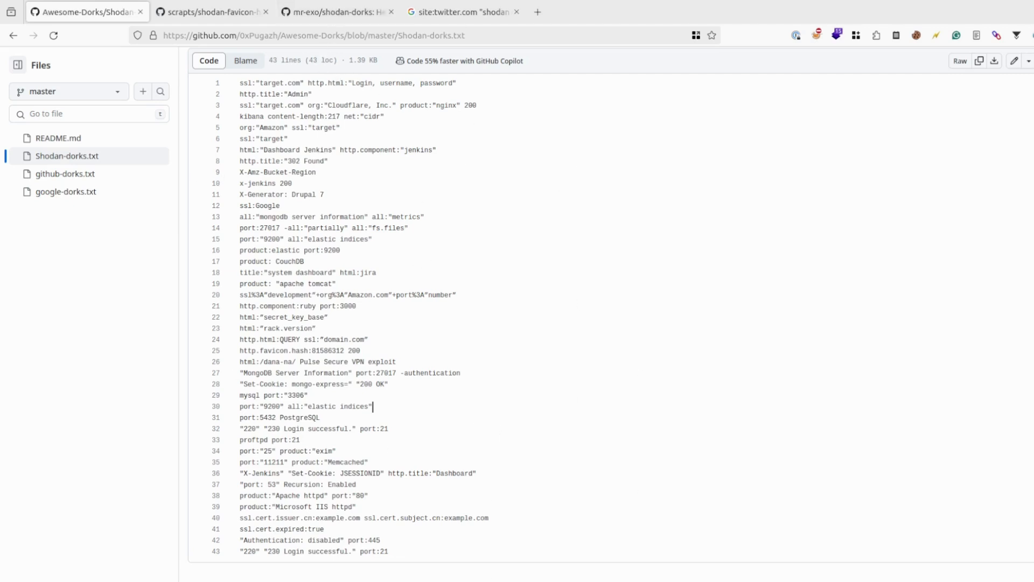
Review shodan-favicon-hashes.csv, noting Jenkins 81586312 and Atlassian 743365239, then view shodan-dorks.
{"action": "left_click", "coordinate": [212, 12]}
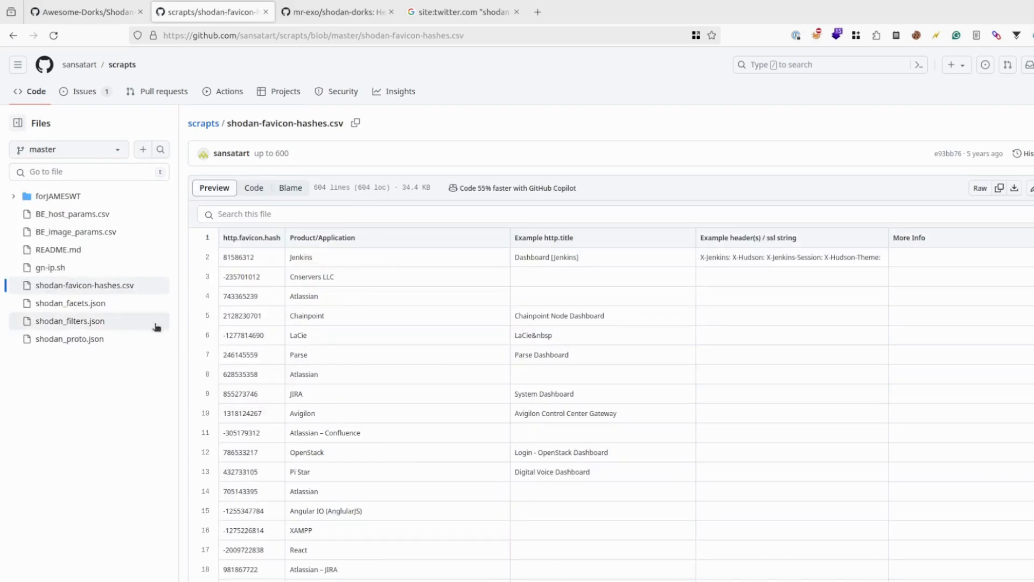
{"action": "mouse_move", "coordinate": [406, 312]}
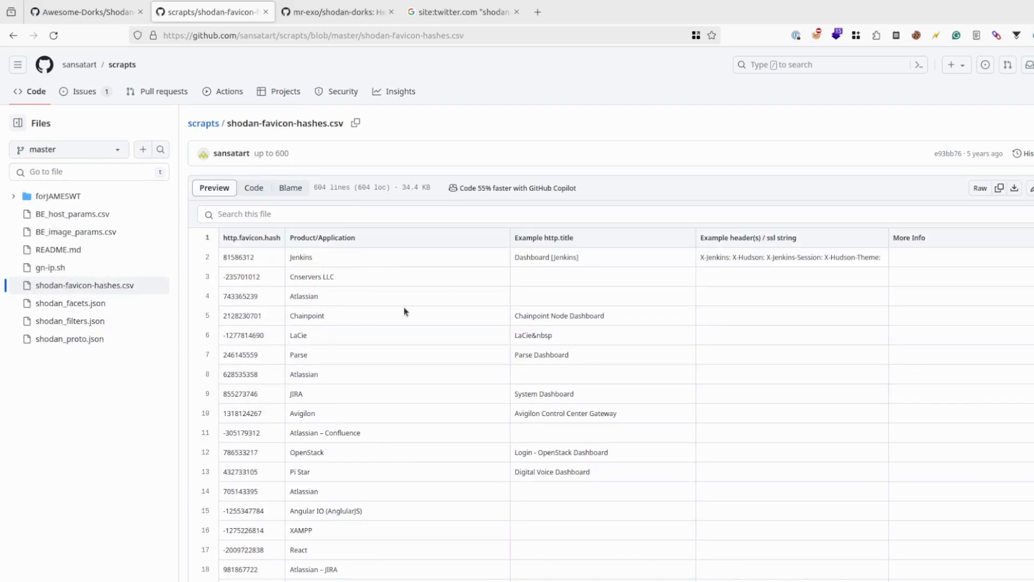
{"action": "mouse_move", "coordinate": [280, 267]}
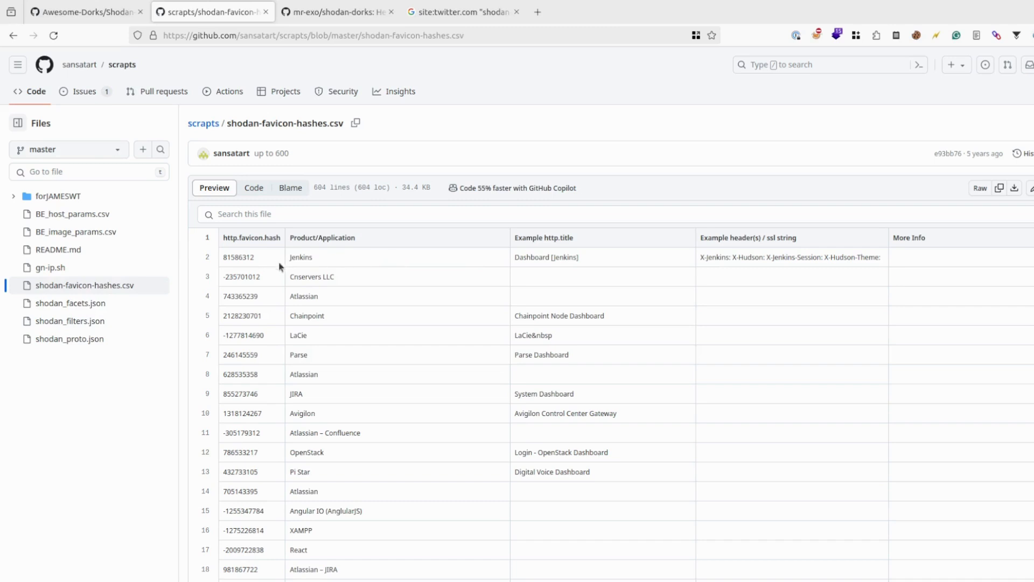
{"action": "double_click", "coordinate": [238, 257]}
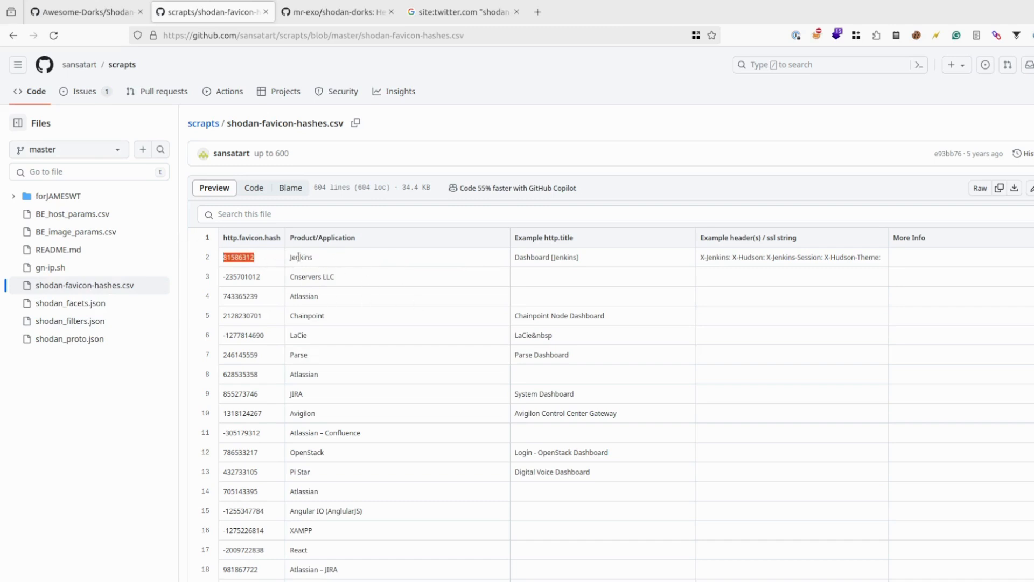
{"action": "double_click", "coordinate": [241, 296]}
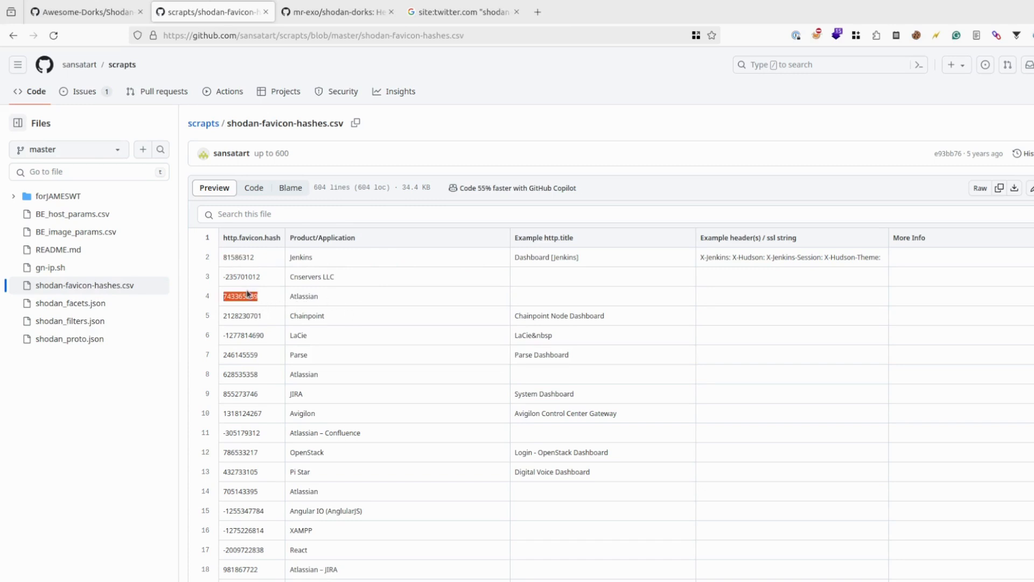
{"action": "scroll", "scroll_direction": "down", "scroll_amount": 3}
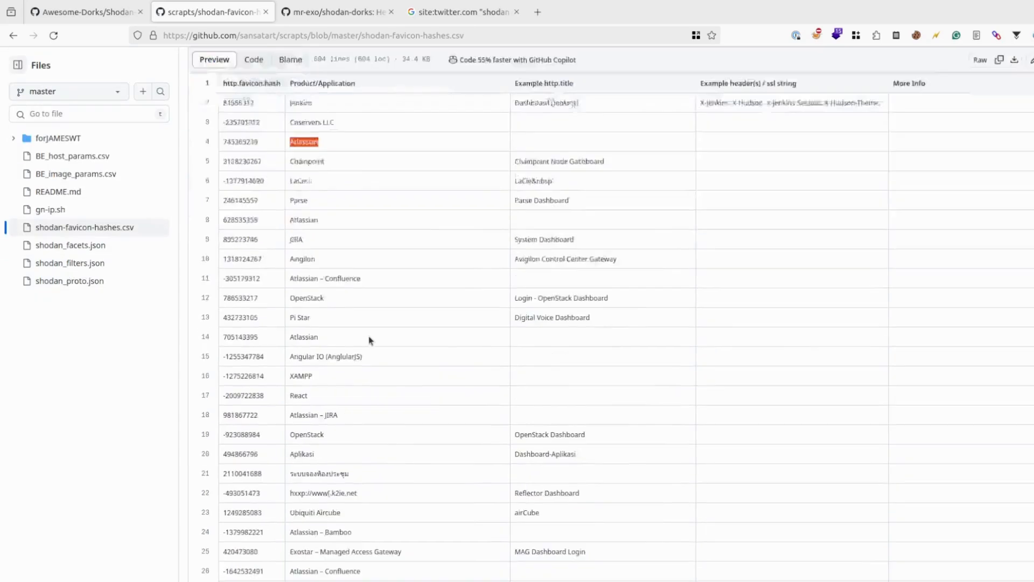
{"action": "scroll", "scroll_direction": "down", "scroll_amount": 3}
{"action": "type", "text": "At"}
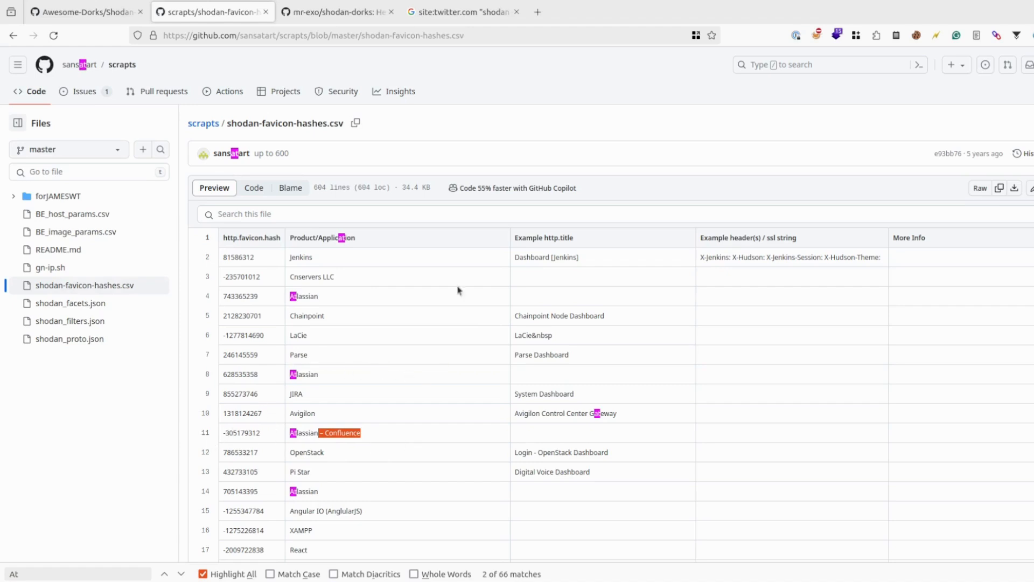
{"action": "mouse_move", "coordinate": [166, 308]}
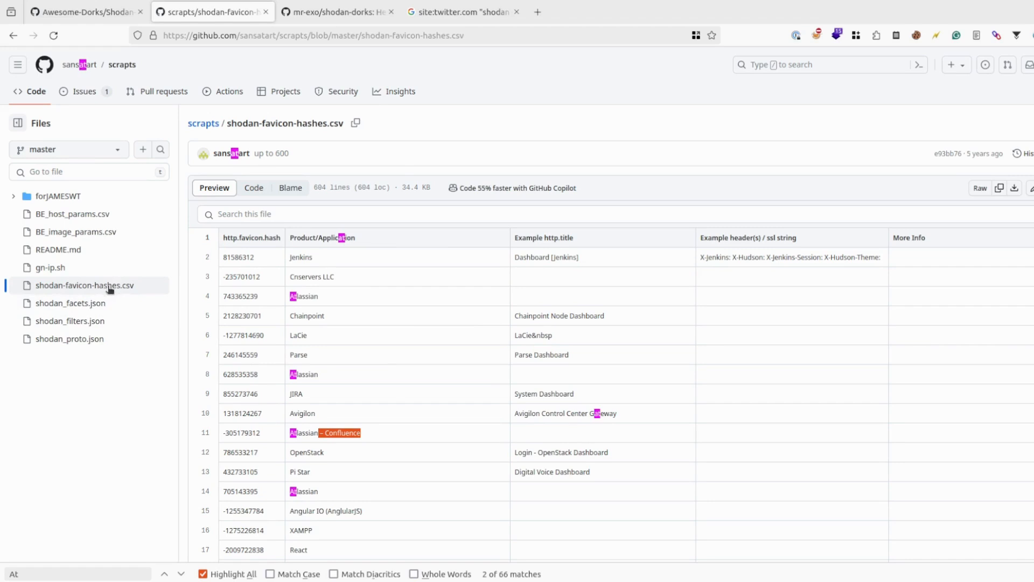
{"action": "left_click", "coordinate": [336, 12]}
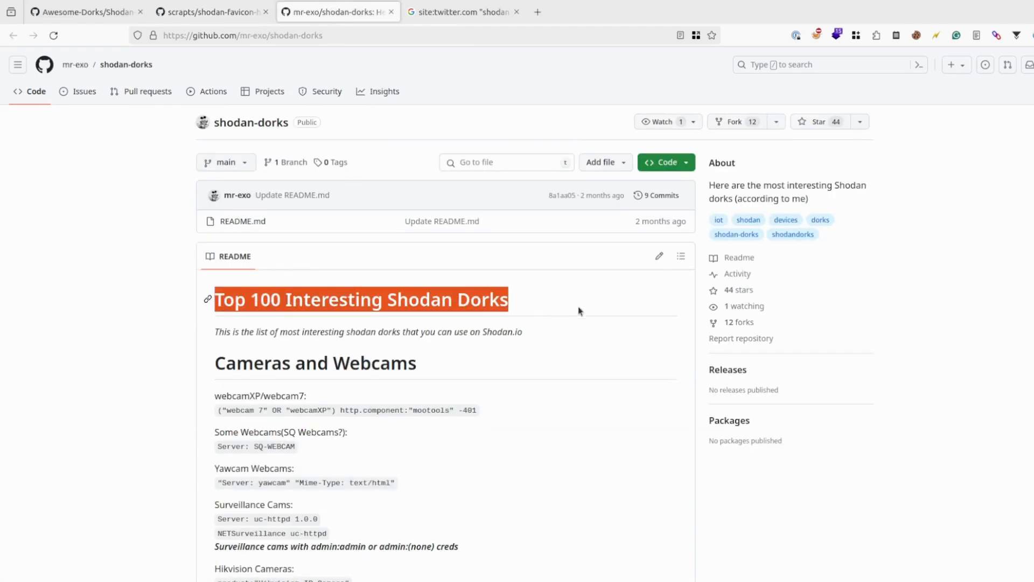
{"action": "mouse_move", "coordinate": [409, 440]}
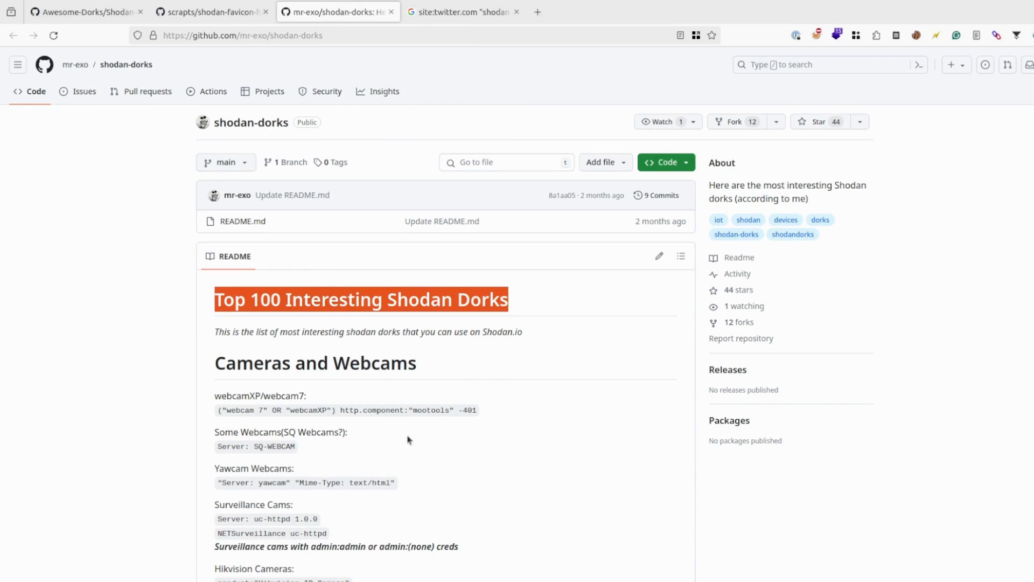
Highlight the webcamXP camera dork in the Top 100 Interesting Shodan Dorks README.
{"action": "double_click", "coordinate": [309, 410]}
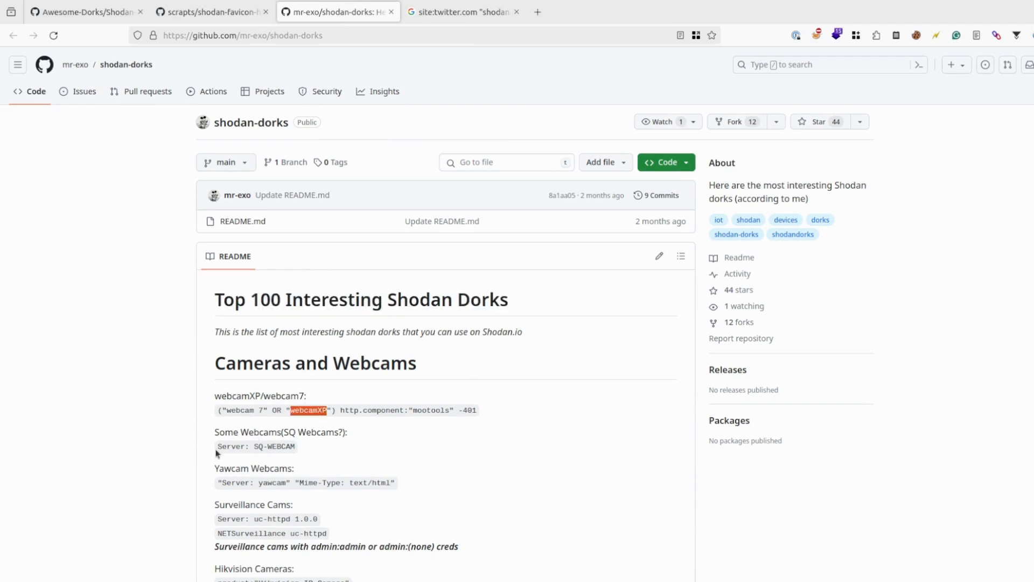
{"action": "mouse_move", "coordinate": [460, 200]}
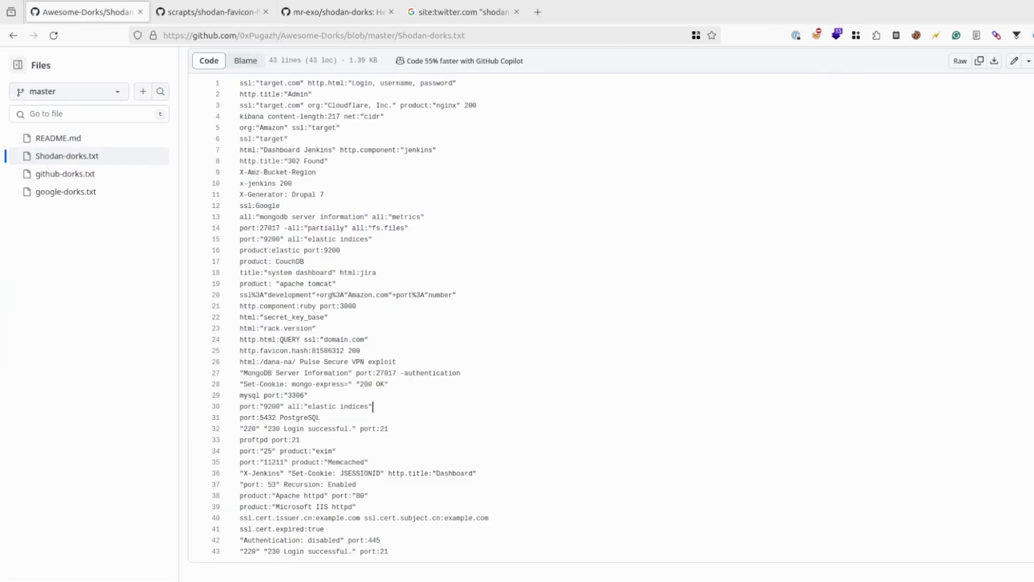
From the site:twitter.com shodan dorks Google results, open Pratik Dabhi's top post.
{"action": "left_click", "coordinate": [466, 12]}
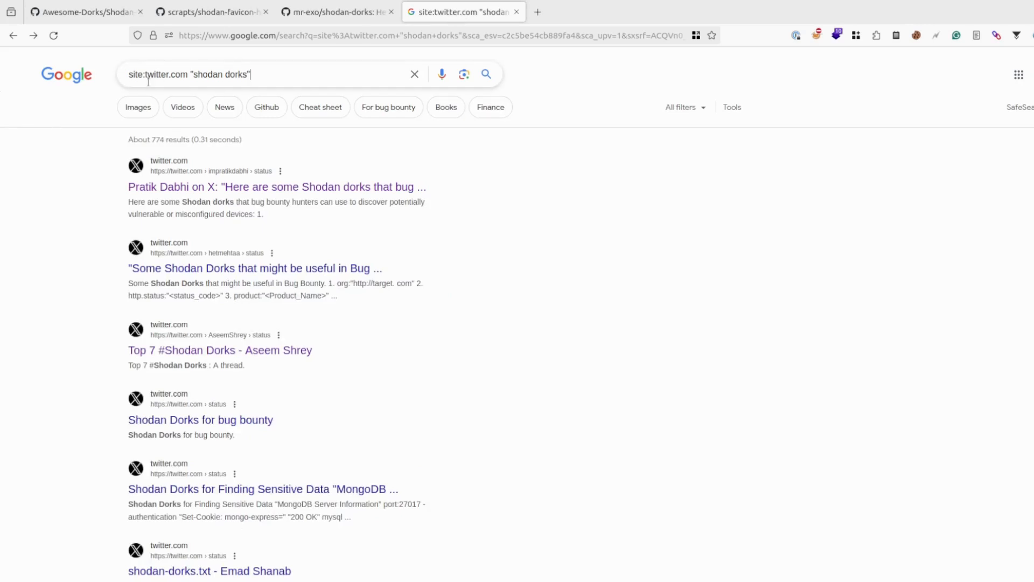
{"action": "double_click", "coordinate": [156, 74]}
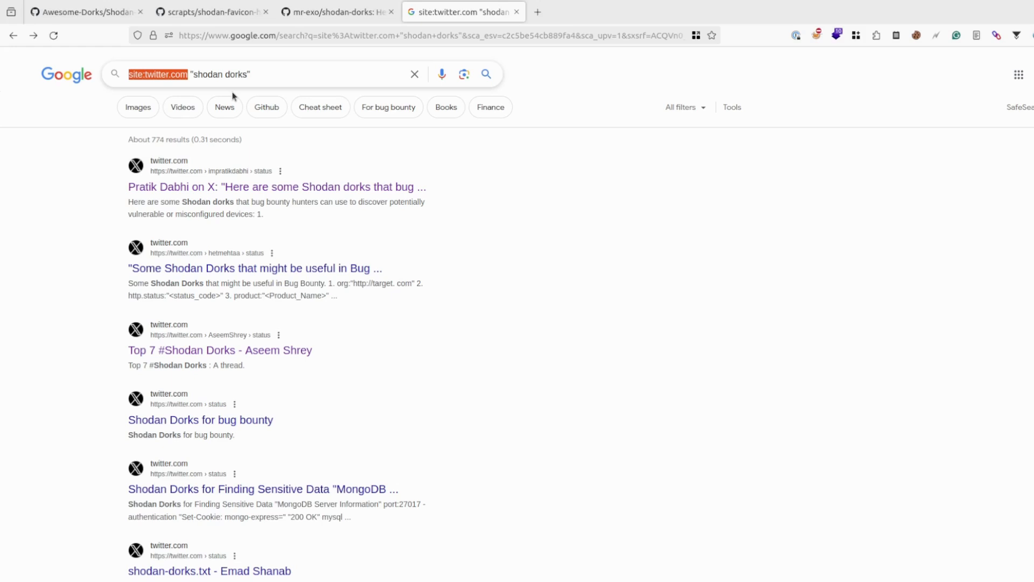
{"action": "mouse_move", "coordinate": [203, 76]}
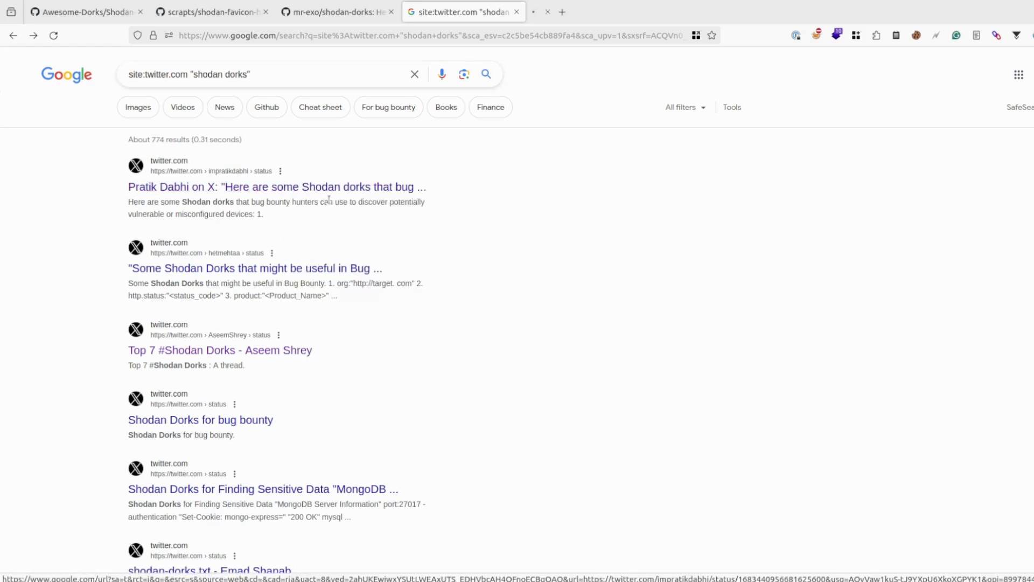
{"action": "left_click", "coordinate": [275, 187]}
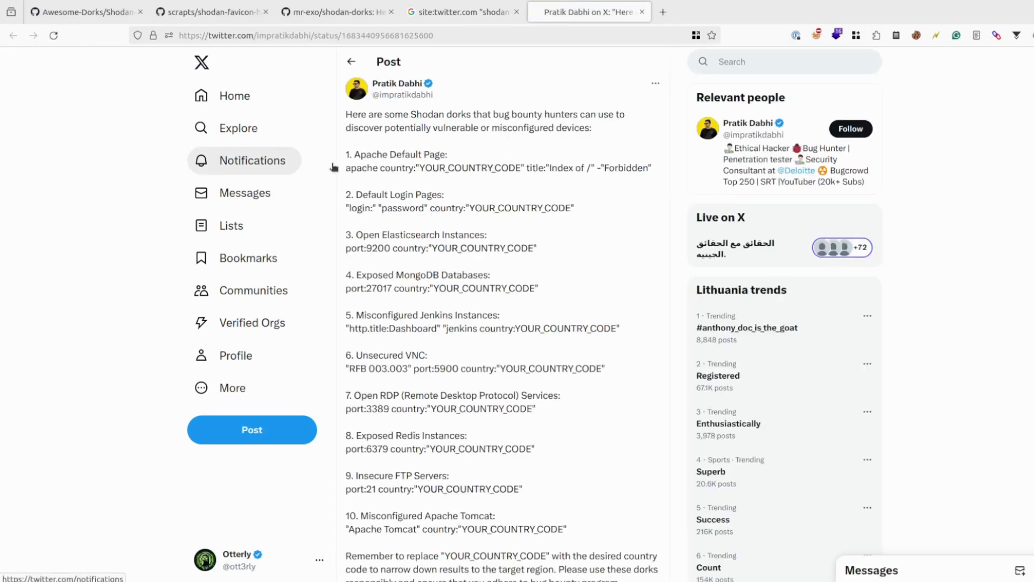
Highlight the Apache dork's country filter and scroll to the end of the post.
{"action": "left_click_drag", "start_coordinate": [353, 167], "coordinate": [544, 167]}
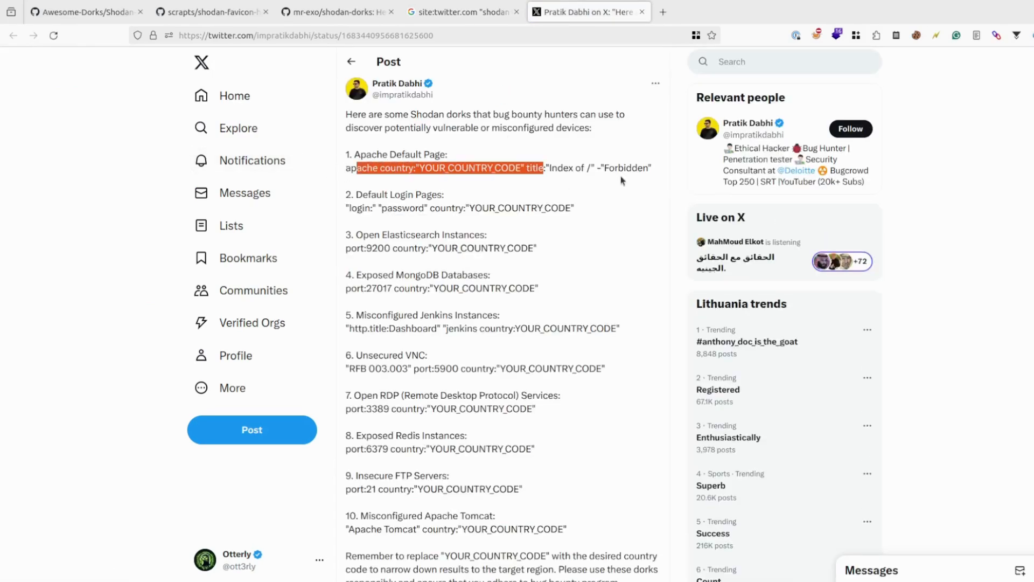
{"action": "scroll", "scroll_direction": "down", "scroll_amount": 3}
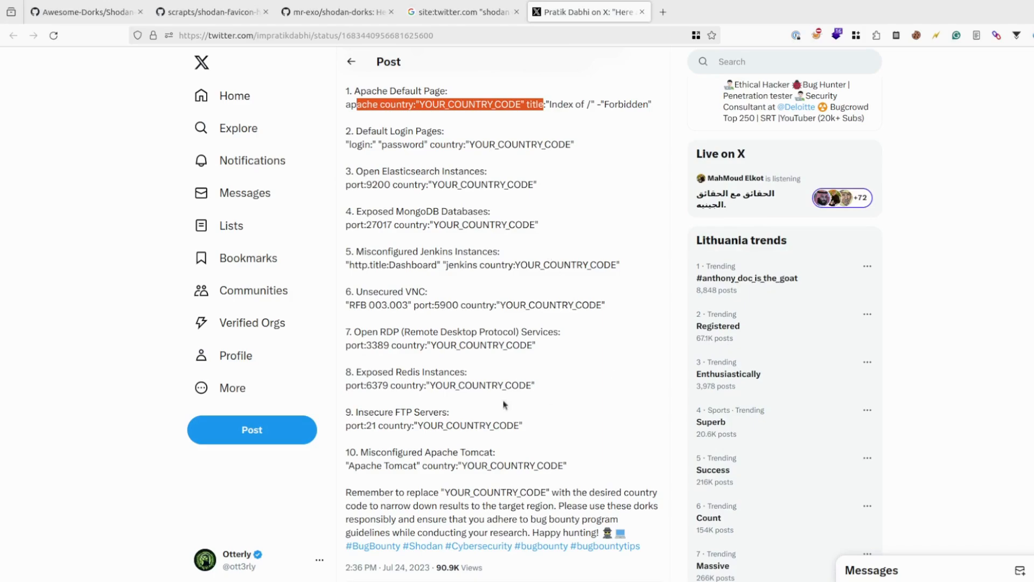
{"action": "mouse_move", "coordinate": [509, 175]}
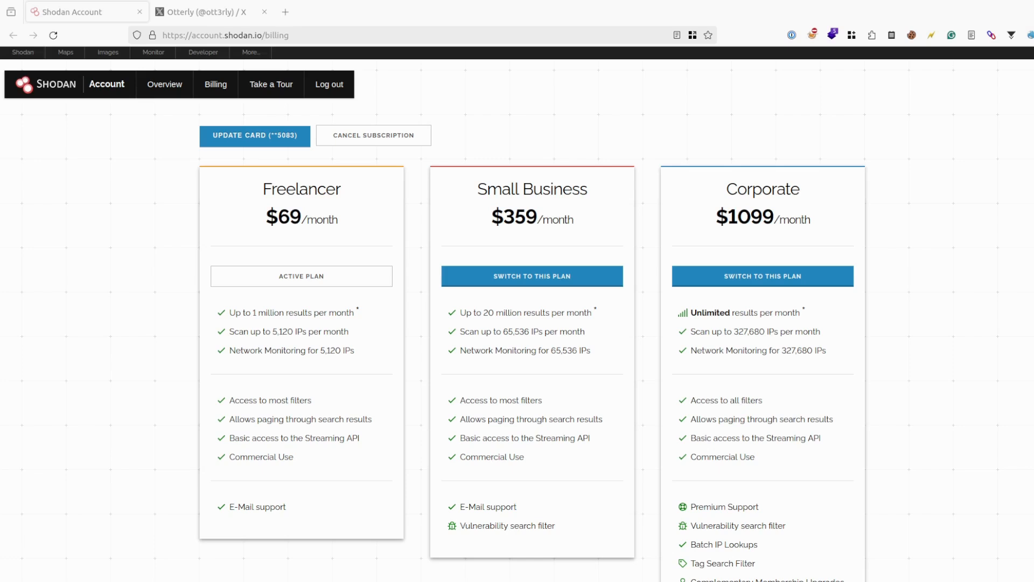
{"action": "mouse_move", "coordinate": [647, 230]}
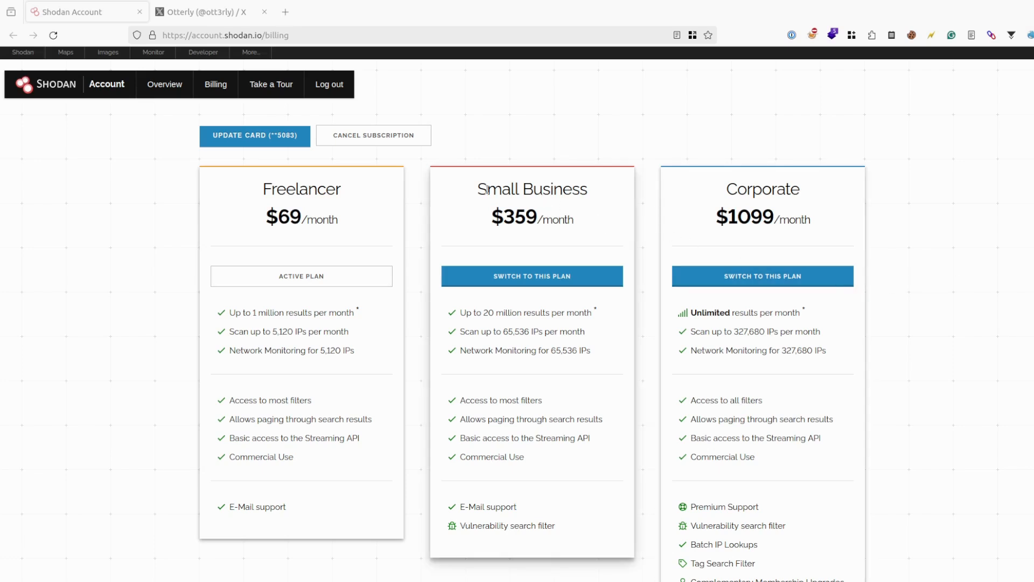
{"action": "mouse_move", "coordinate": [640, 231]}
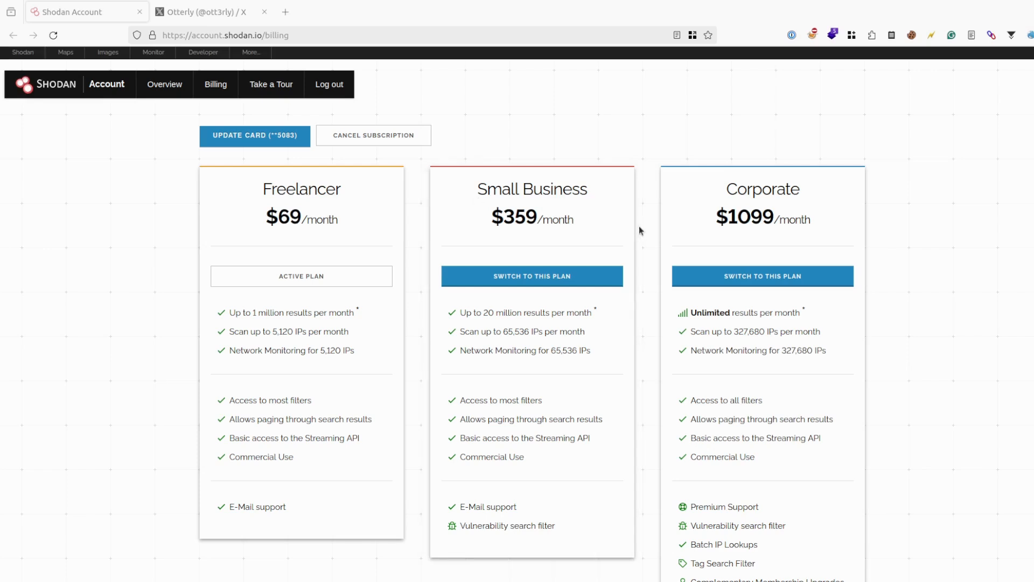
{"action": "mouse_move", "coordinate": [618, 227]}
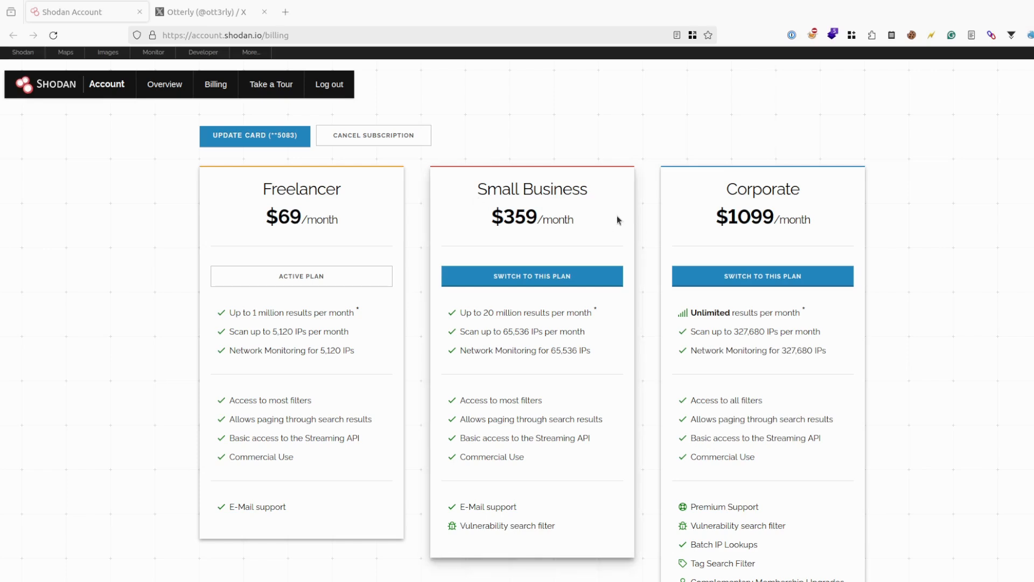
{"action": "mouse_move", "coordinate": [206, 12]}
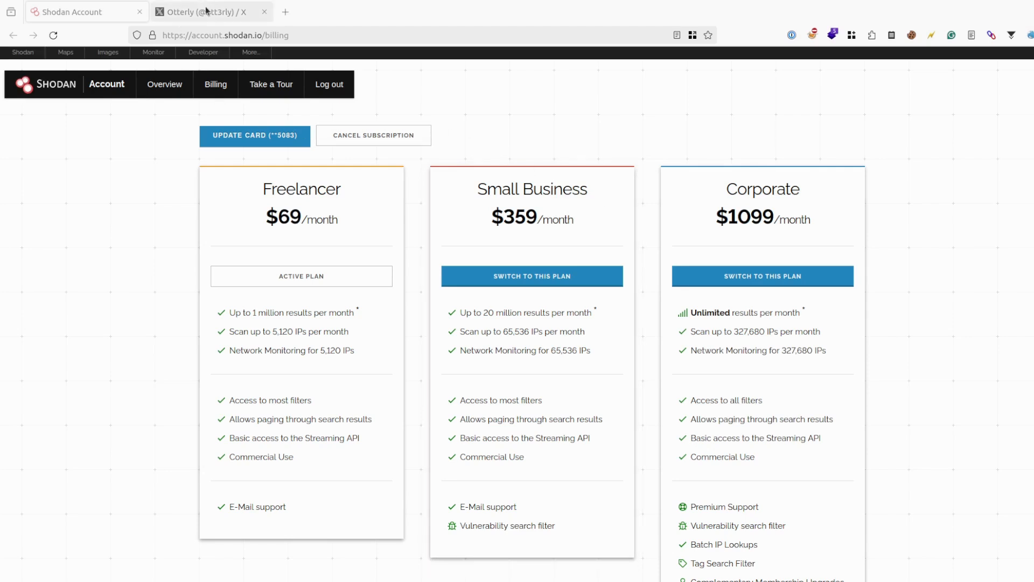
Scroll through Otterly's pinned and recent X posts, including Match & Replace and RBAC tips.
{"action": "left_click", "coordinate": [205, 12]}
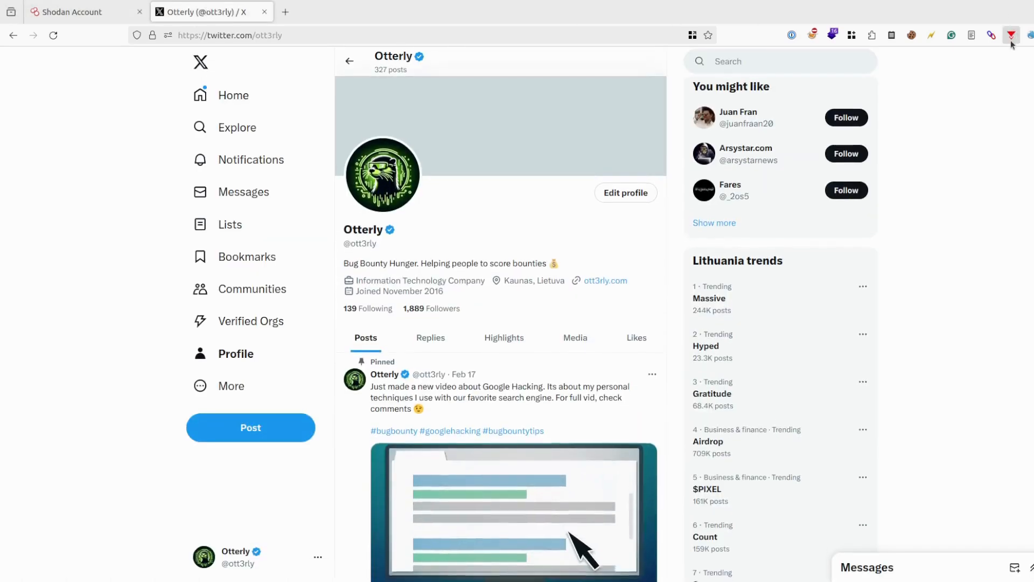
{"action": "scroll", "scroll_direction": "down", "scroll_amount": 3}
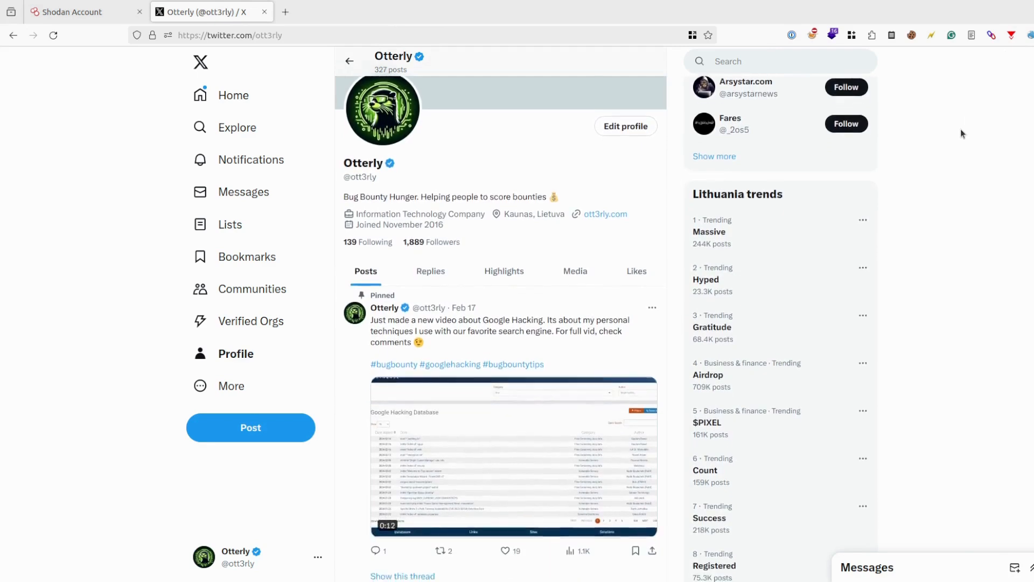
{"action": "scroll", "scroll_direction": "down", "scroll_amount": 3}
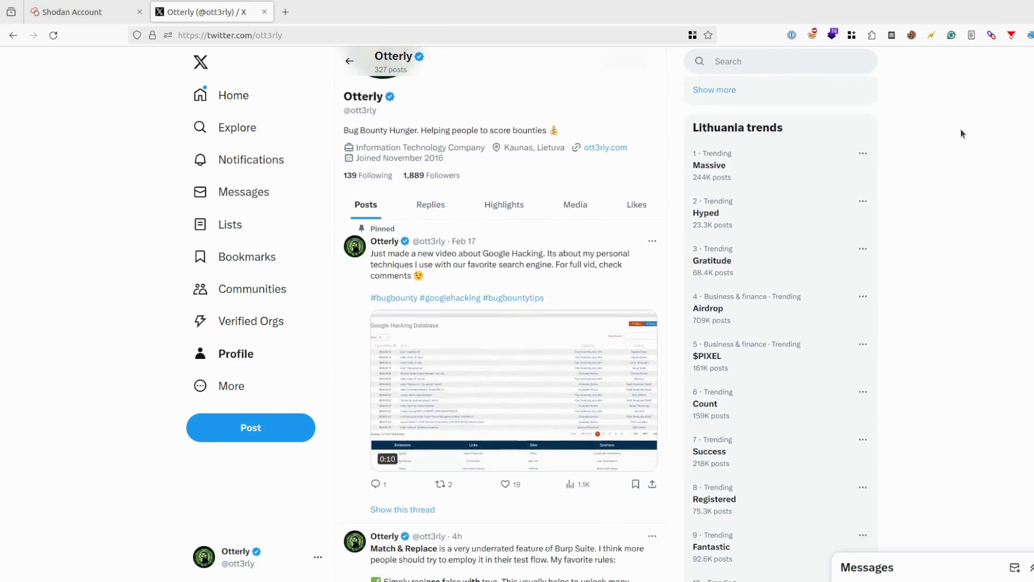
{"action": "scroll", "scroll_direction": "down", "scroll_amount": 3}
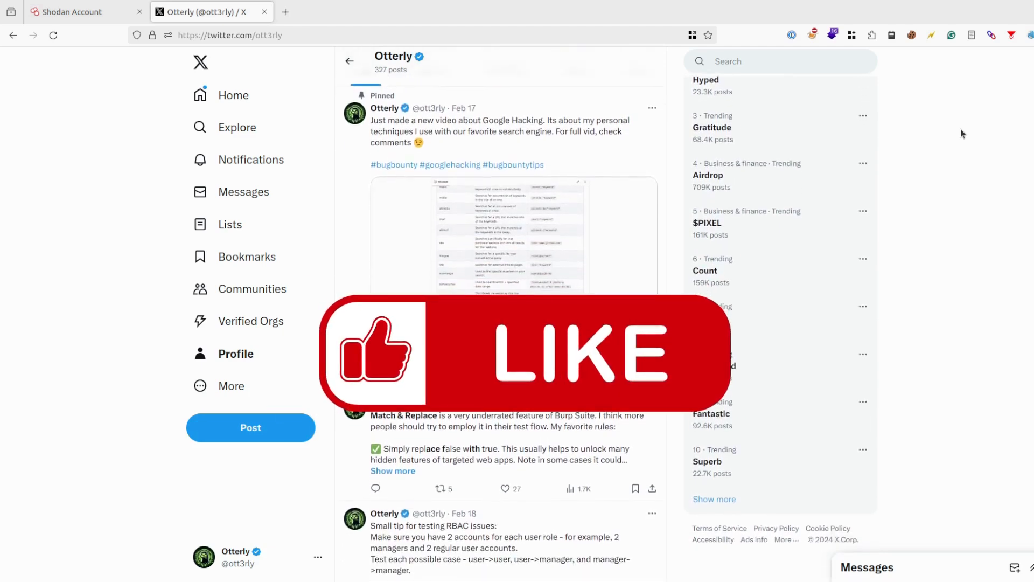
{"action": "scroll", "scroll_direction": "down", "scroll_amount": 3}
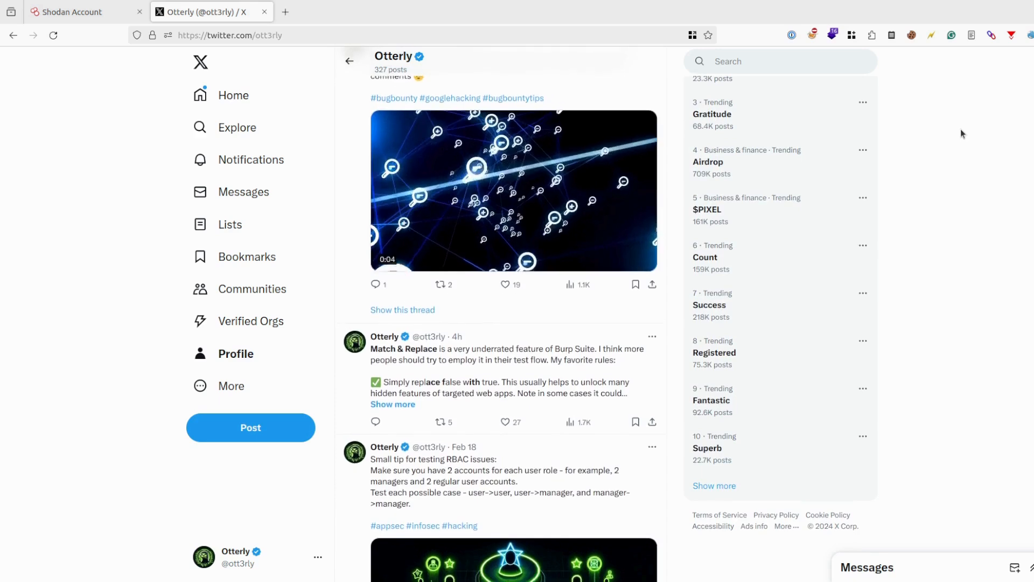
{"action": "scroll", "scroll_direction": "down", "scroll_amount": 3}
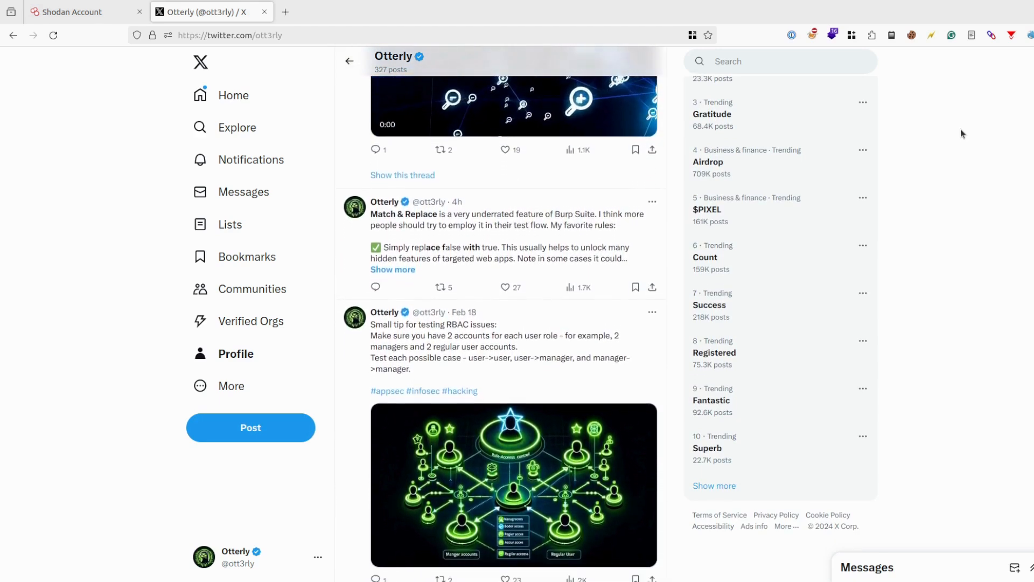
{"action": "scroll", "scroll_direction": "down", "scroll_amount": 3}
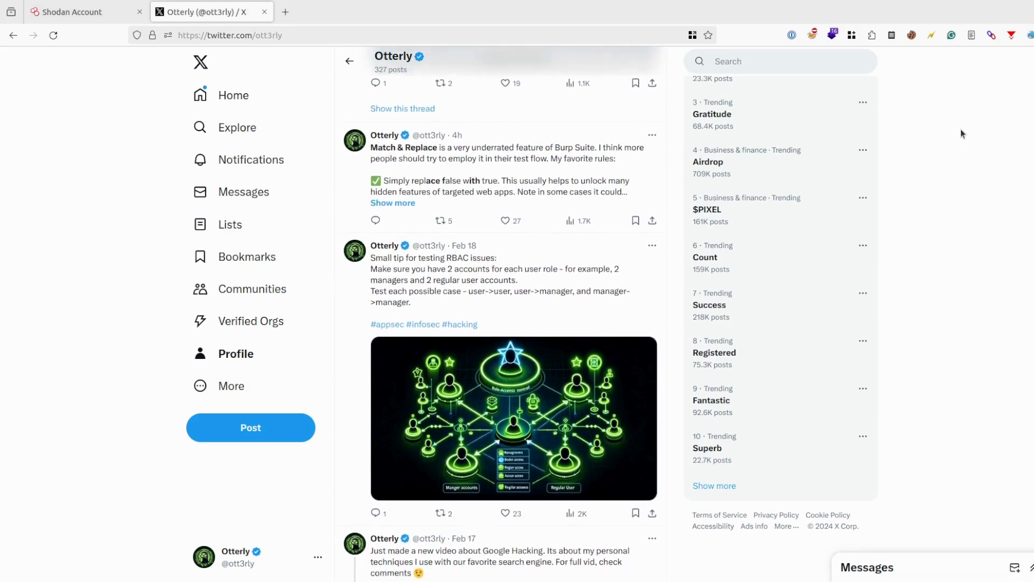
{"action": "scroll", "scroll_direction": "down", "scroll_amount": 3}
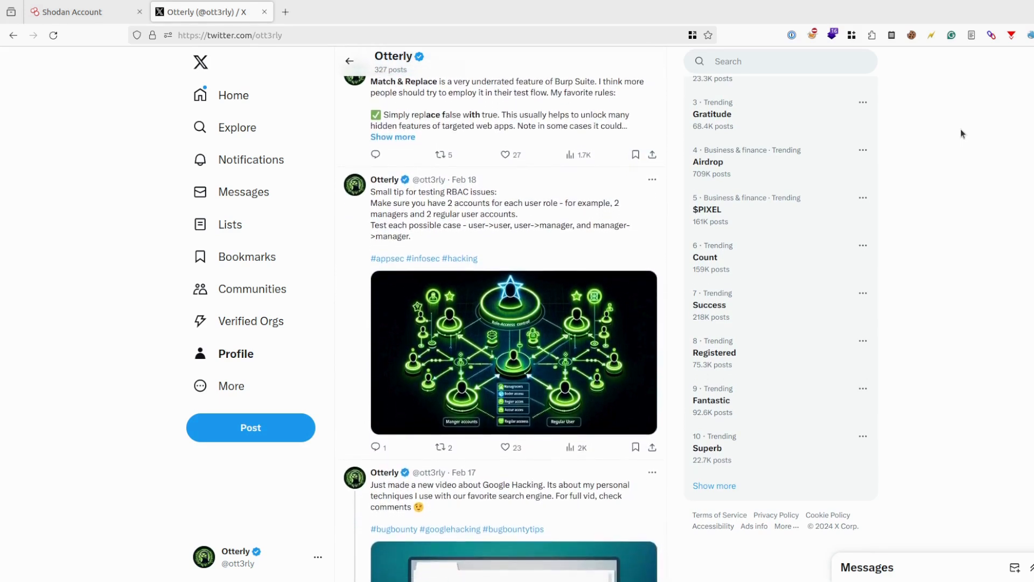